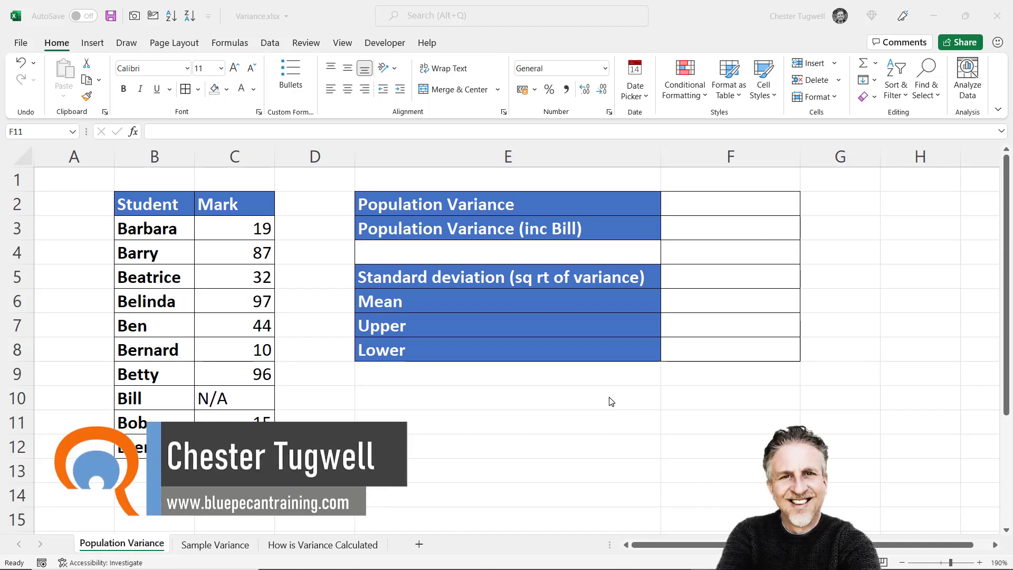
pyautogui.moveTo(436, 268)
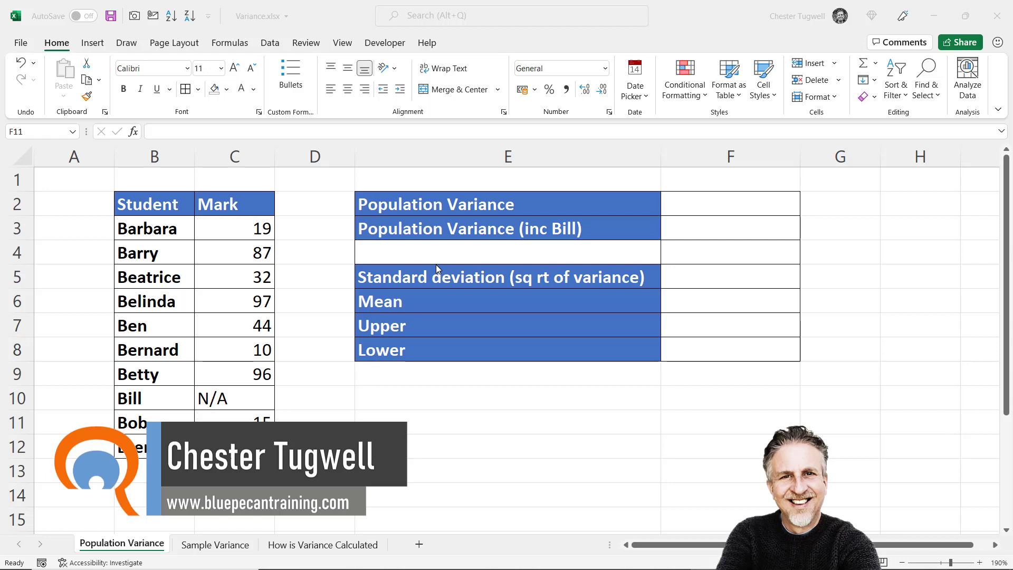
pyautogui.moveTo(165, 237)
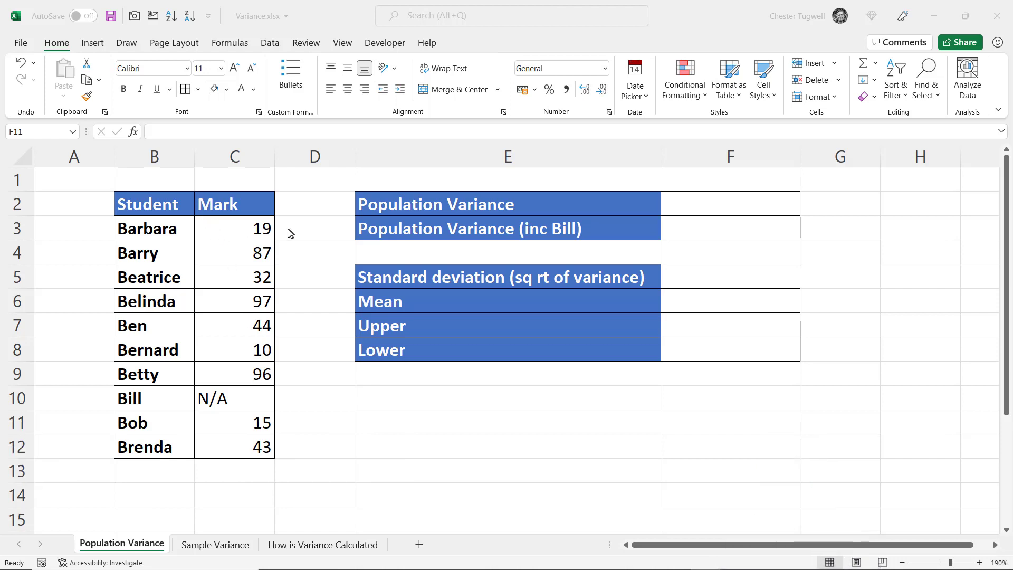
pyautogui.moveTo(728, 213)
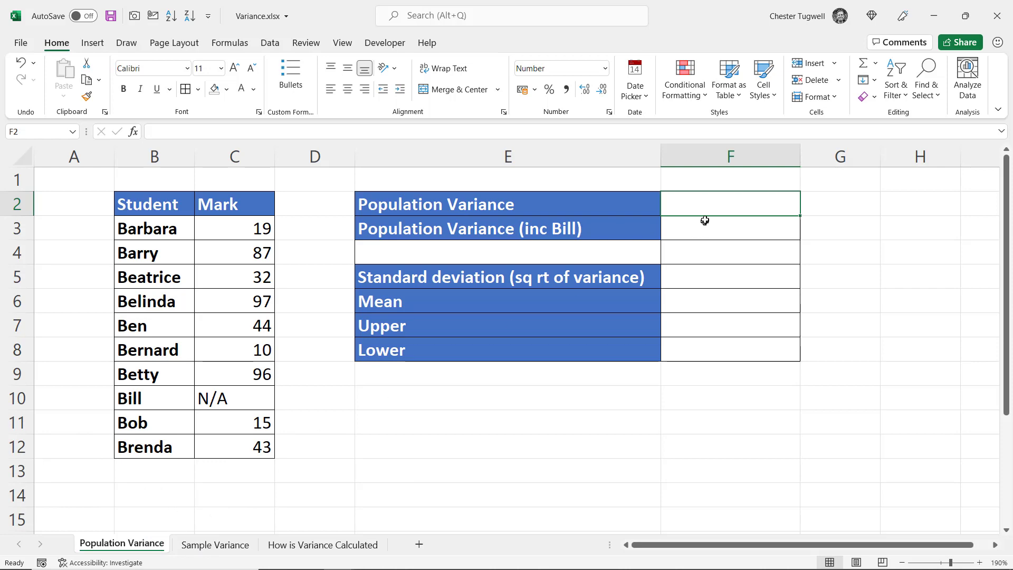
# Enter =VAR.P over the marks C3:C12 in F2, giving 1098.17.
pyautogui.write('=')
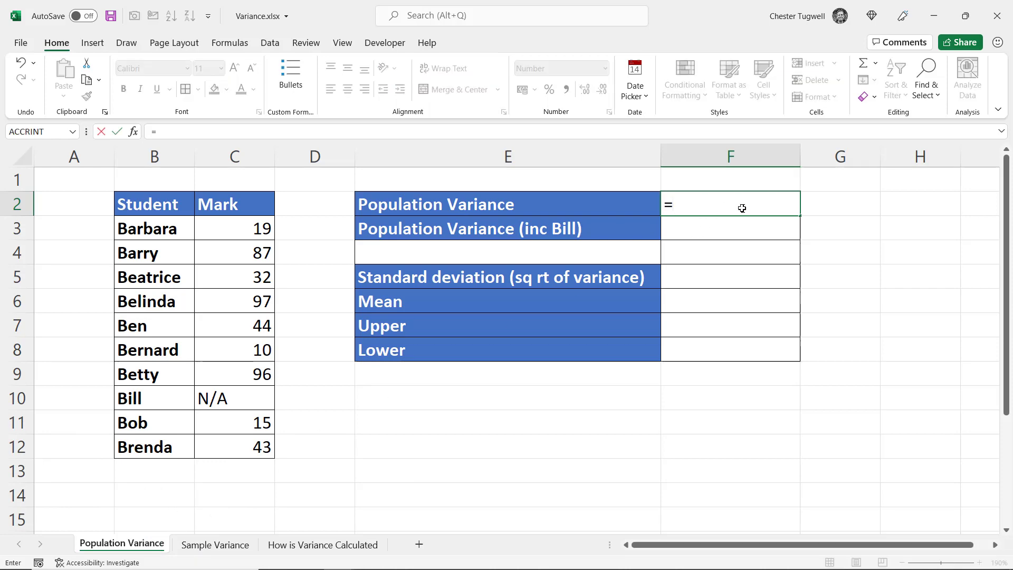
pyautogui.write('var')
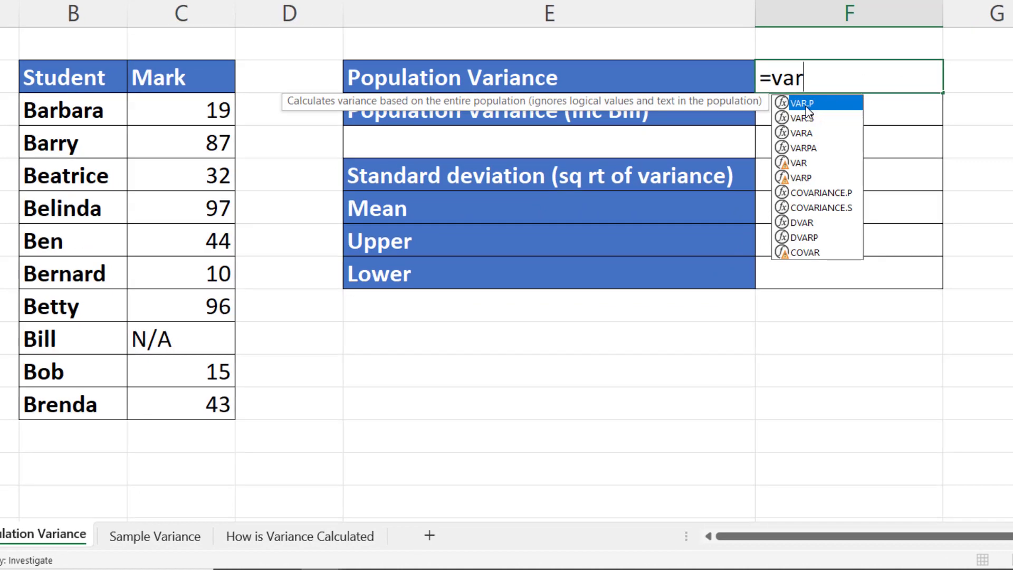
pyautogui.moveTo(416, 106)
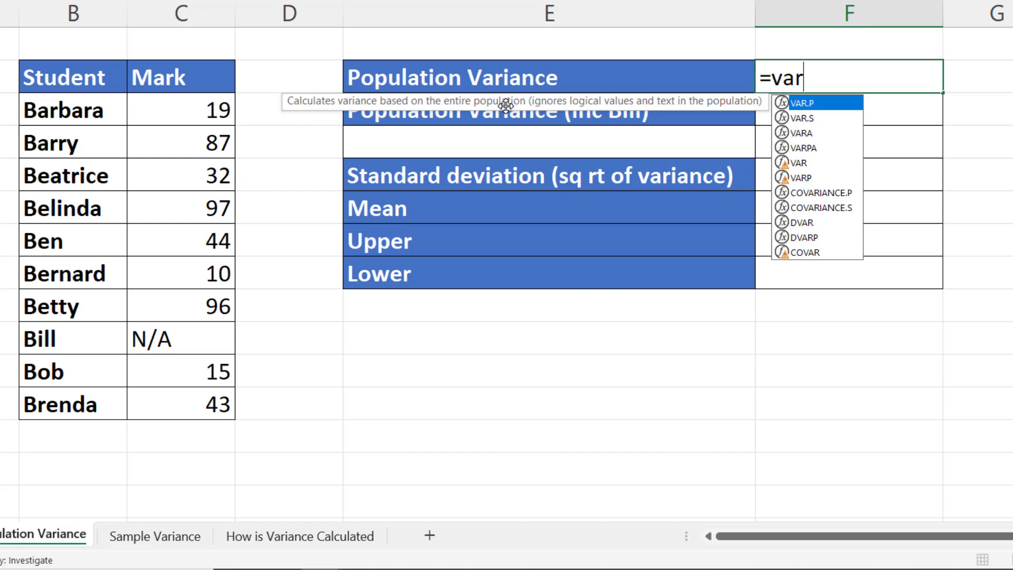
pyautogui.moveTo(599, 110)
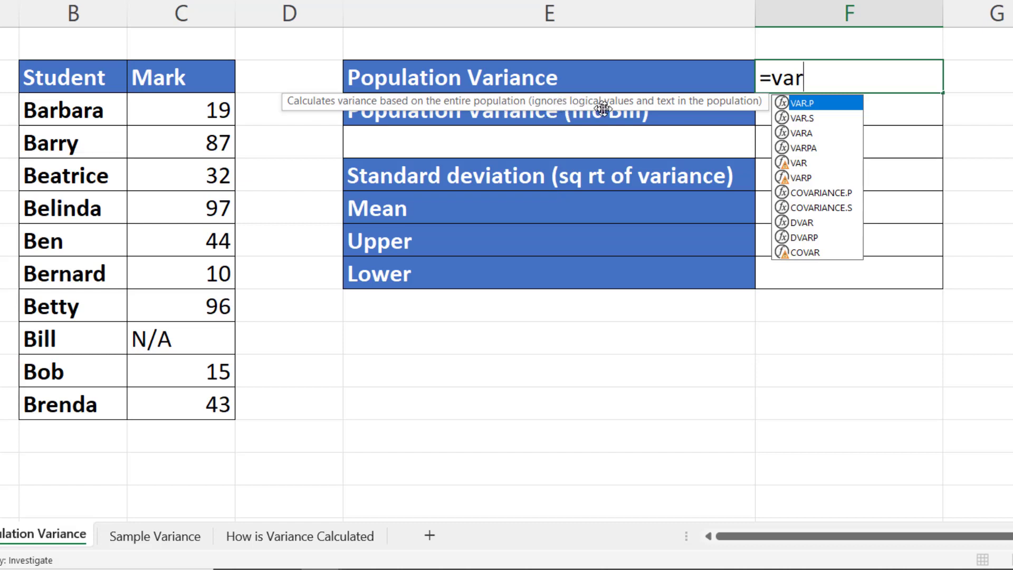
pyautogui.moveTo(724, 104)
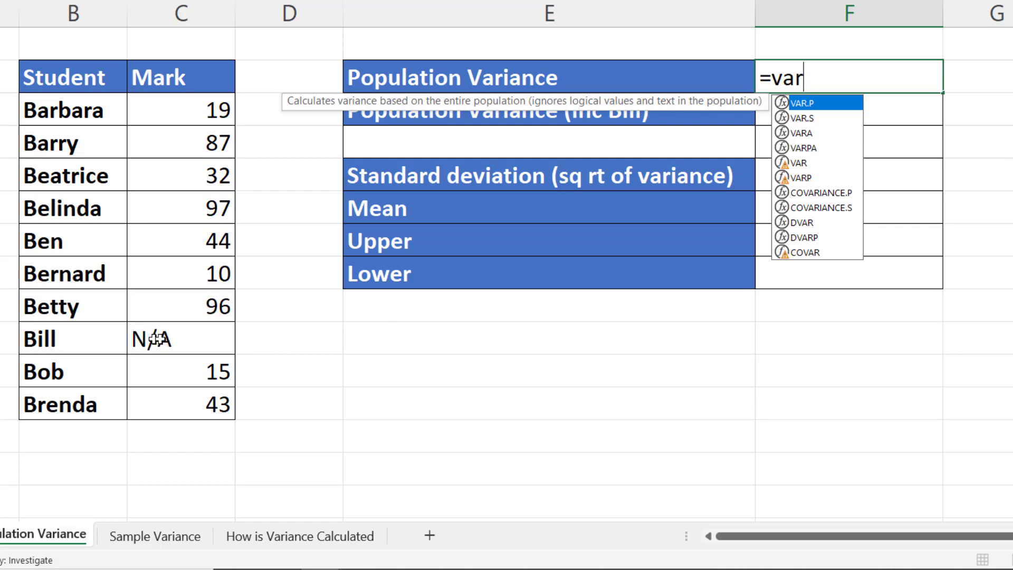
pyautogui.moveTo(183, 341)
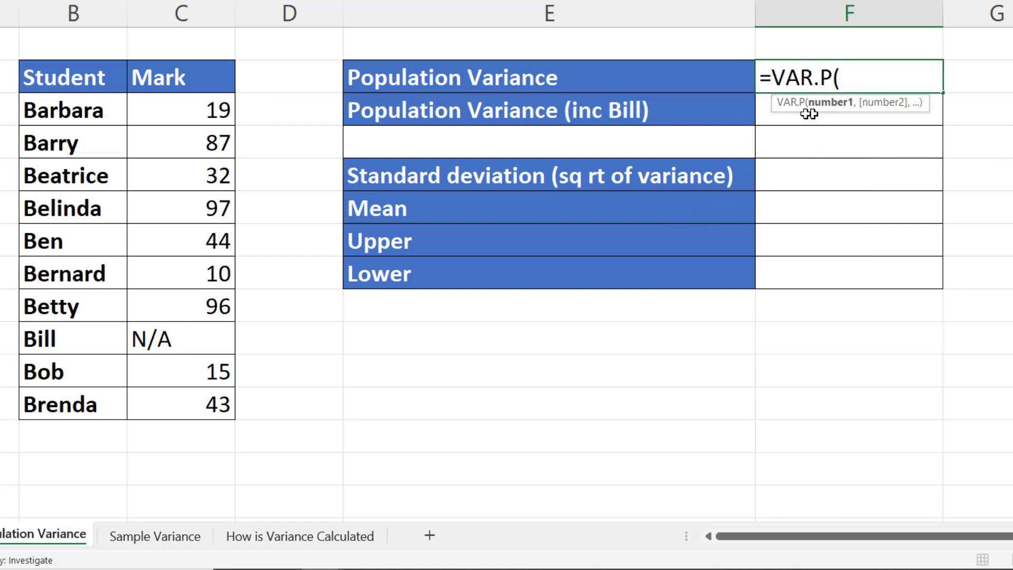
pyautogui.moveTo(179, 110); pyautogui.dragTo(180, 404)
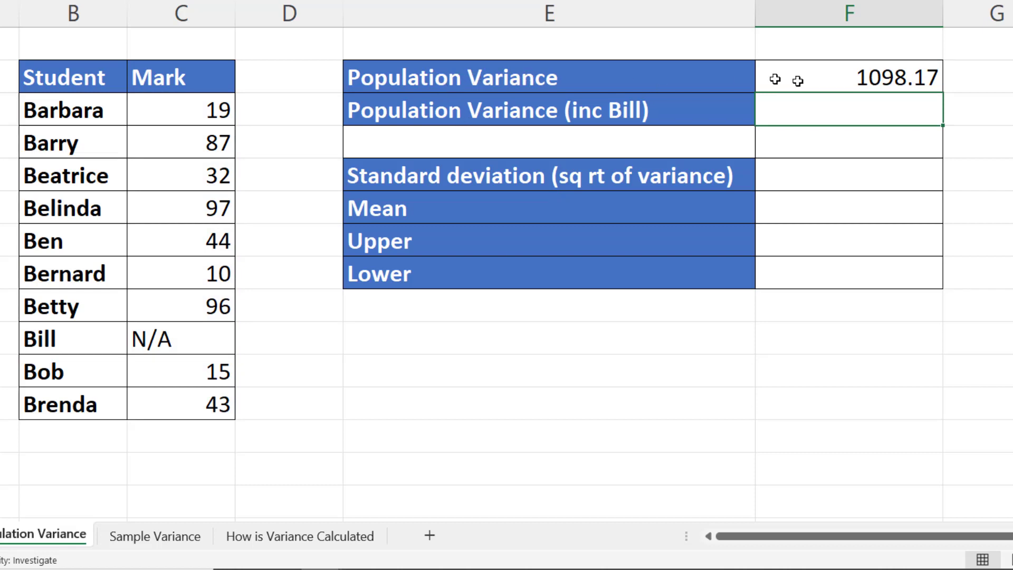
pyautogui.moveTo(463, 117)
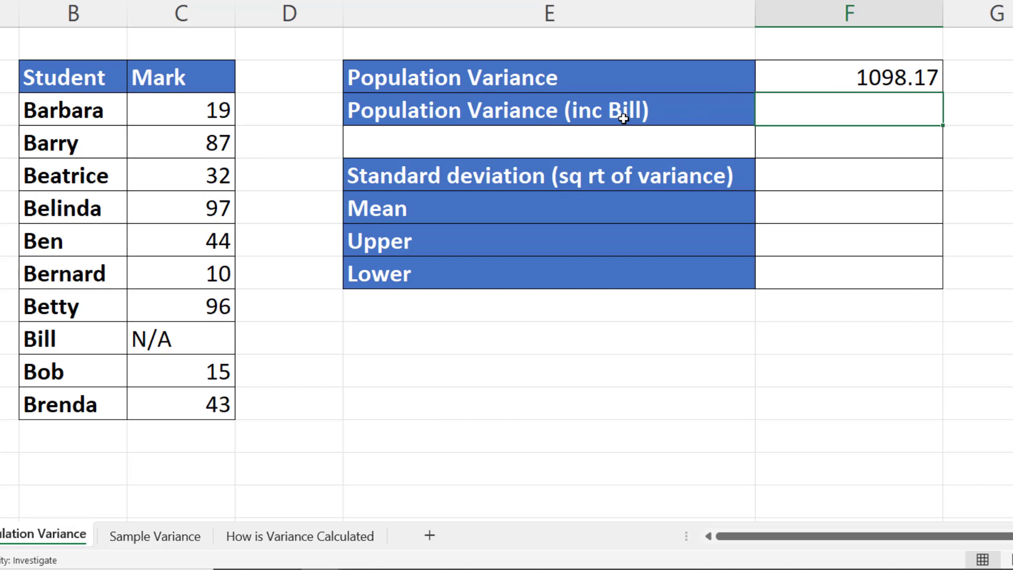
pyautogui.moveTo(142, 338)
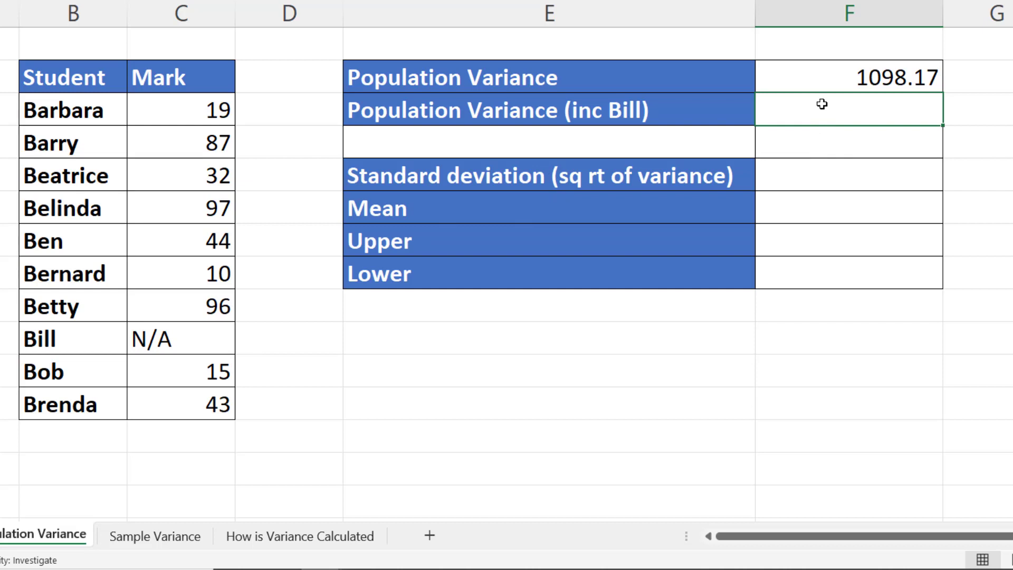
# Start a VARPA formula in F3 for the variance including Bill.
pyautogui.write('=va')
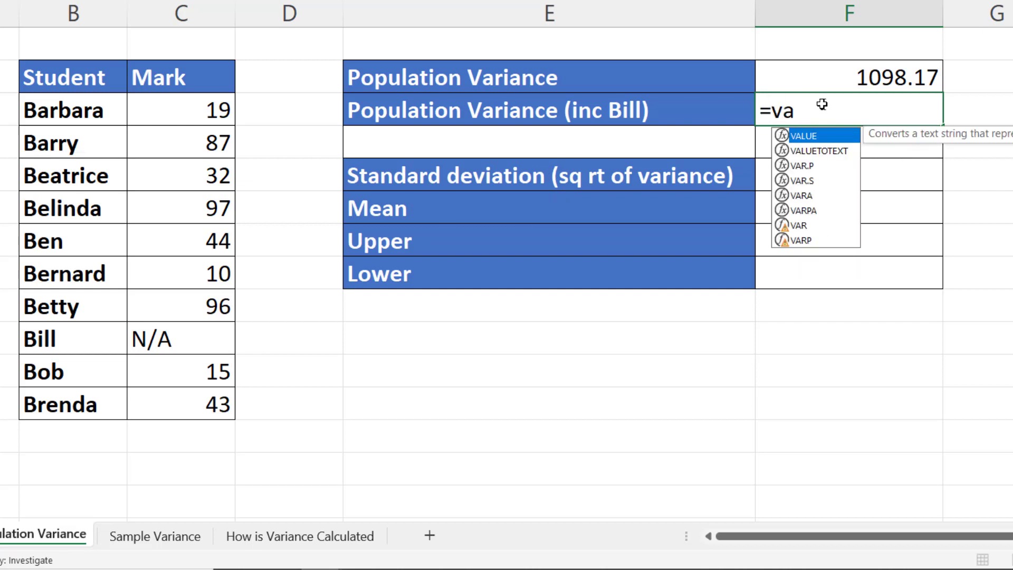
pyautogui.write('r')
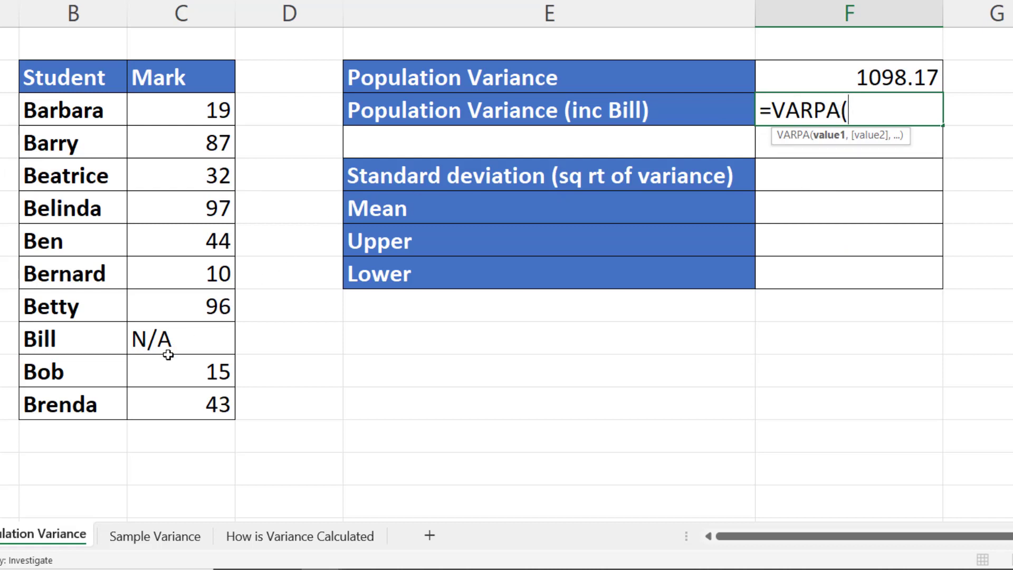
pyautogui.moveTo(164, 127)
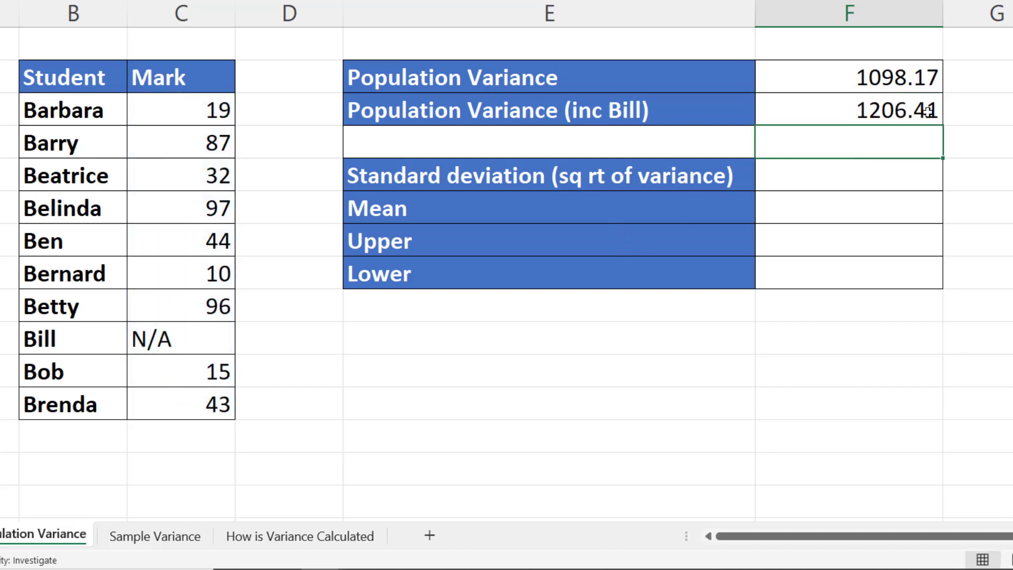
pyautogui.moveTo(939, 113)
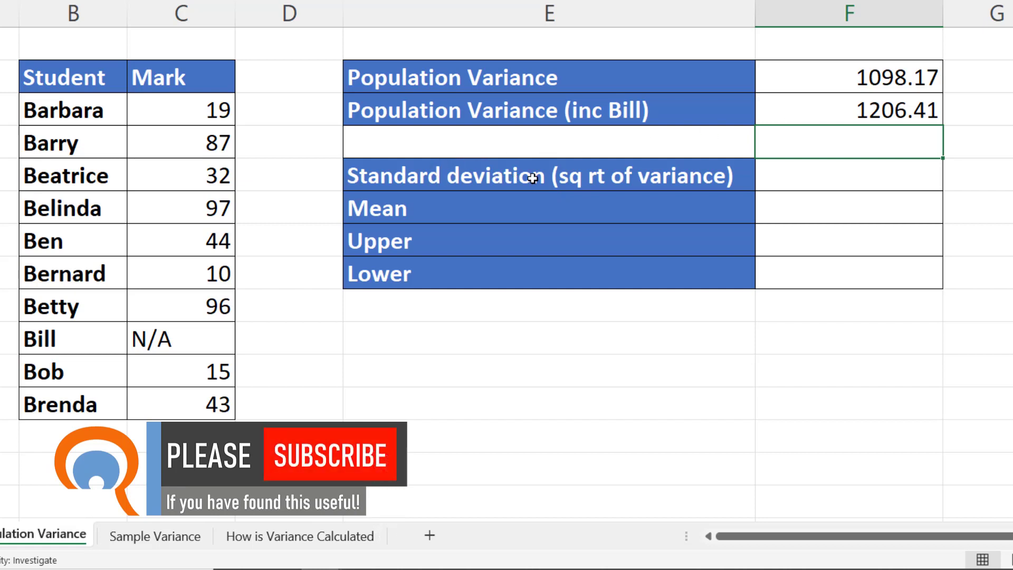
pyautogui.moveTo(665, 179)
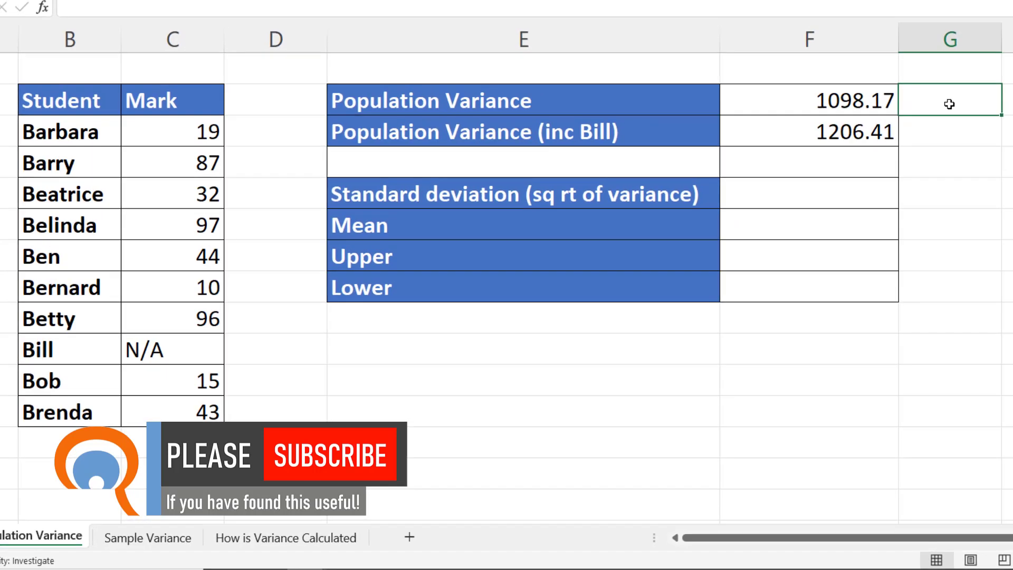
# Enter =SQRT(F2) in G2 to show 33.1387 beside the variance.
pyautogui.write('=s')
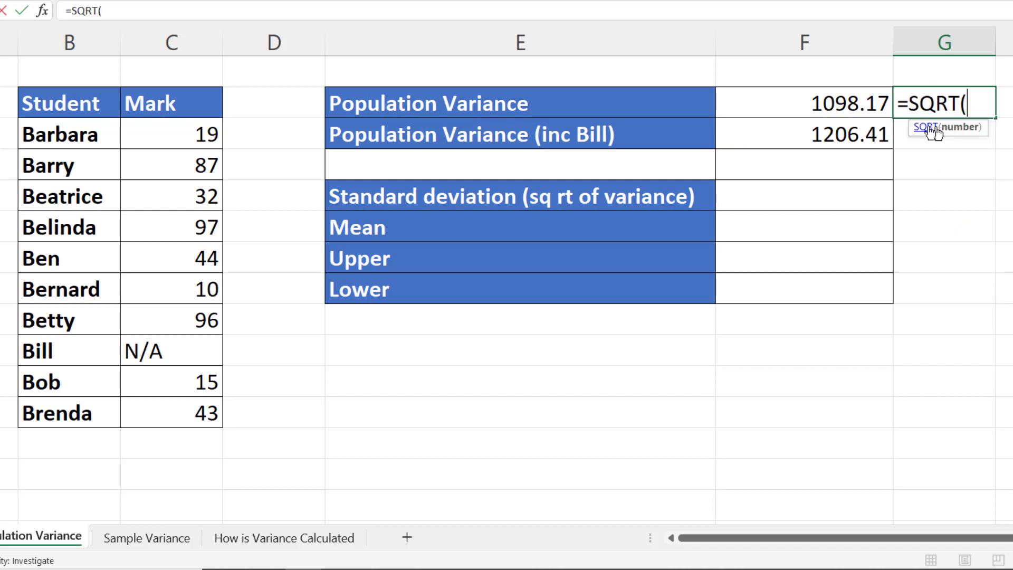
pyautogui.click(804, 102)
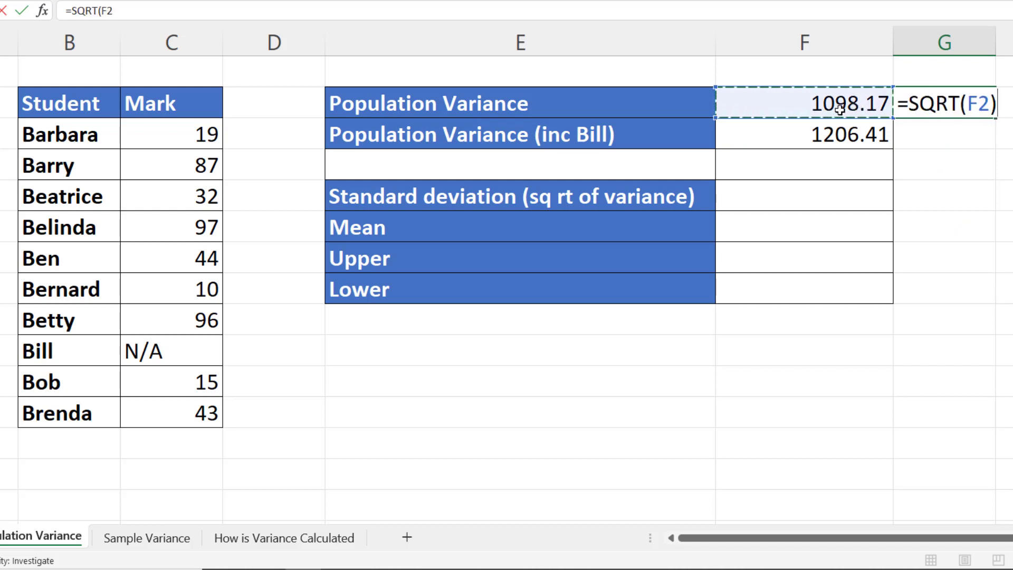
pyautogui.press('Enter')
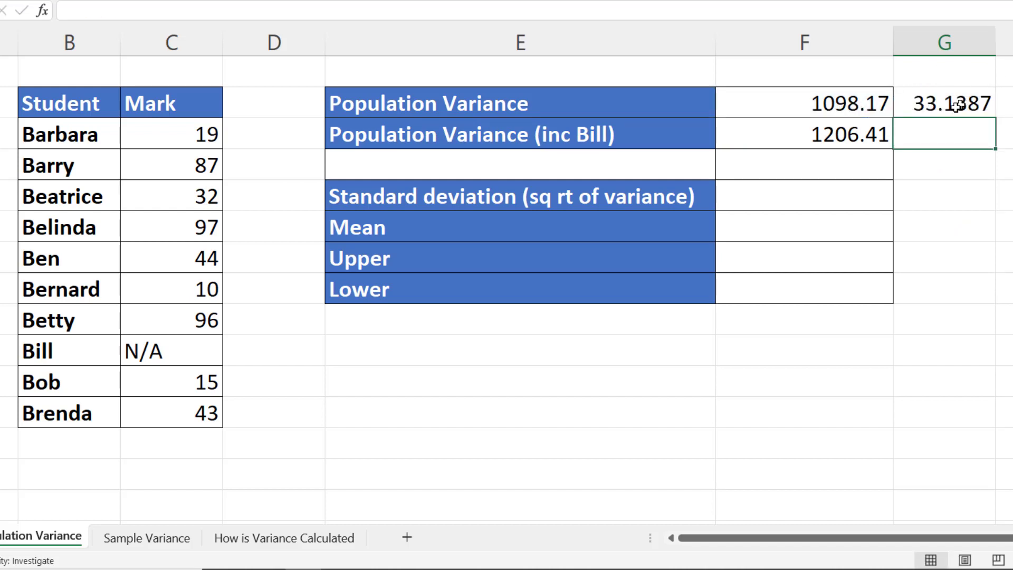
pyautogui.click(804, 196)
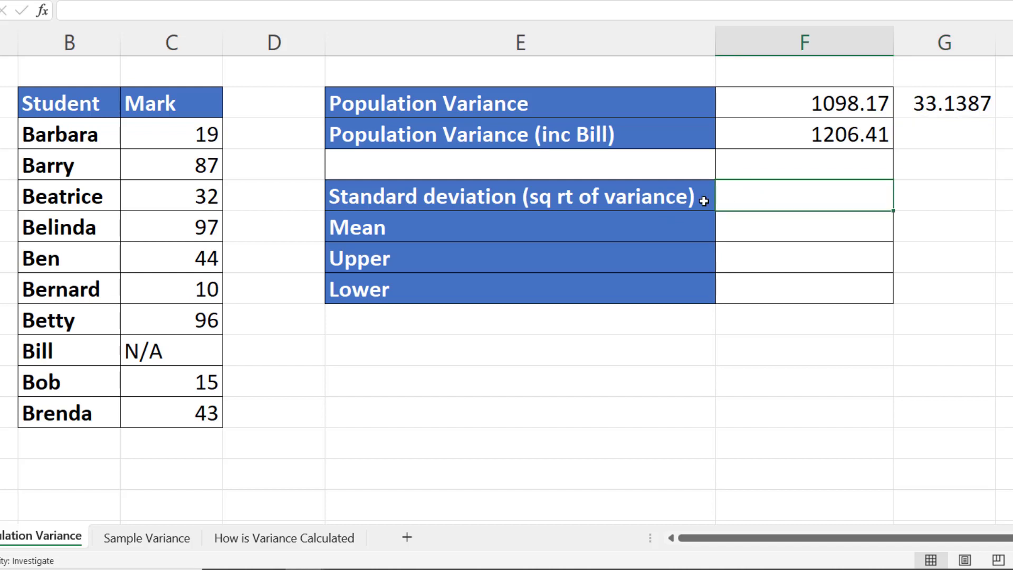
# Enter =STDEV.P over the marks C3:C12 in F5, giving 33.1387.
pyautogui.write('=st')
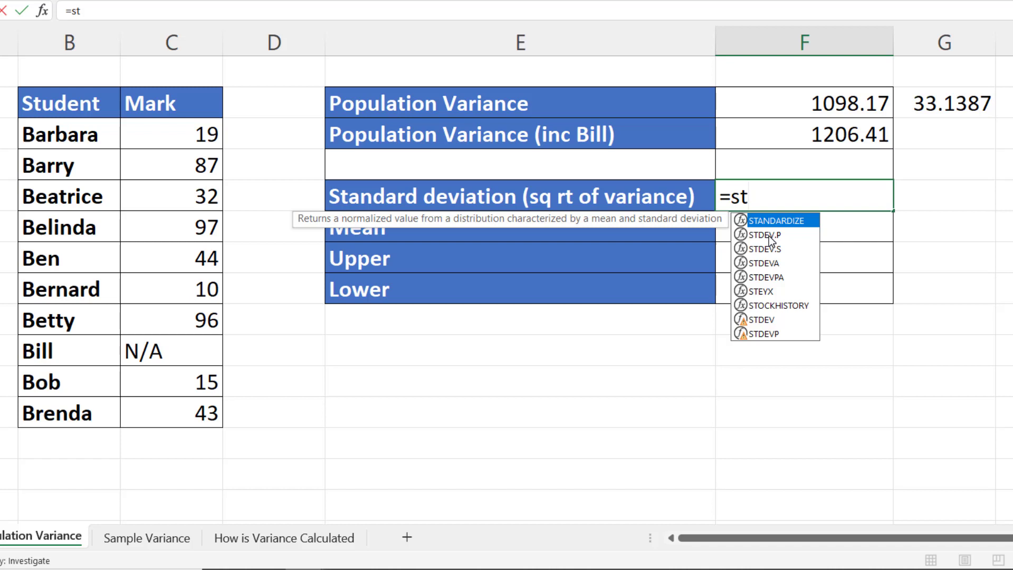
pyautogui.moveTo(770, 242)
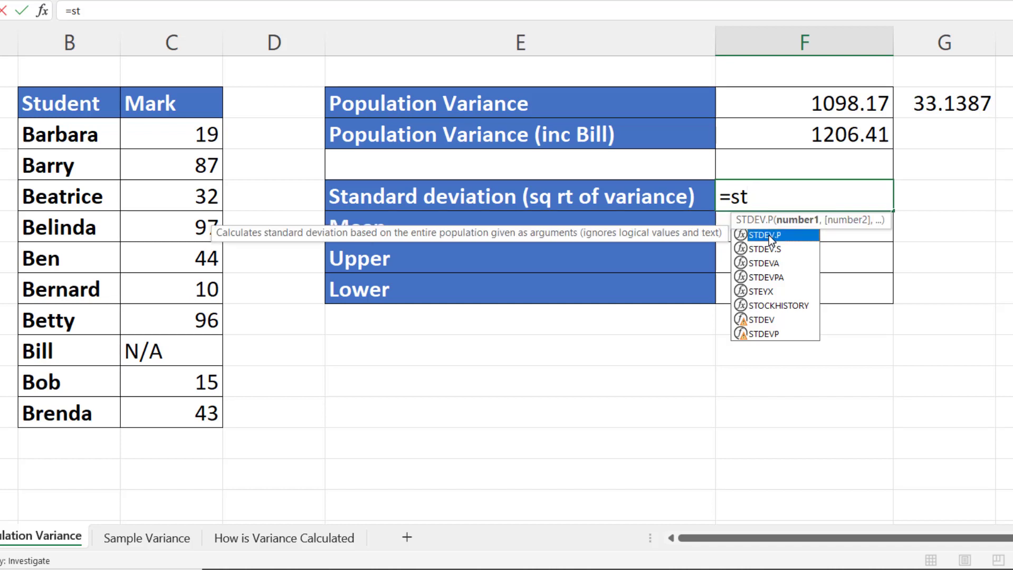
pyautogui.moveTo(171, 134); pyautogui.dragTo(171, 319)
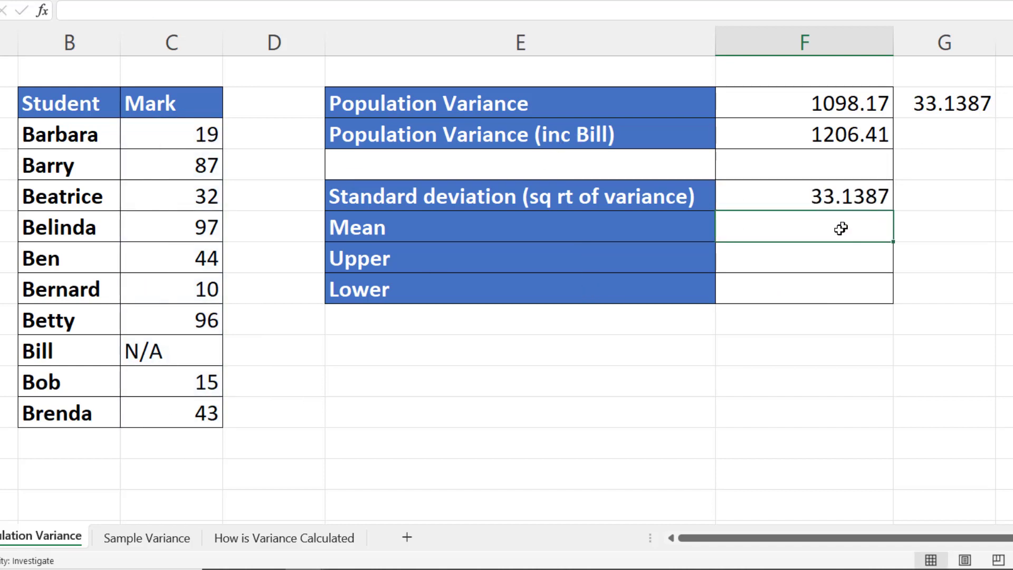
pyautogui.moveTo(494, 205)
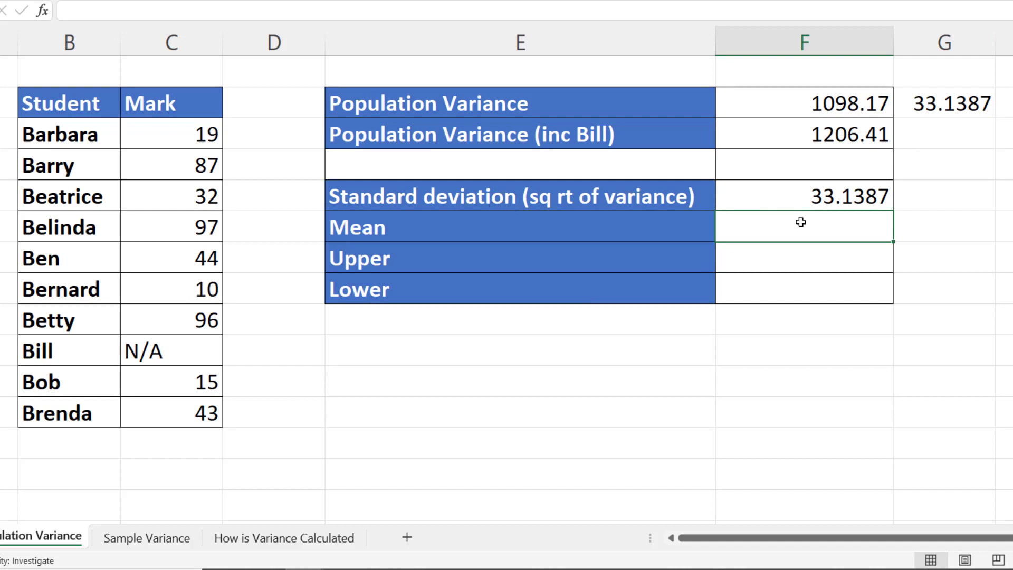
# Compute the mean 49.22, then Upper and Lower as mean ± standard deviation (82.36, 16.08).
pyautogui.write('=av')
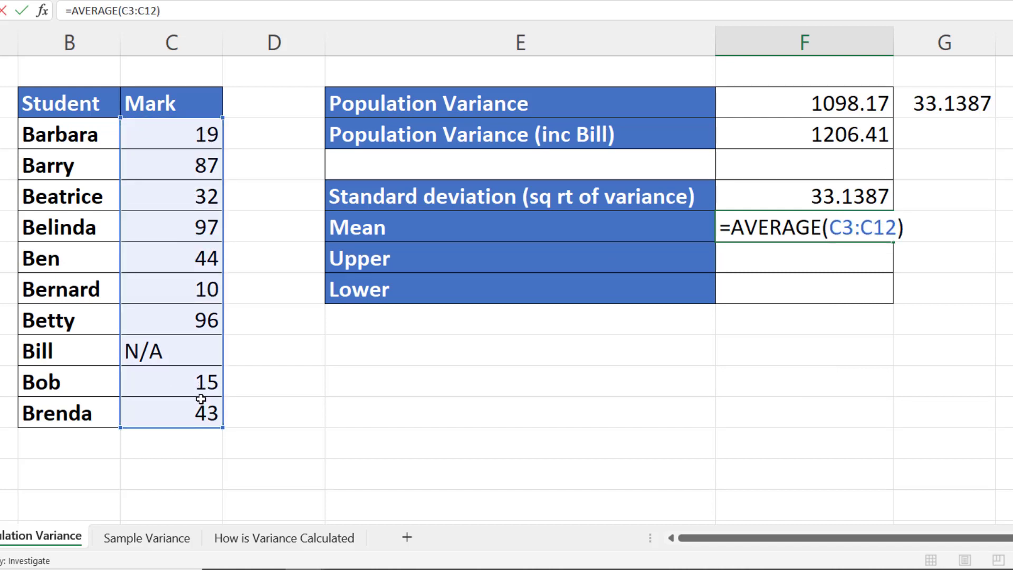
pyautogui.press('Enter')
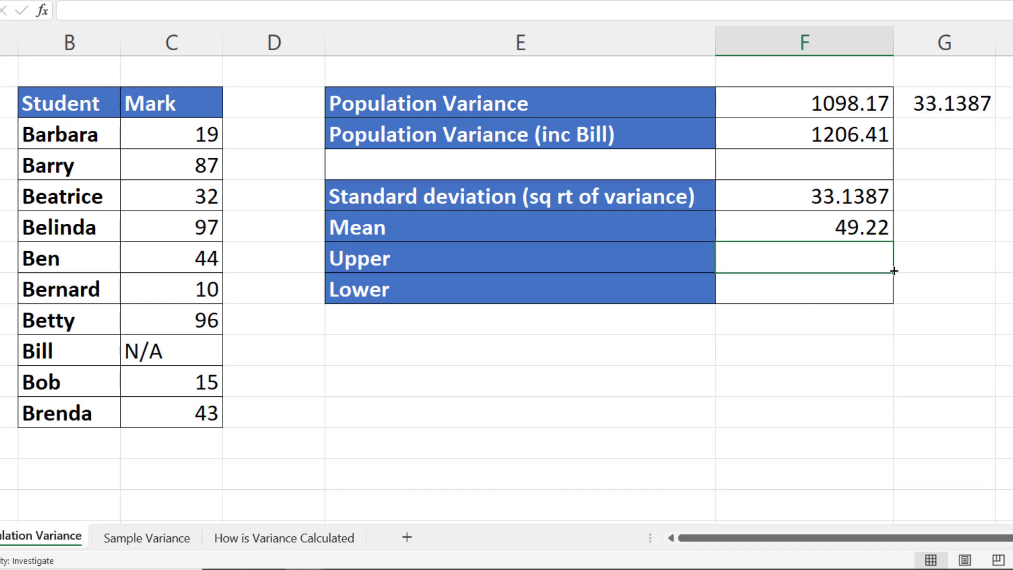
pyautogui.write('=')
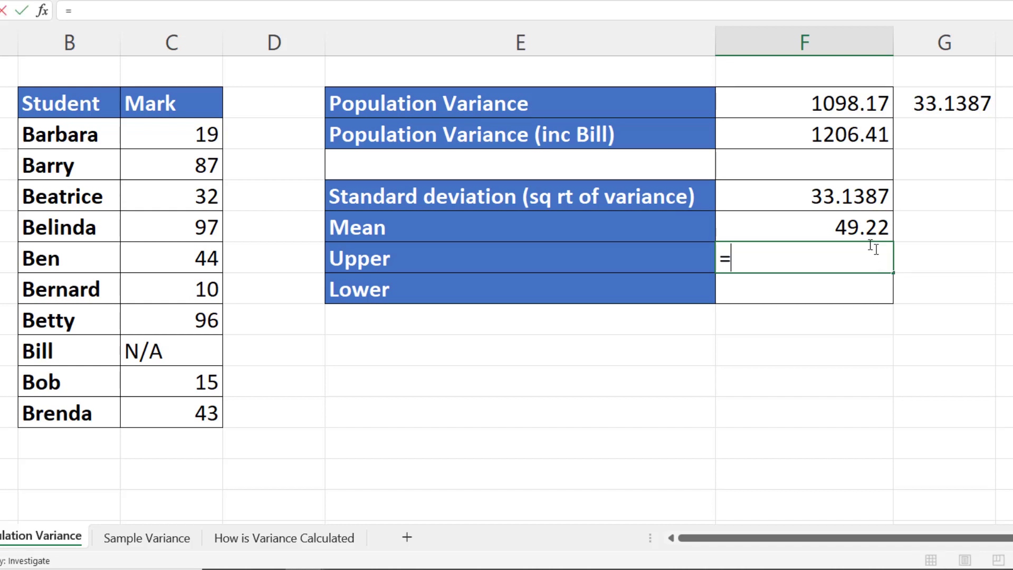
pyautogui.click(802, 227)
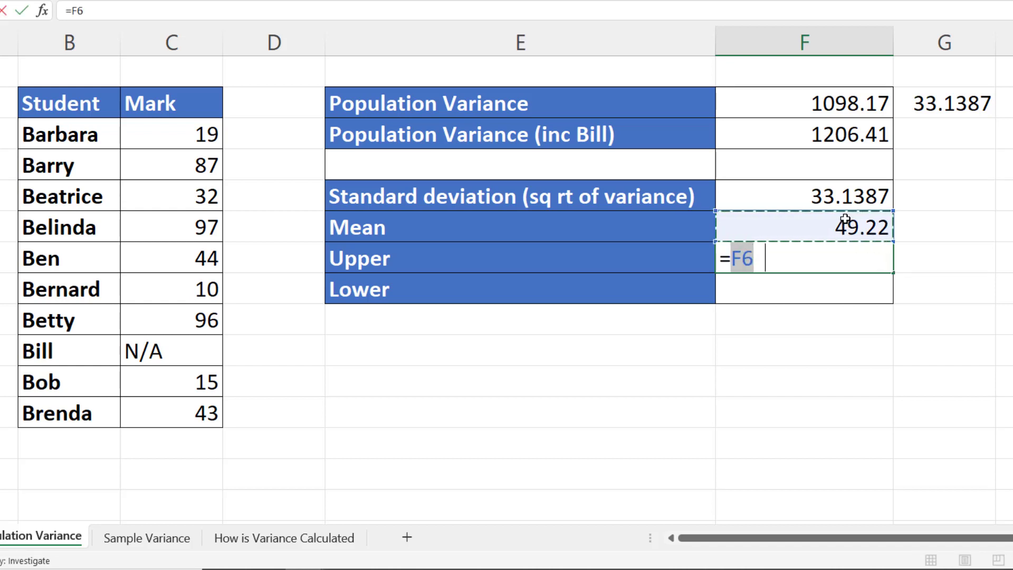
pyautogui.click(803, 197)
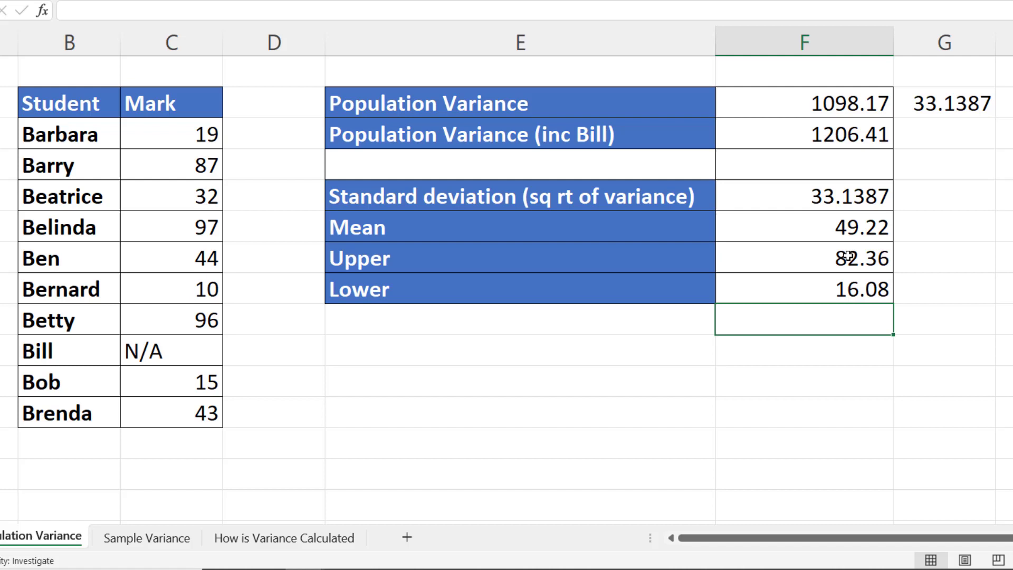
pyautogui.moveTo(187, 133)
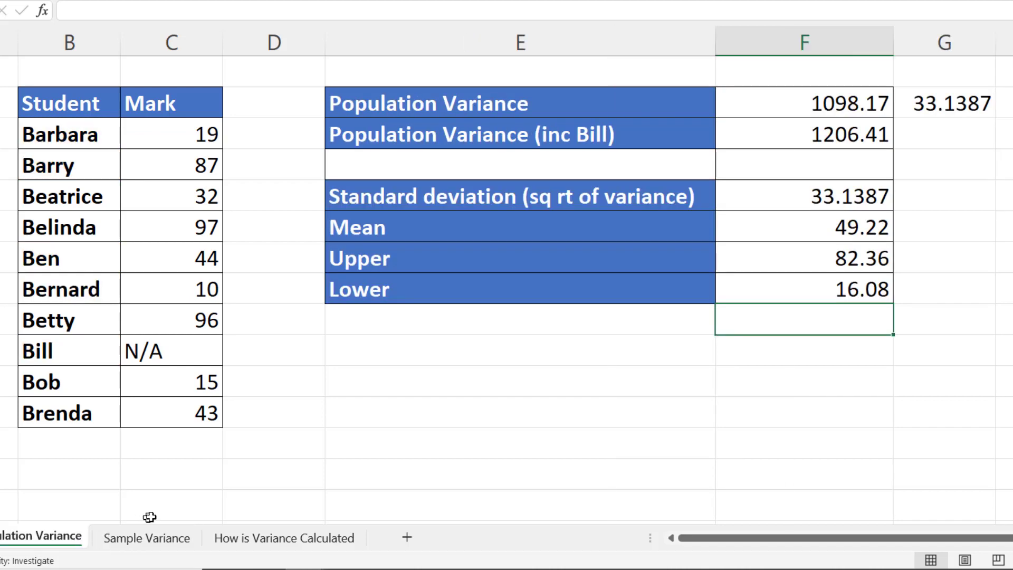
# Open the Sample Variance sheet.
pyautogui.click(147, 536)
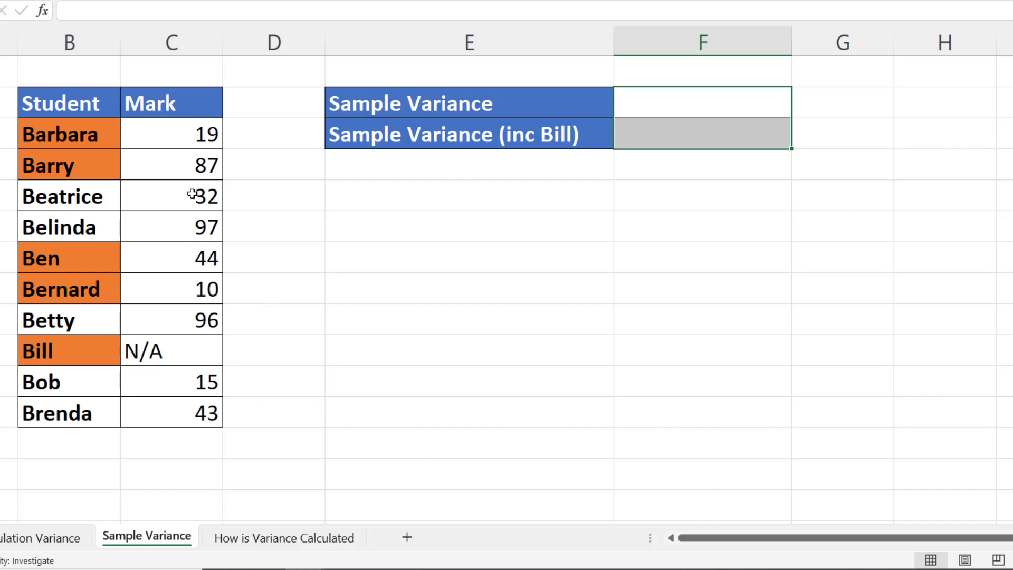
pyautogui.moveTo(199, 405)
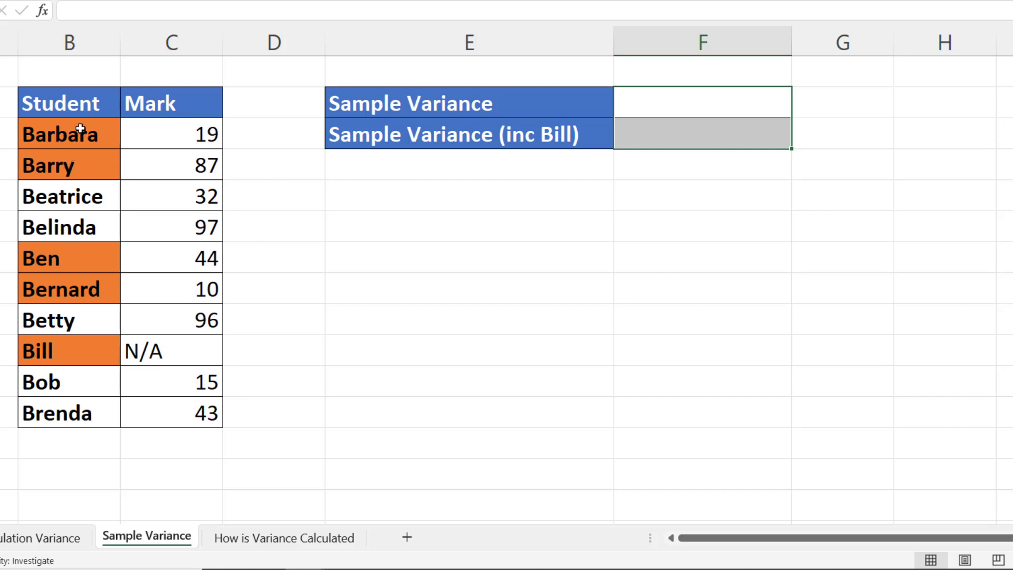
pyautogui.moveTo(403, 146)
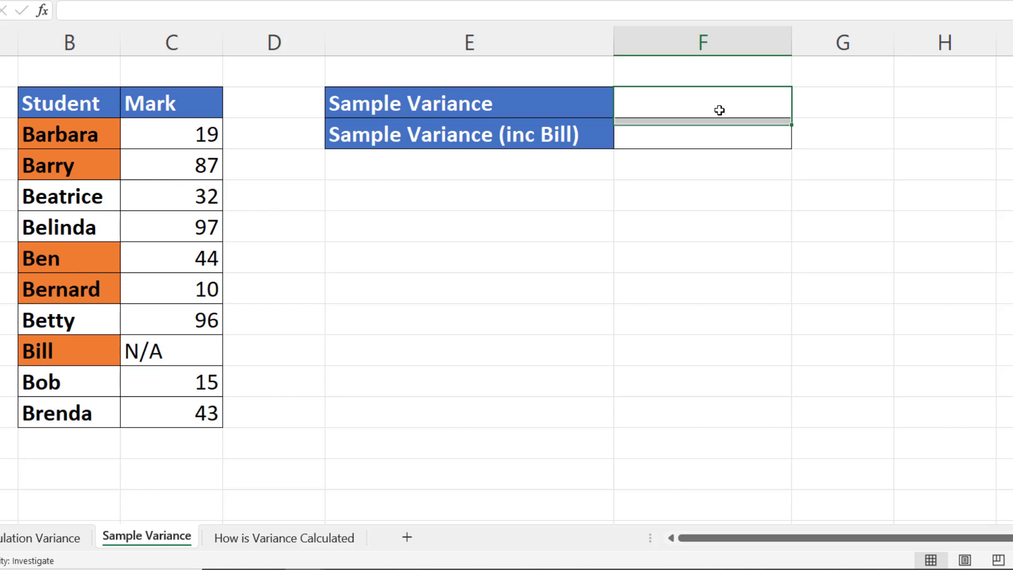
# Enter =VAR.S over the orange-highlighted students' marks in F2, giving 1188.67.
pyautogui.write('=va')
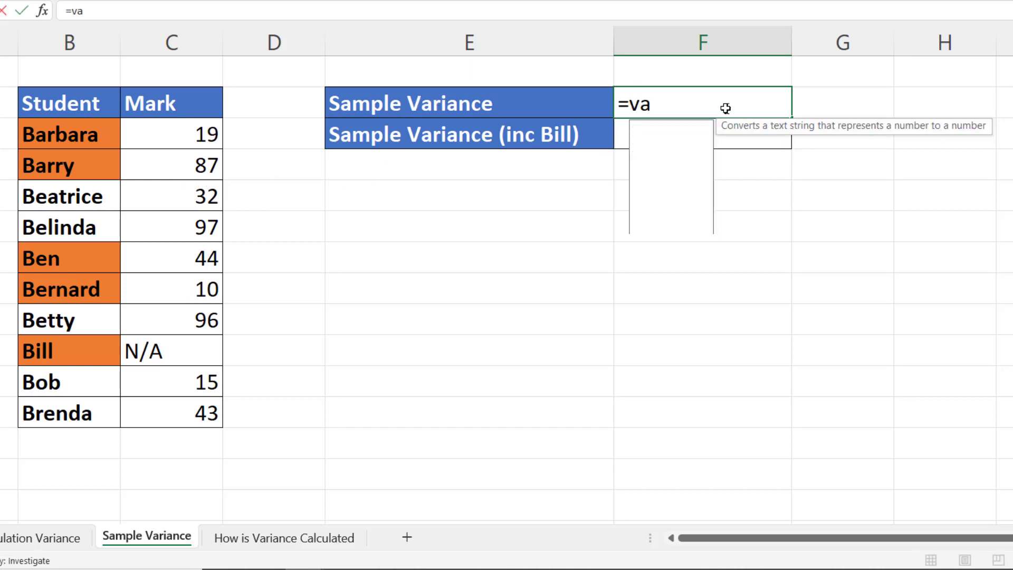
pyautogui.write('r')
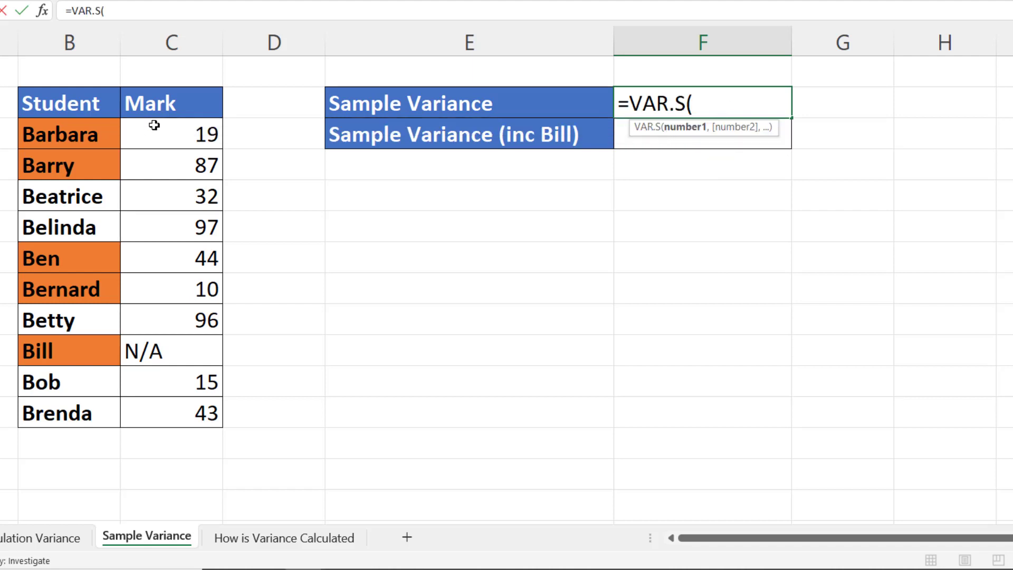
pyautogui.moveTo(171, 134); pyautogui.dragTo(171, 164)
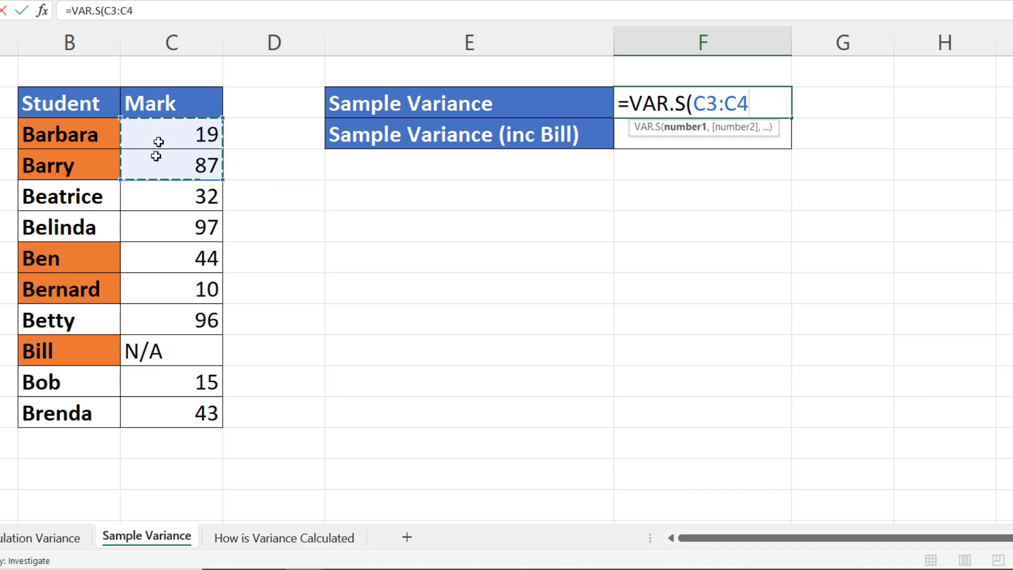
pyautogui.write(',C7:C8,')
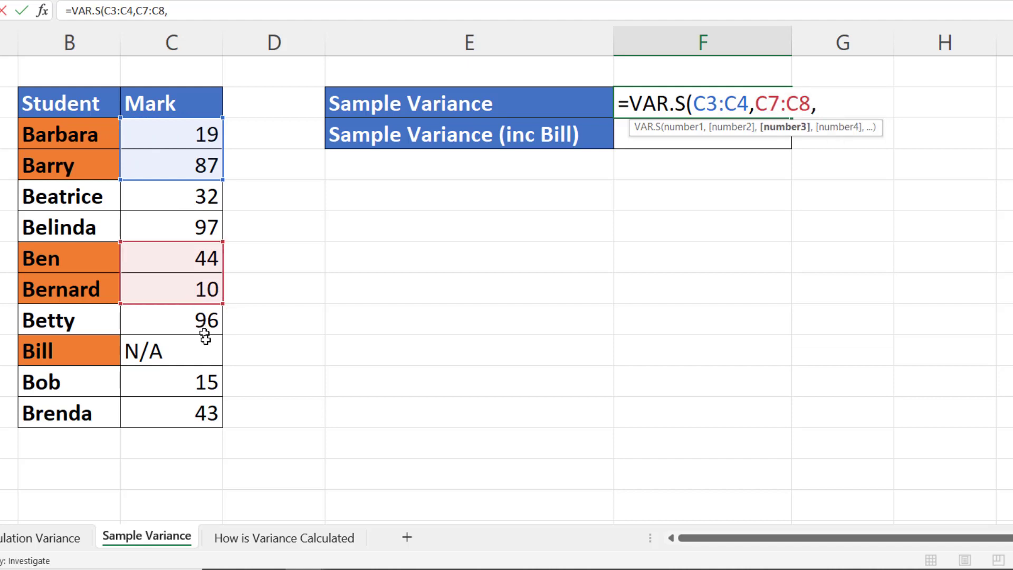
pyautogui.click(171, 351)
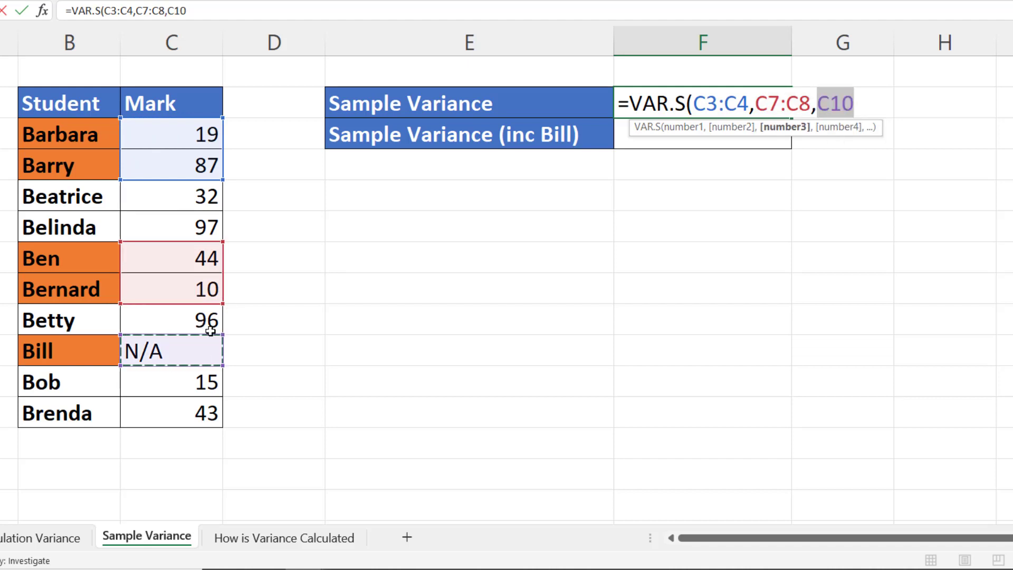
pyautogui.press('Enter')
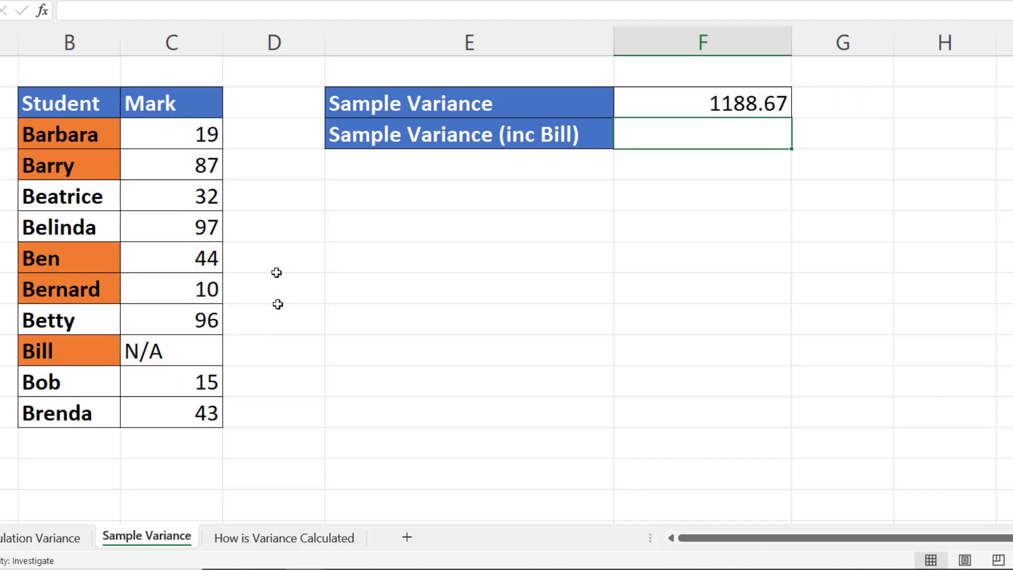
pyautogui.moveTo(484, 107)
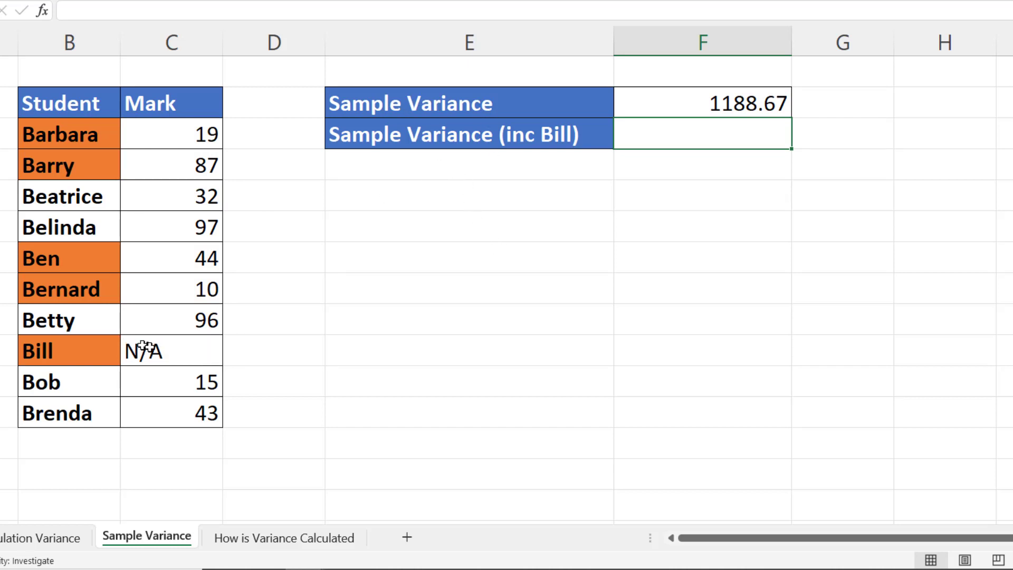
pyautogui.moveTo(162, 351)
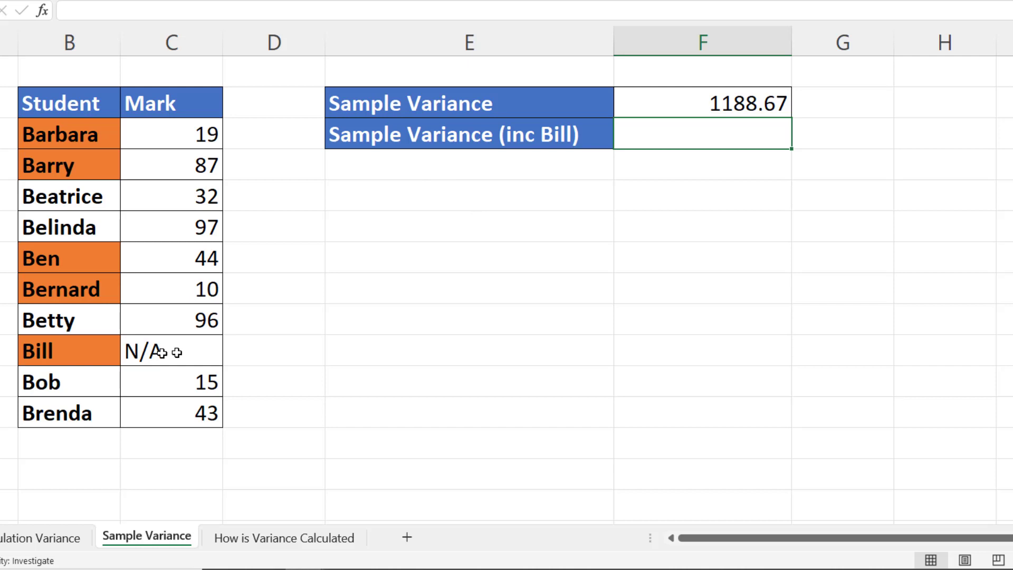
pyautogui.moveTo(742, 152)
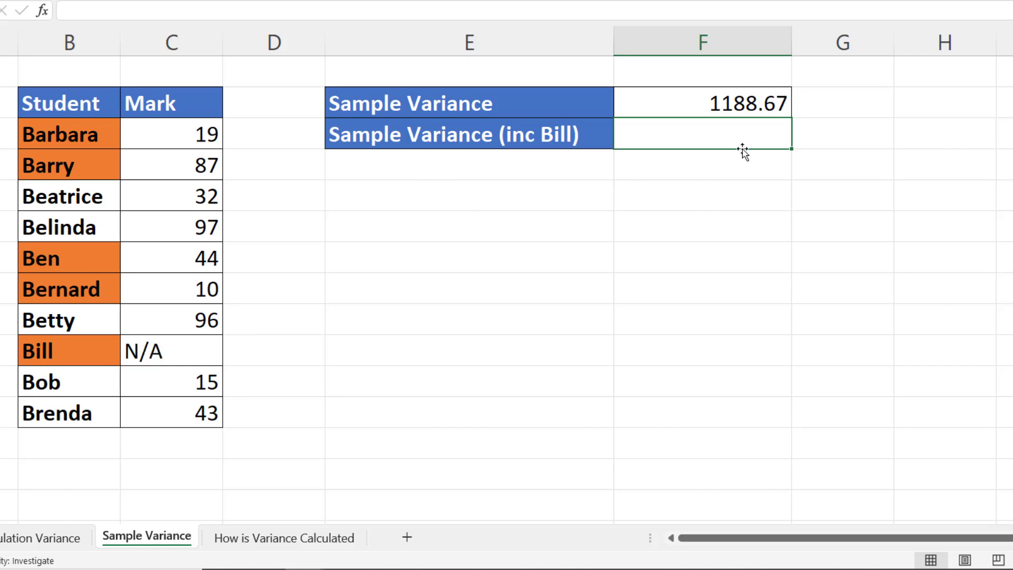
# Enter =VARA over the highlighted marks including Bill's N/A (1211.50), then open How is Variance Calculated.
pyautogui.write('=va')
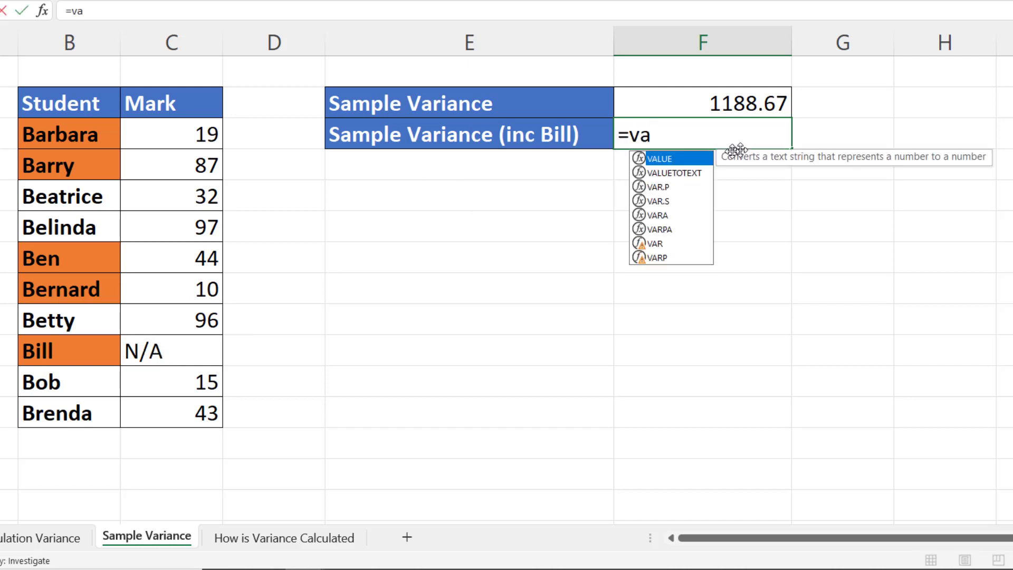
pyautogui.moveTo(664, 223)
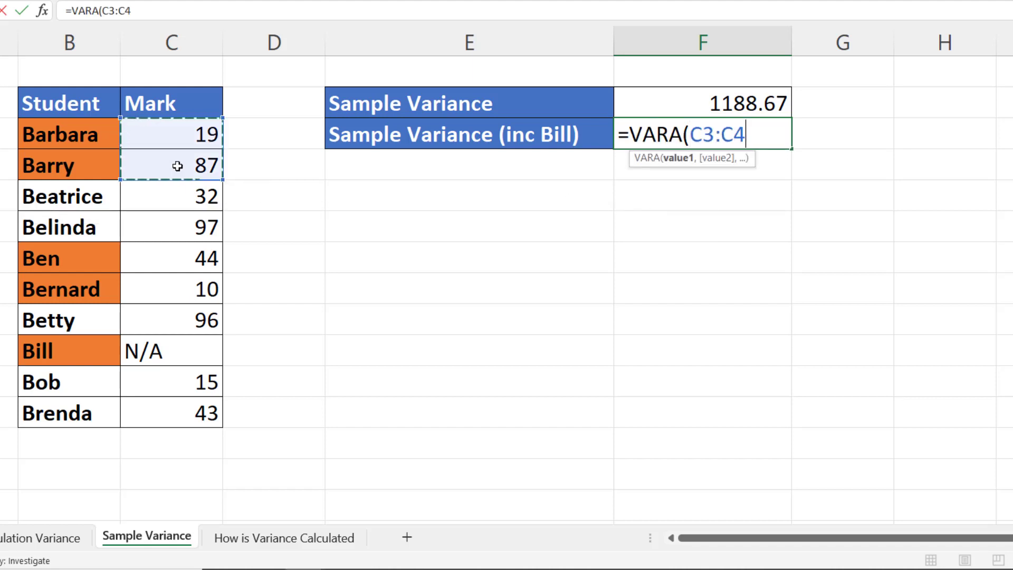
pyautogui.moveTo(171, 257); pyautogui.dragTo(170, 287)
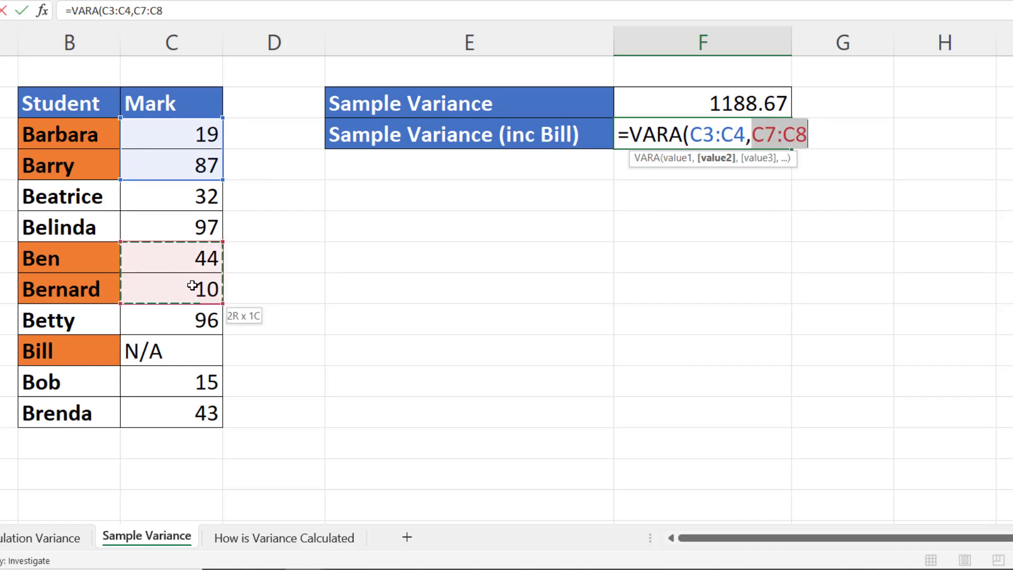
pyautogui.click(171, 350)
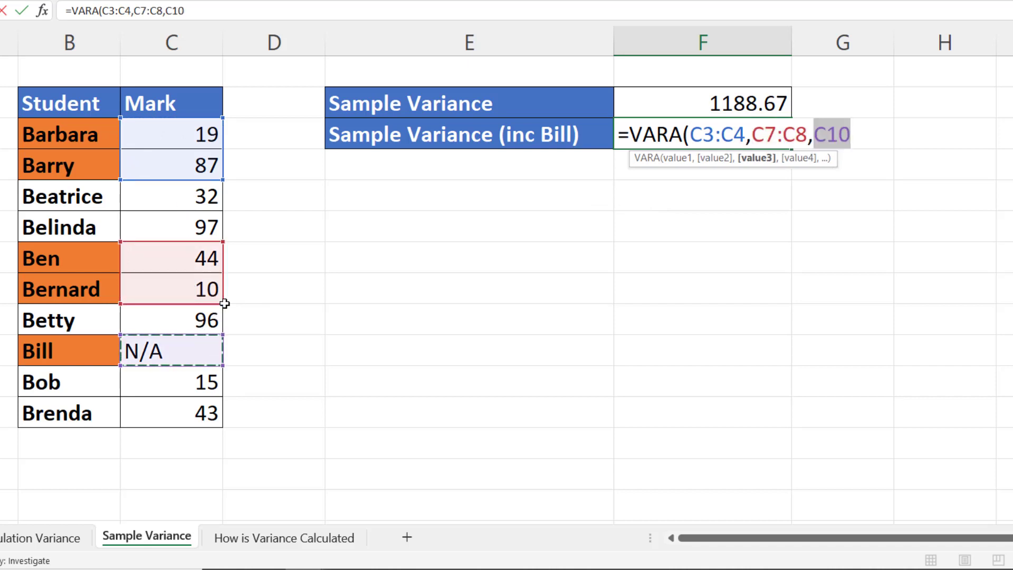
pyautogui.press('Enter')
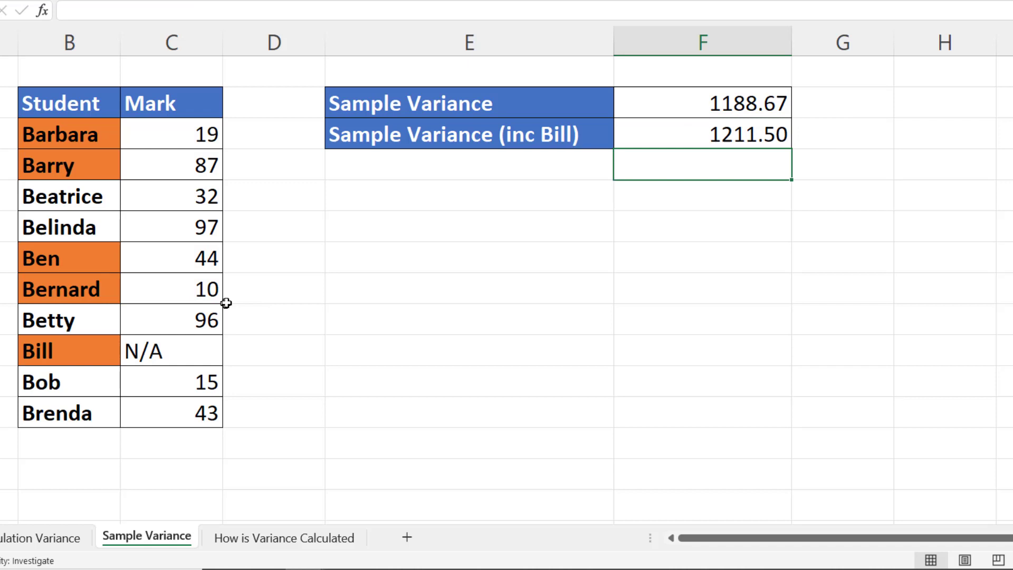
pyautogui.moveTo(116, 444)
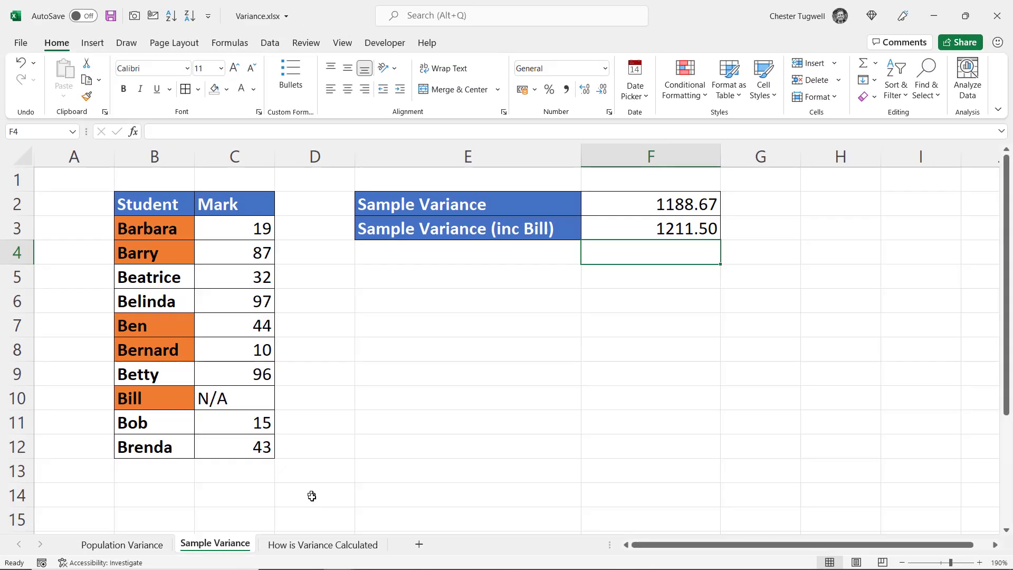
pyautogui.moveTo(313, 552)
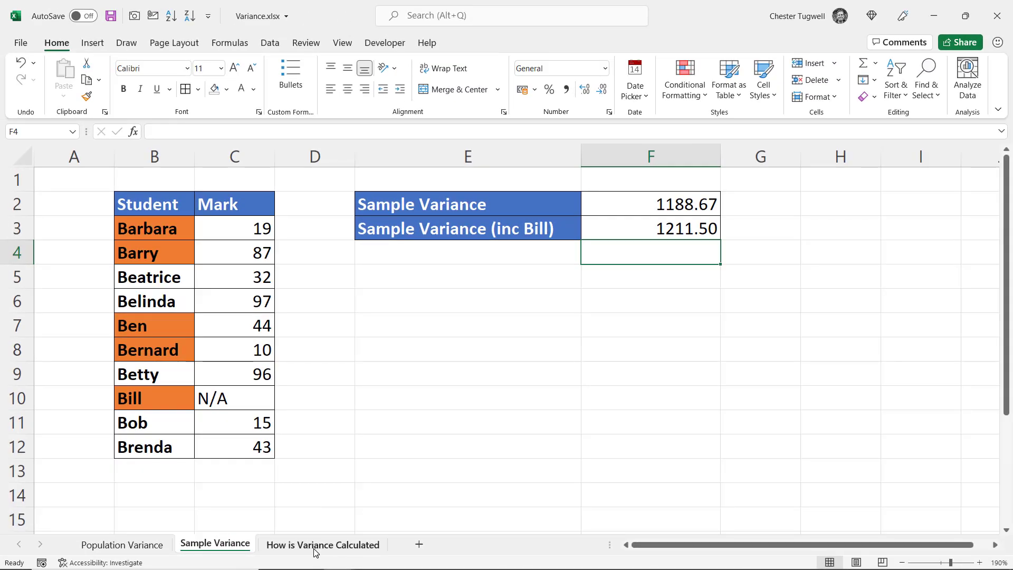
pyautogui.click(322, 544)
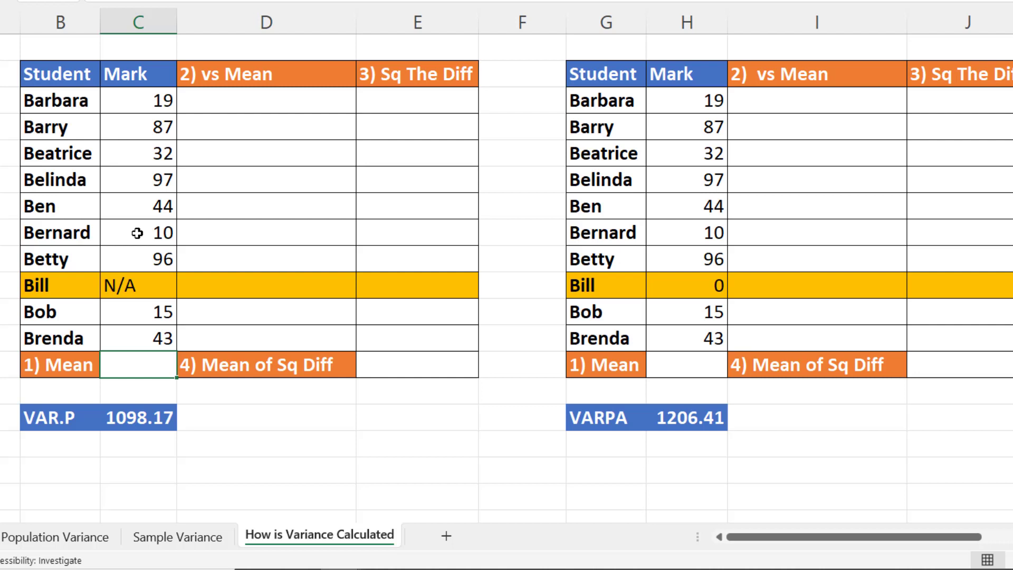
pyautogui.moveTo(147, 338)
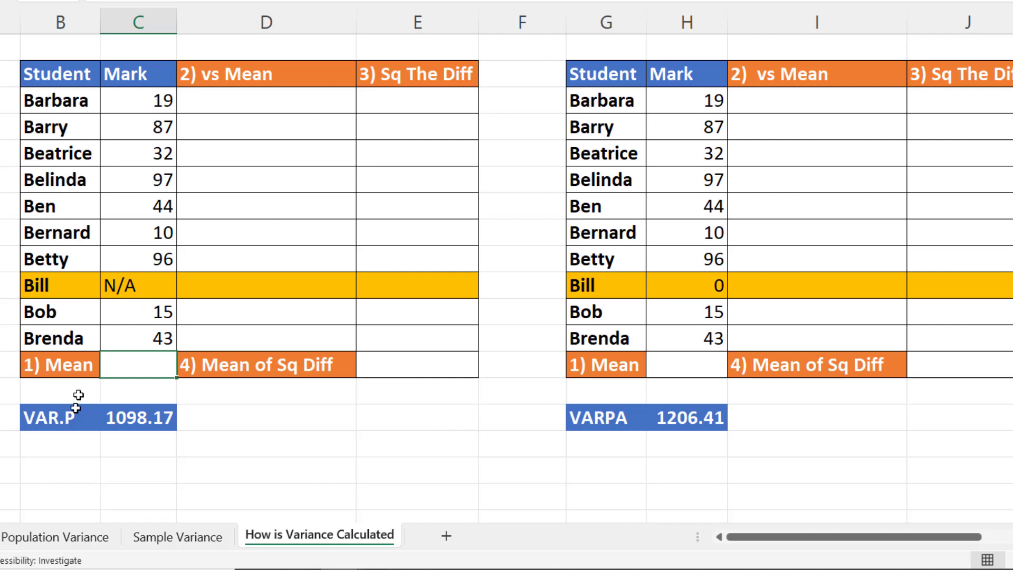
pyautogui.click(137, 417)
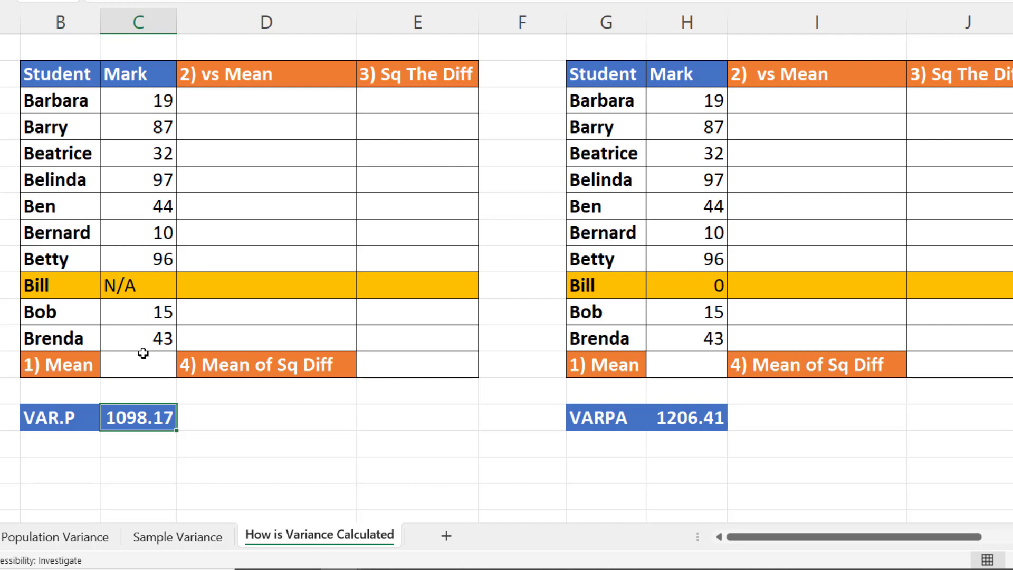
pyautogui.moveTo(139, 336)
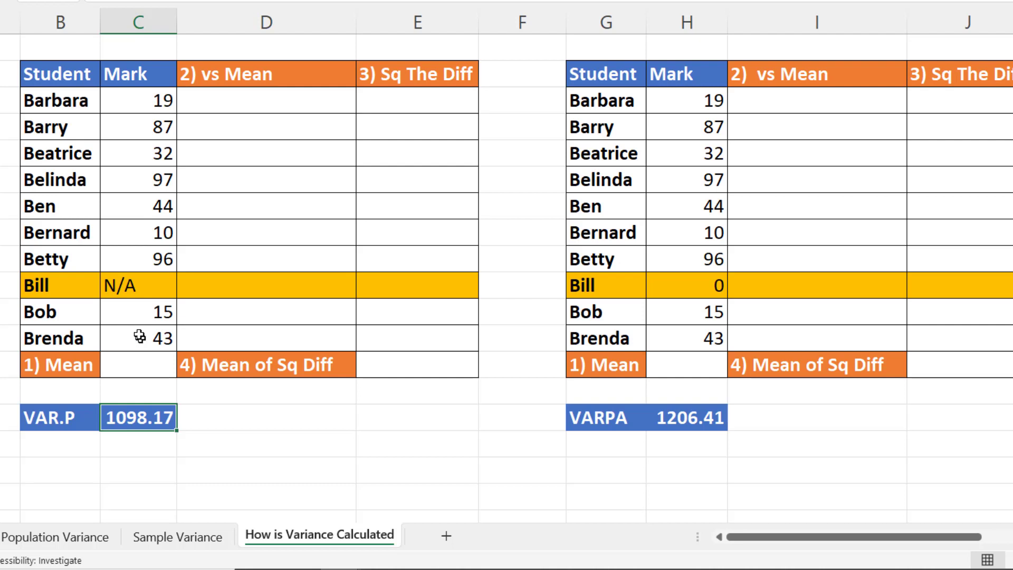
pyautogui.moveTo(137, 285)
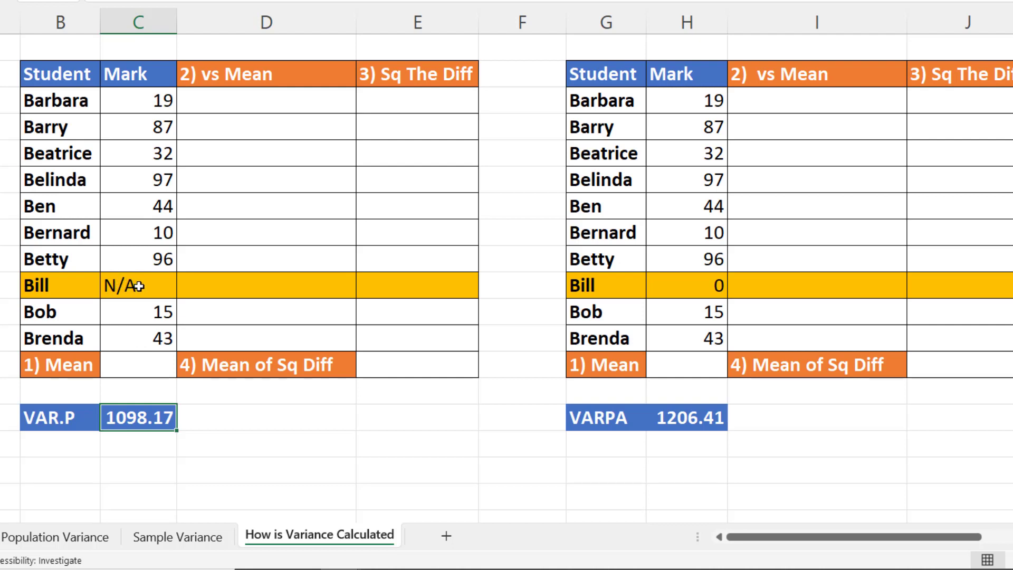
pyautogui.click(138, 363)
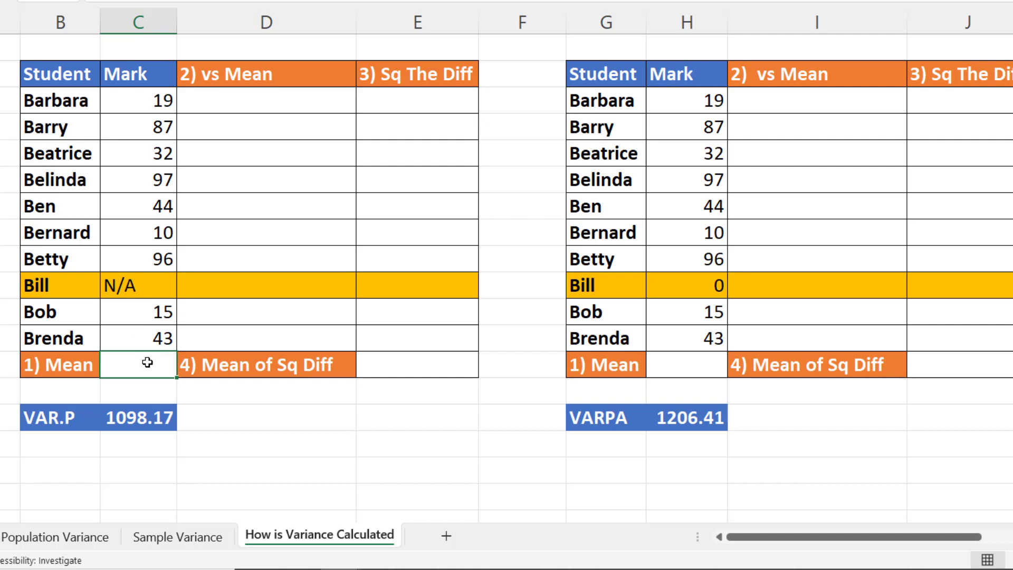
# Compute the mean 49.22 and fill D3:D12 with each mark minus the absolute mean.
pyautogui.write('=av')
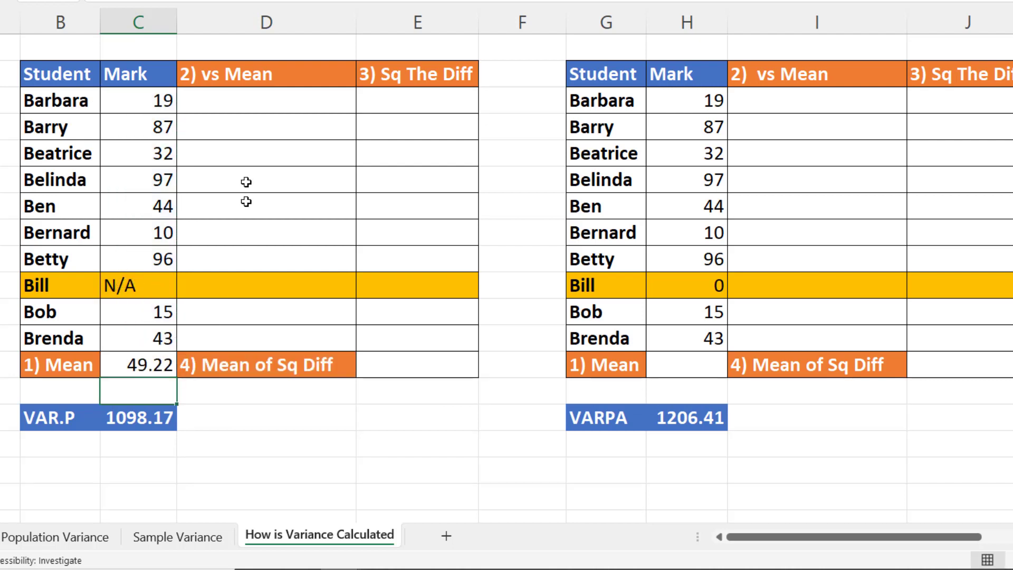
pyautogui.moveTo(252, 98)
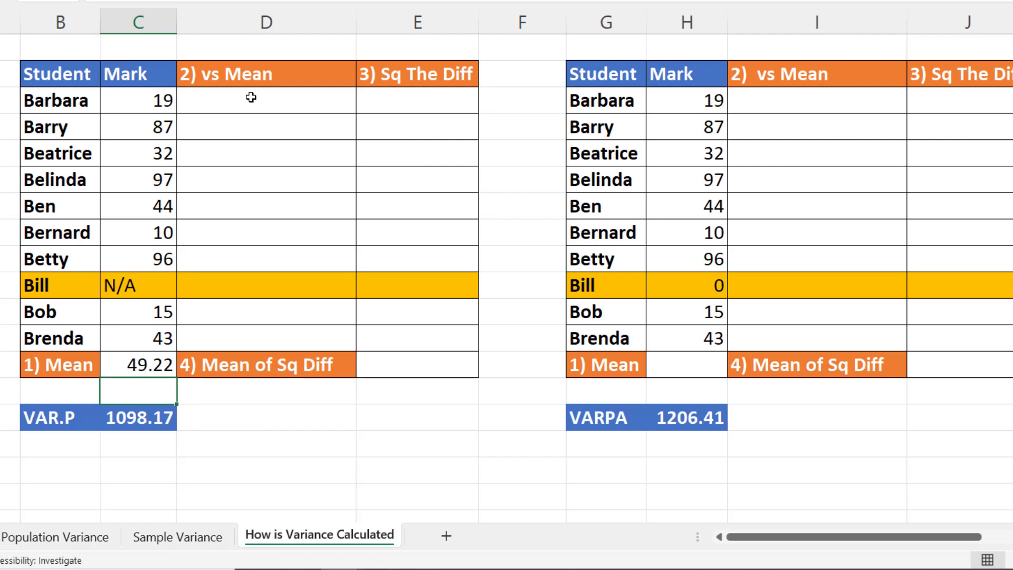
pyautogui.click(265, 101)
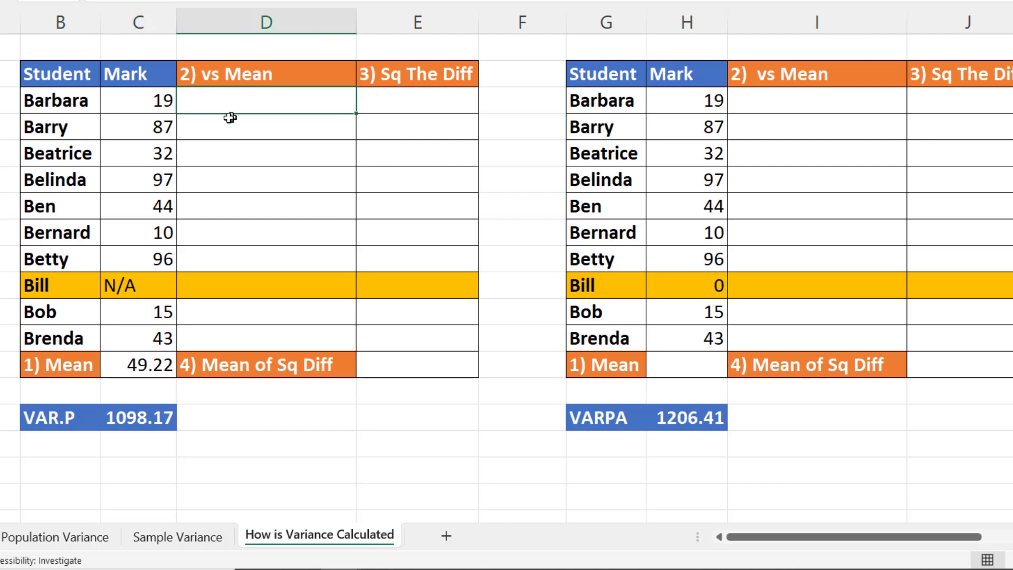
pyautogui.moveTo(145, 368)
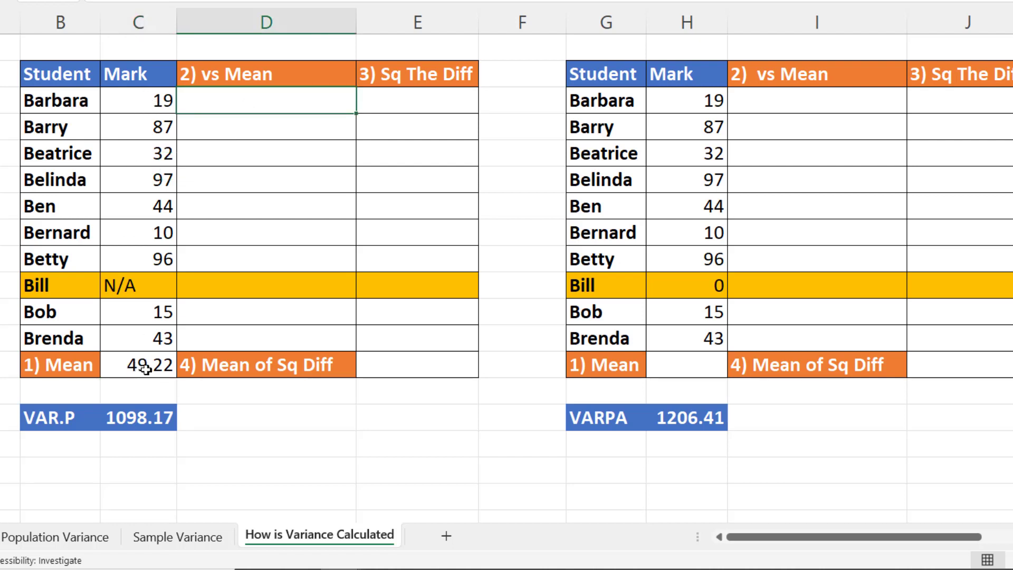
pyautogui.write('=')
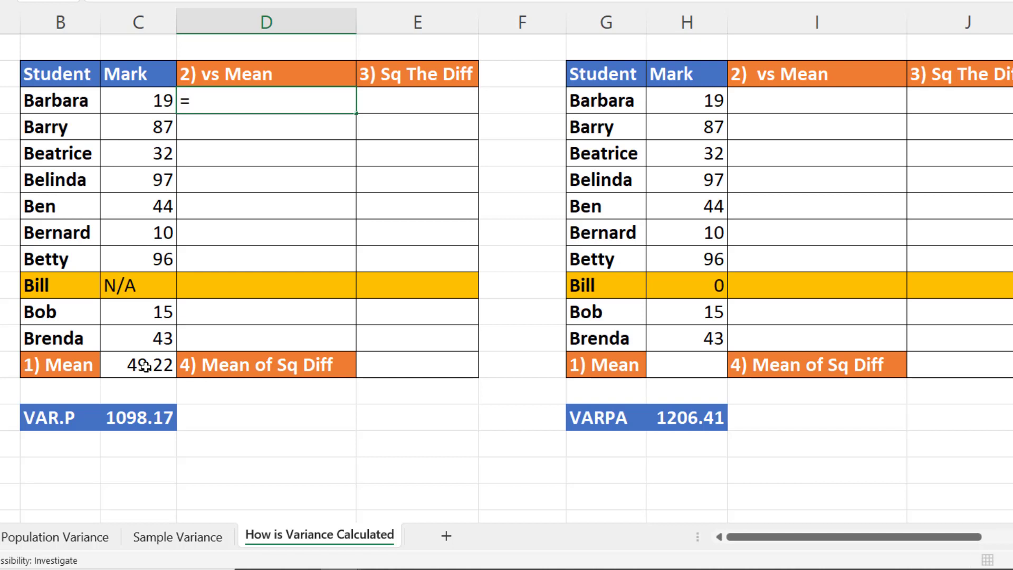
pyautogui.click(139, 100)
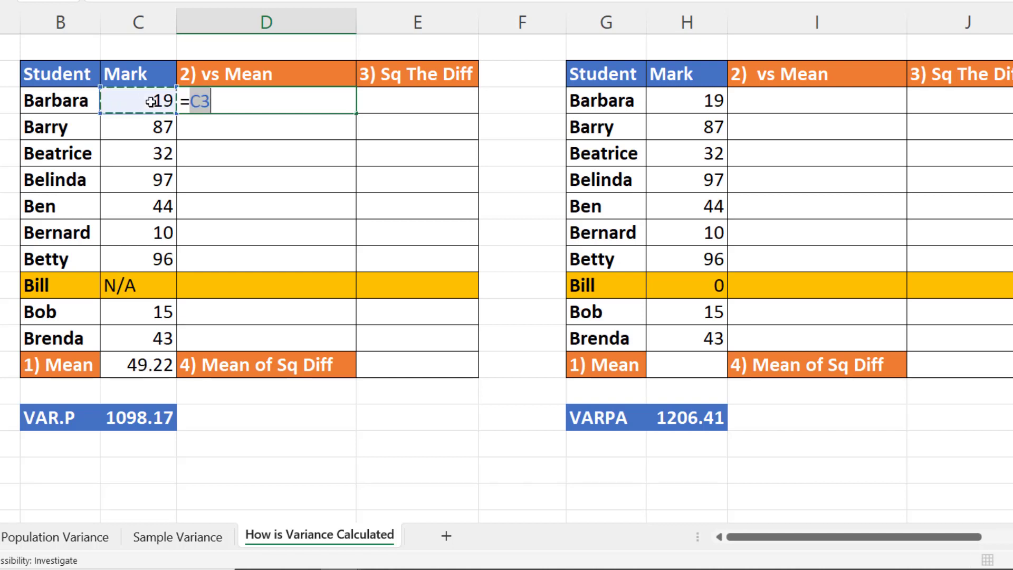
pyautogui.write('-')
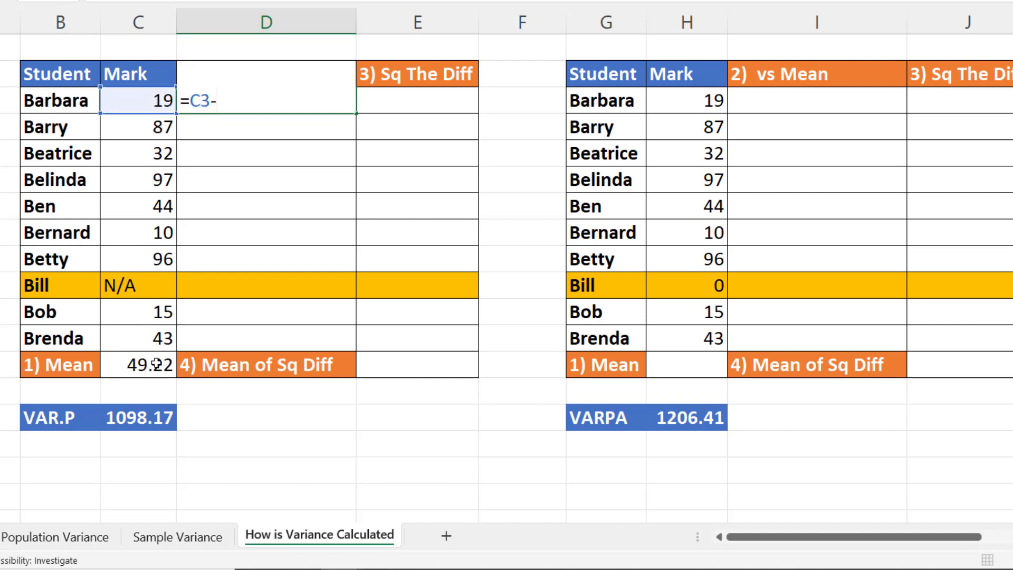
pyautogui.press('f4')
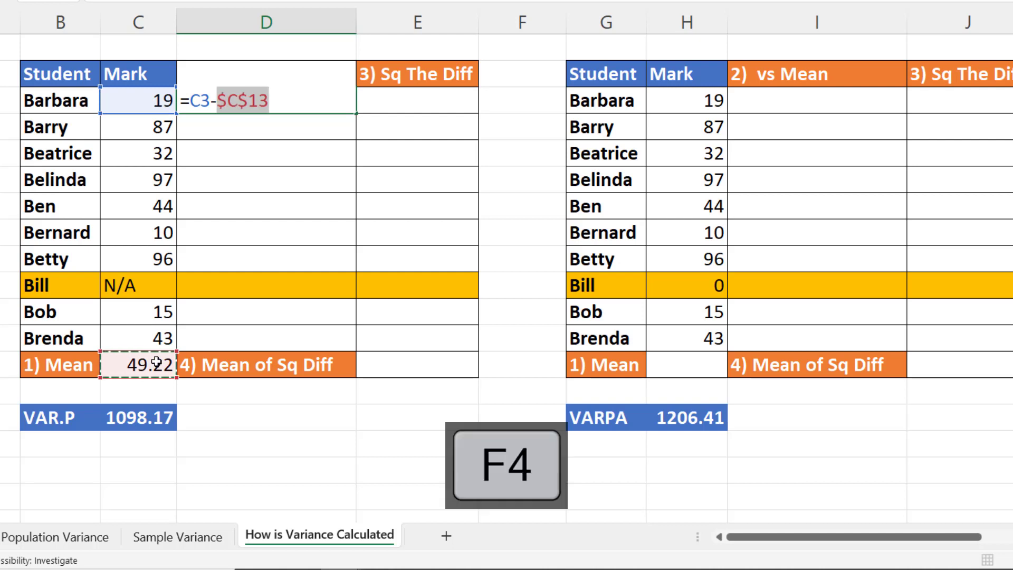
pyautogui.press('Enter')
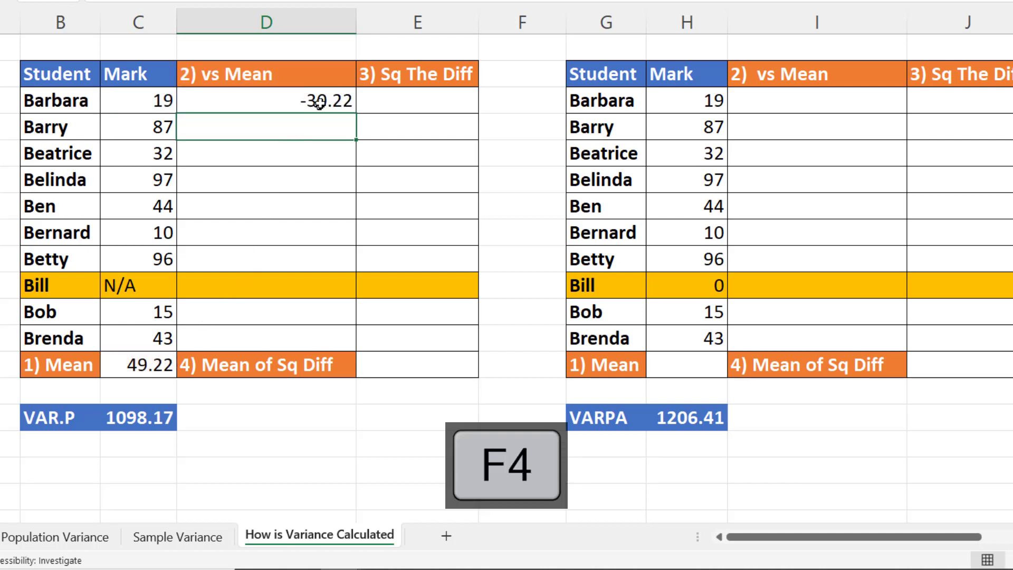
pyautogui.moveTo(265, 100); pyautogui.dragTo(265, 342)
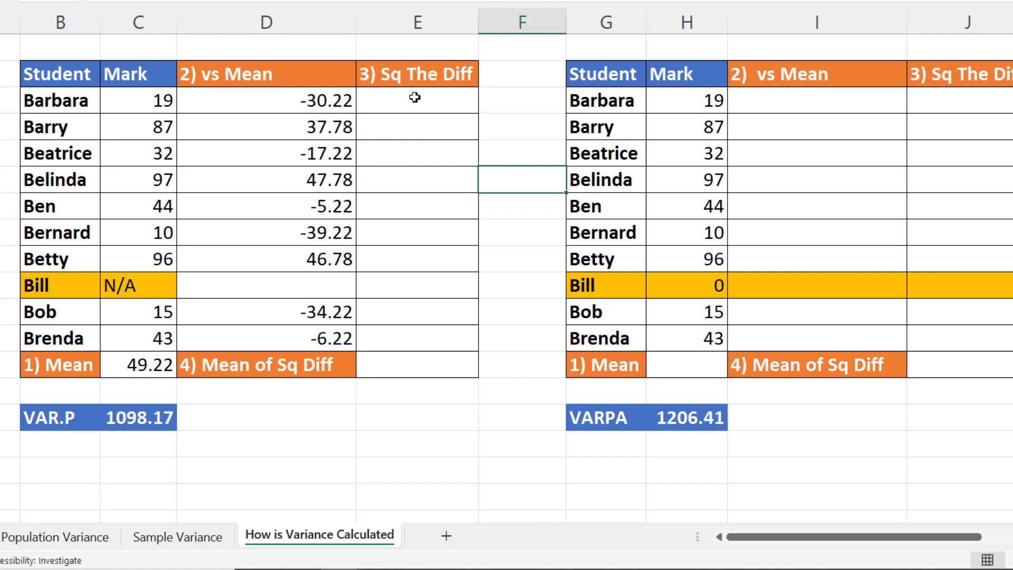
# Fill E3:E12 with squared differences (913.38 for Barbara) and average them in E13.
pyautogui.click(417, 101)
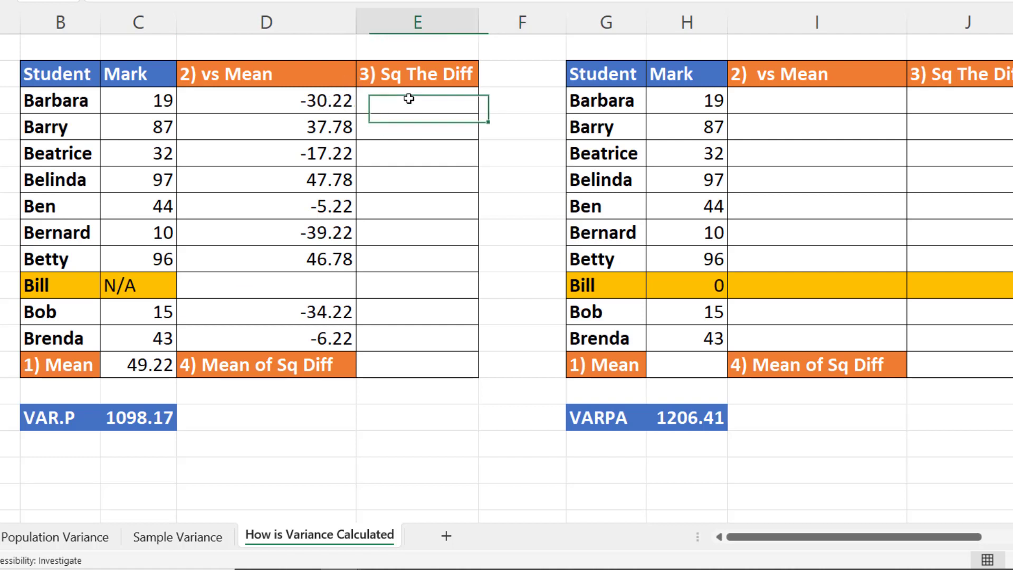
pyautogui.write('=')
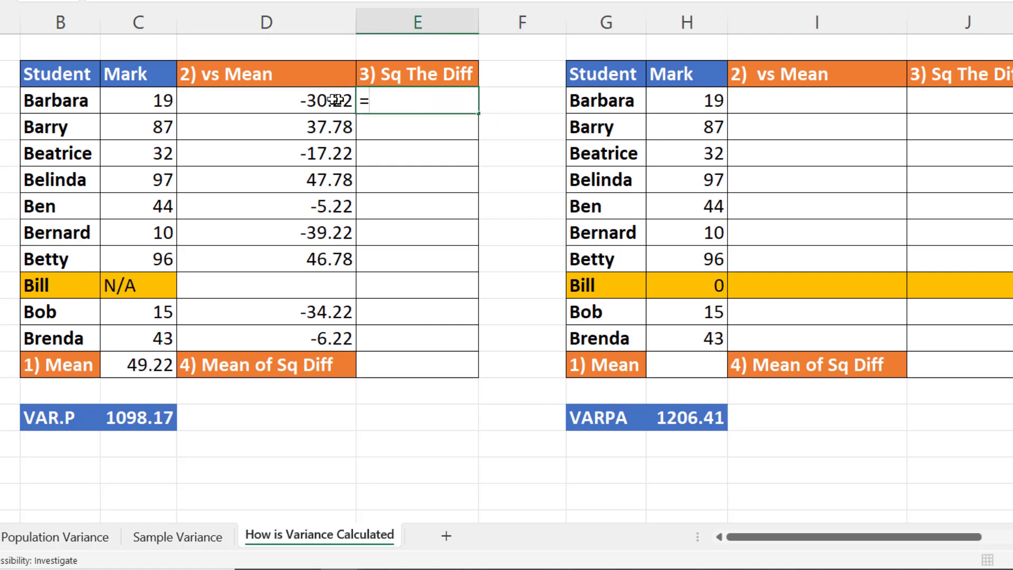
pyautogui.click(265, 101)
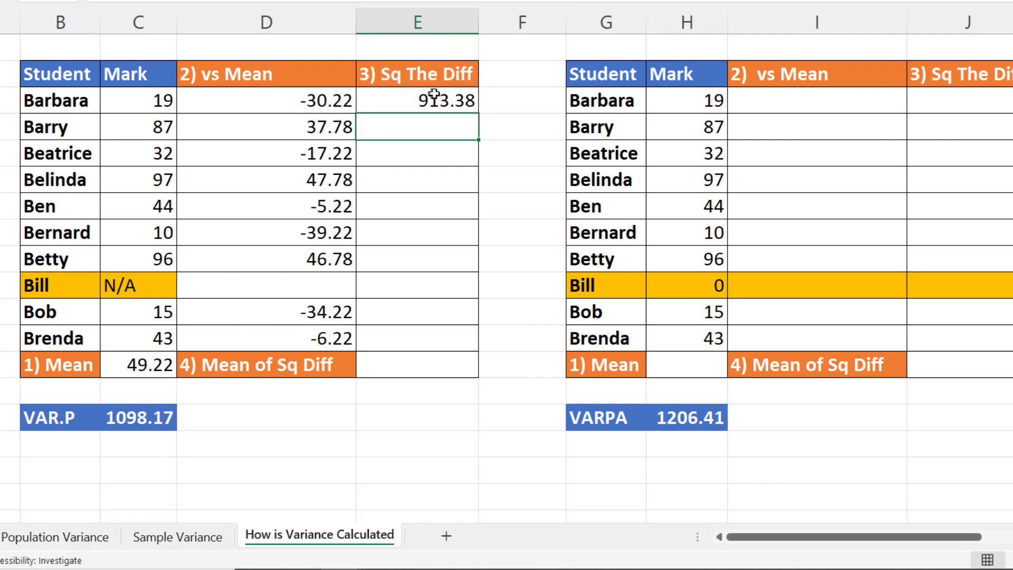
pyautogui.moveTo(416, 100); pyautogui.dragTo(416, 337)
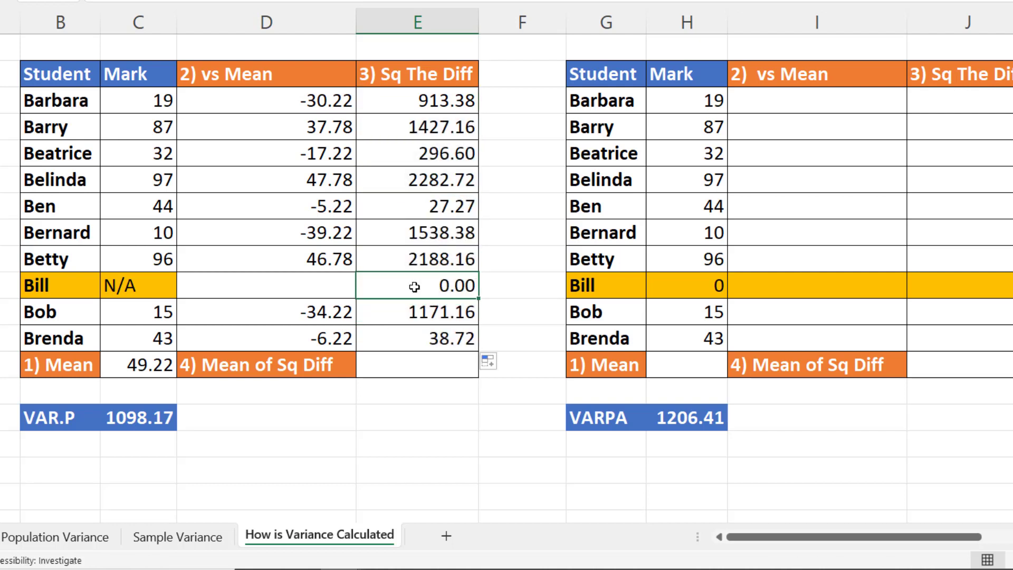
pyautogui.click(417, 365)
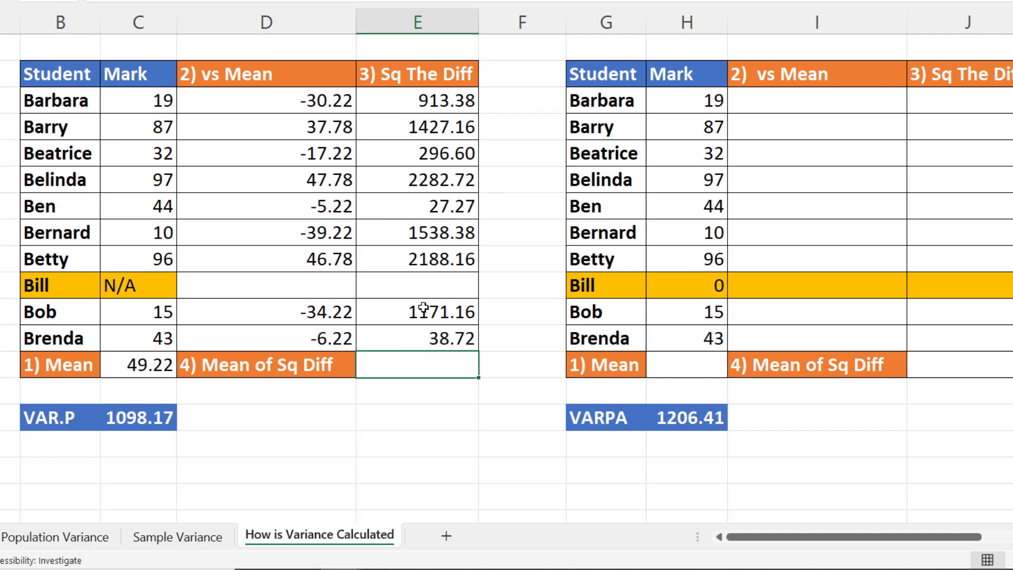
pyautogui.write('=AV')
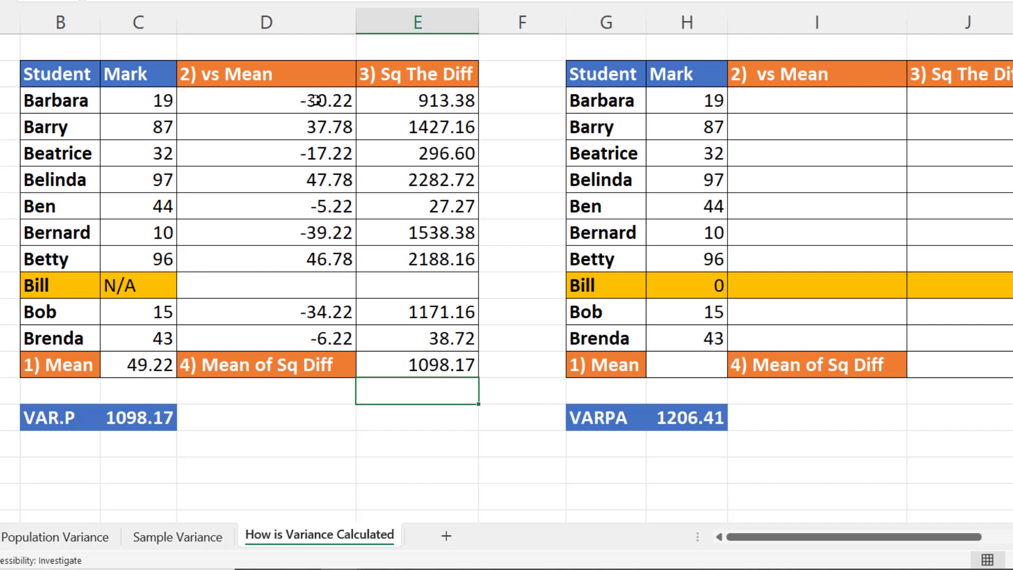
pyautogui.moveTo(148, 153)
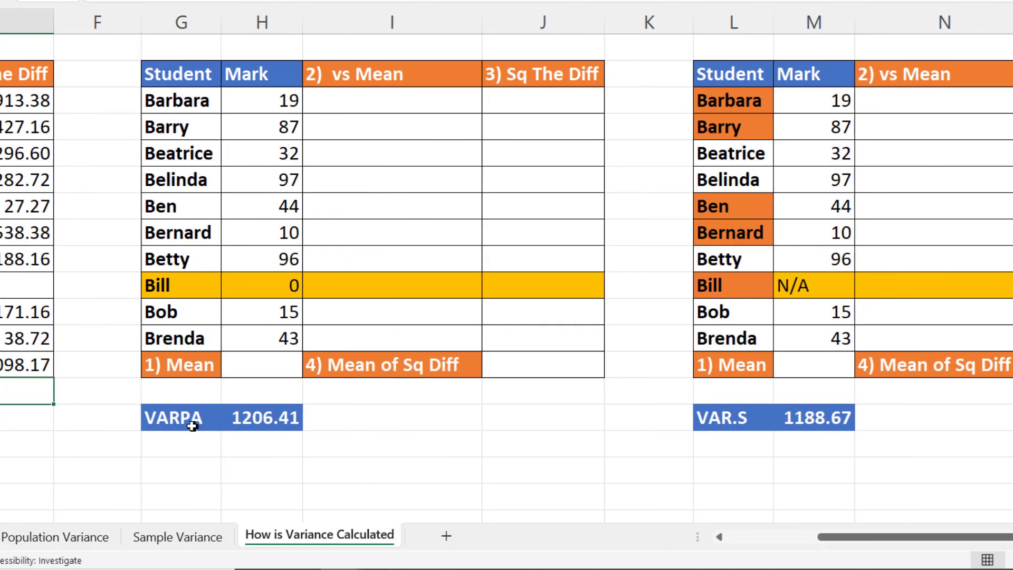
pyautogui.moveTo(274, 258)
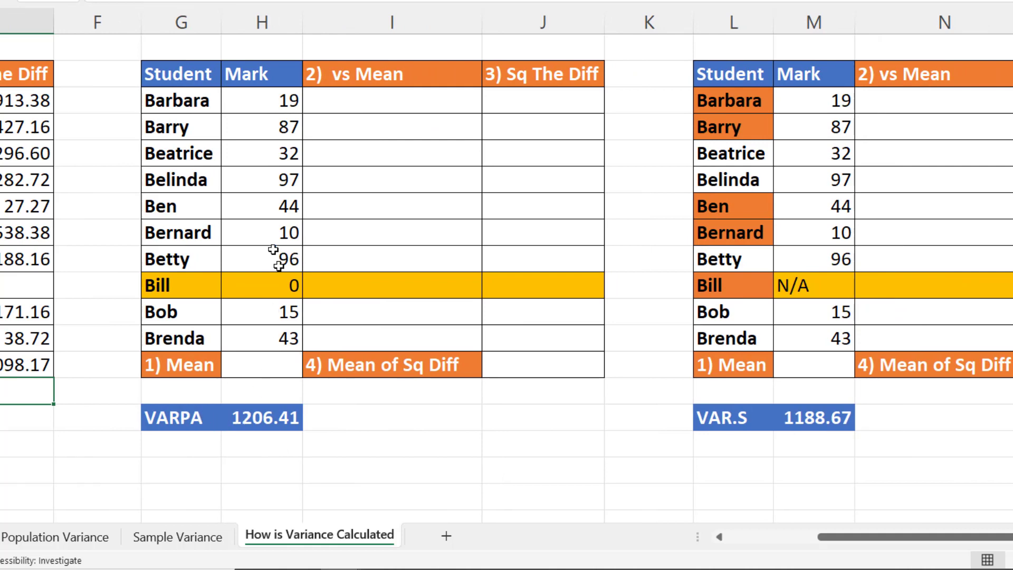
# Enter =AVERAGE(H3:H12) in H13, giving the VARPA table a mean mark of 44.30.
pyautogui.hscroll(-3)
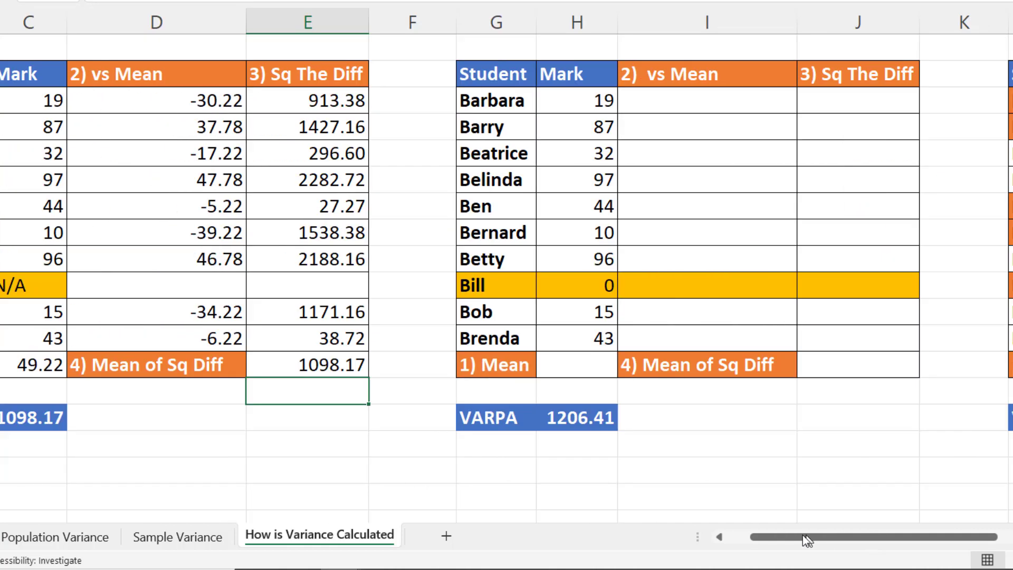
pyautogui.hscroll(-3)
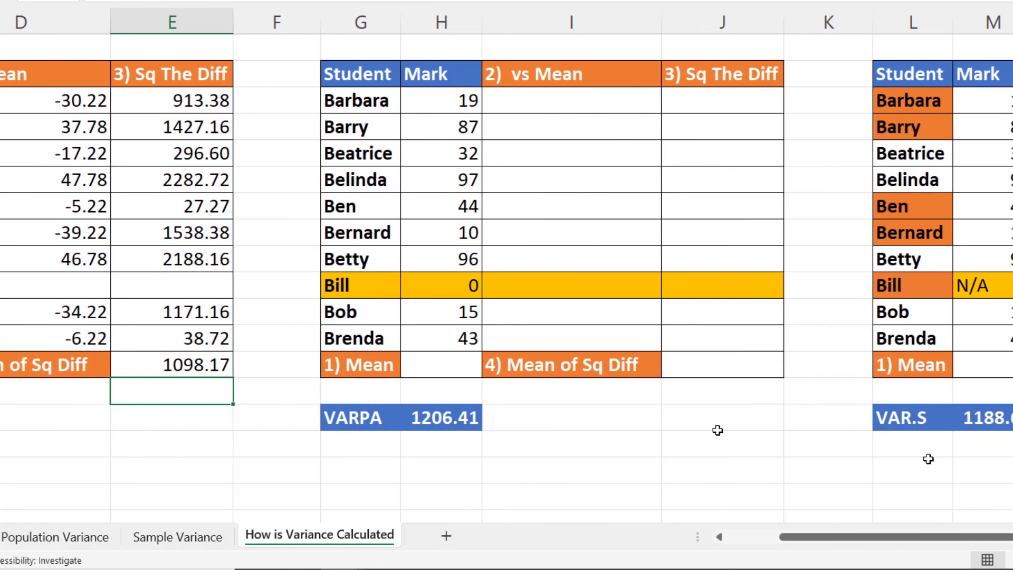
pyautogui.click(442, 366)
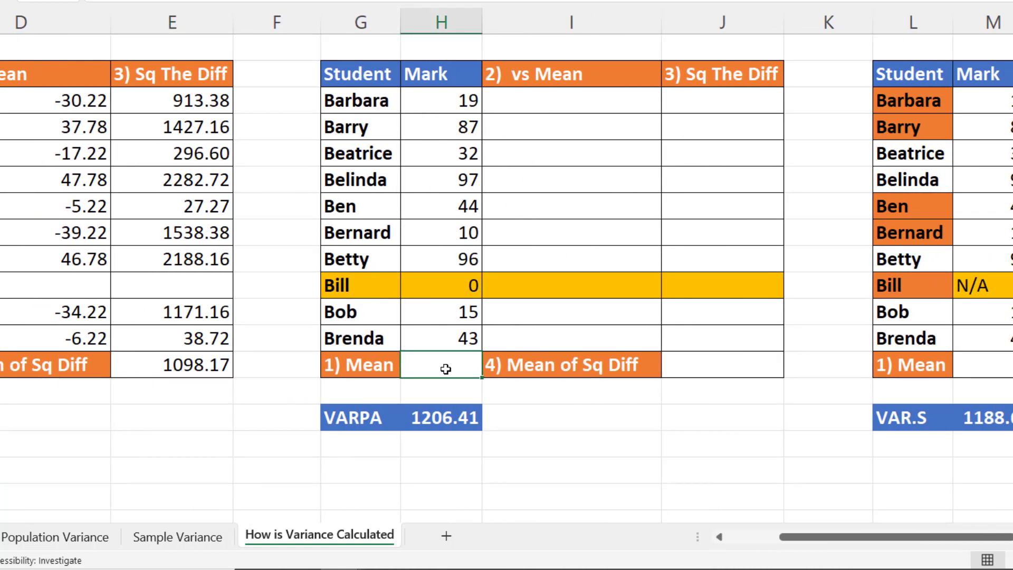
pyautogui.write('=A')
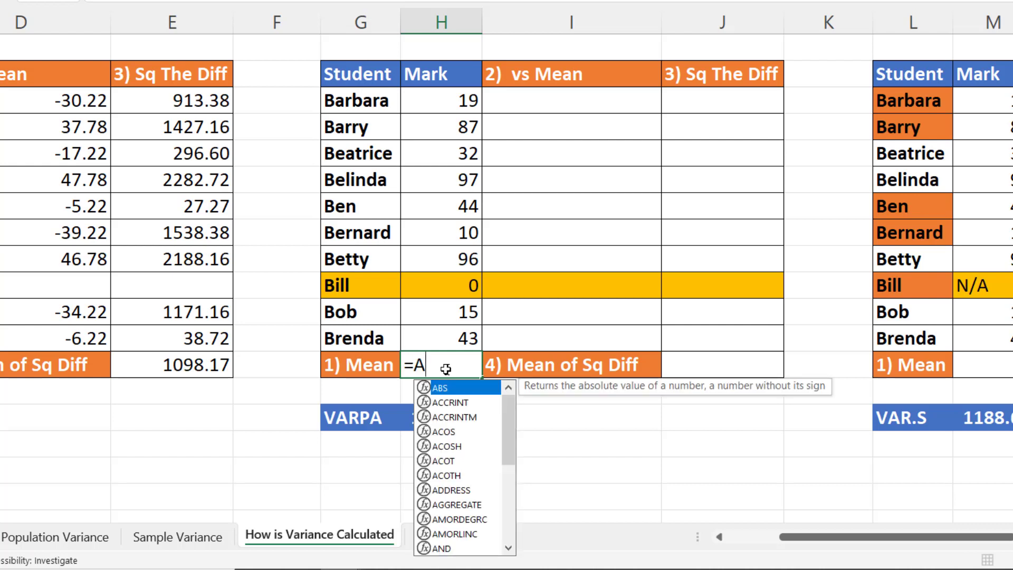
pyautogui.write('VERAGE(')
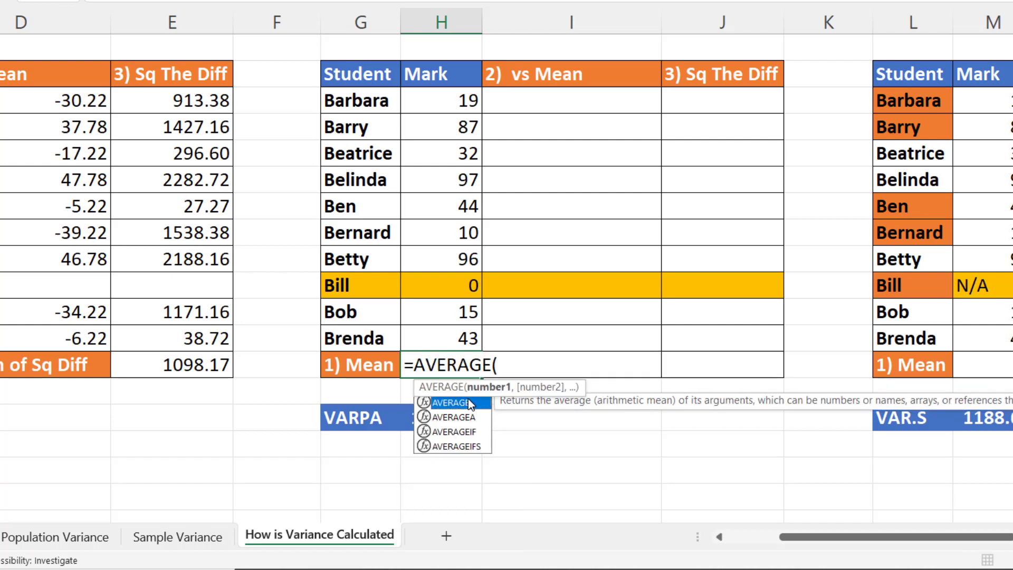
pyautogui.moveTo(441, 101); pyautogui.dragTo(441, 336)
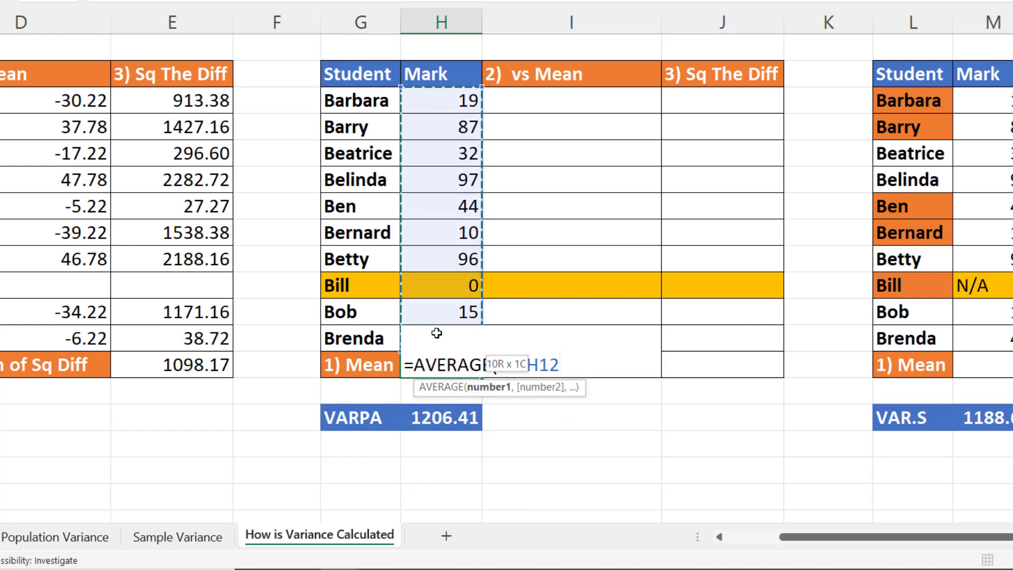
pyautogui.press('Enter')
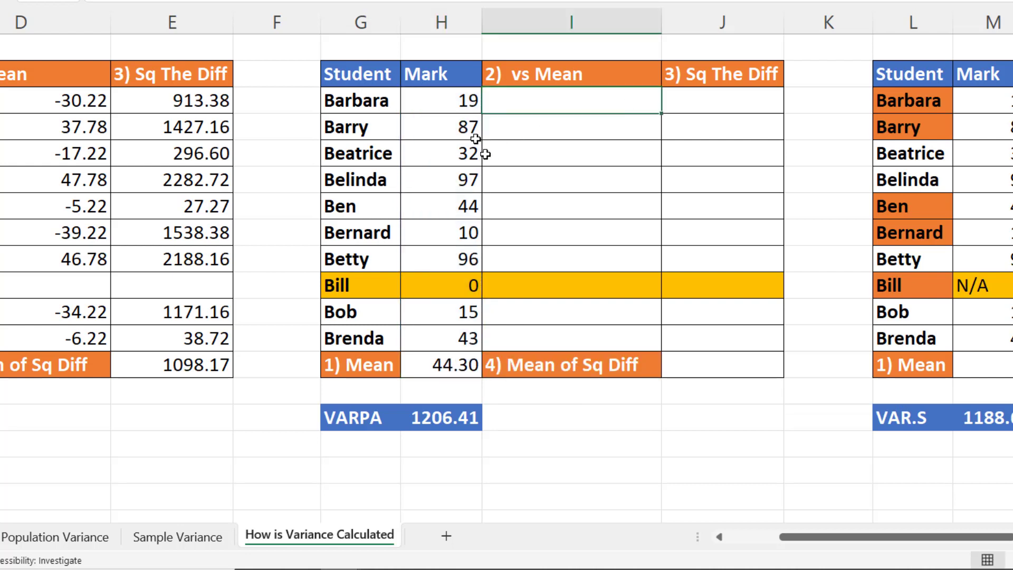
pyautogui.moveTo(592, 100)
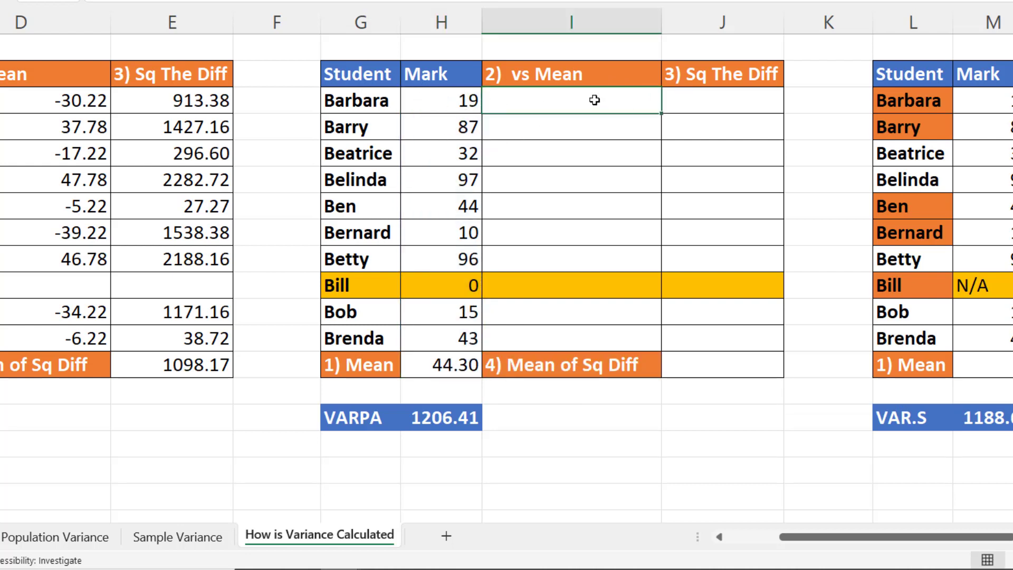
# Fill I3:I12 with each mark's difference from the mean using =H3-$H$13.
pyautogui.write('=H3-')
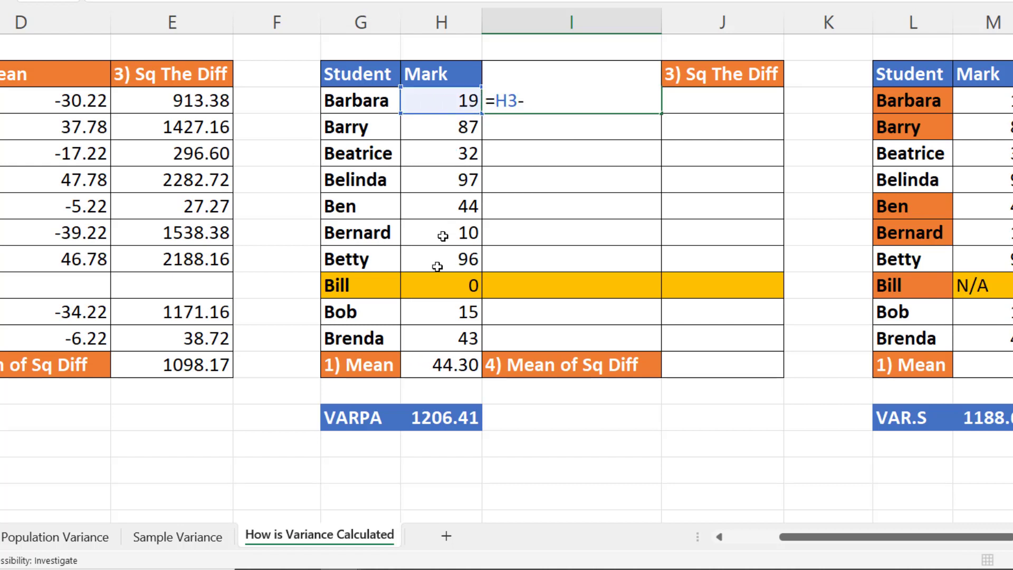
pyautogui.click(443, 364)
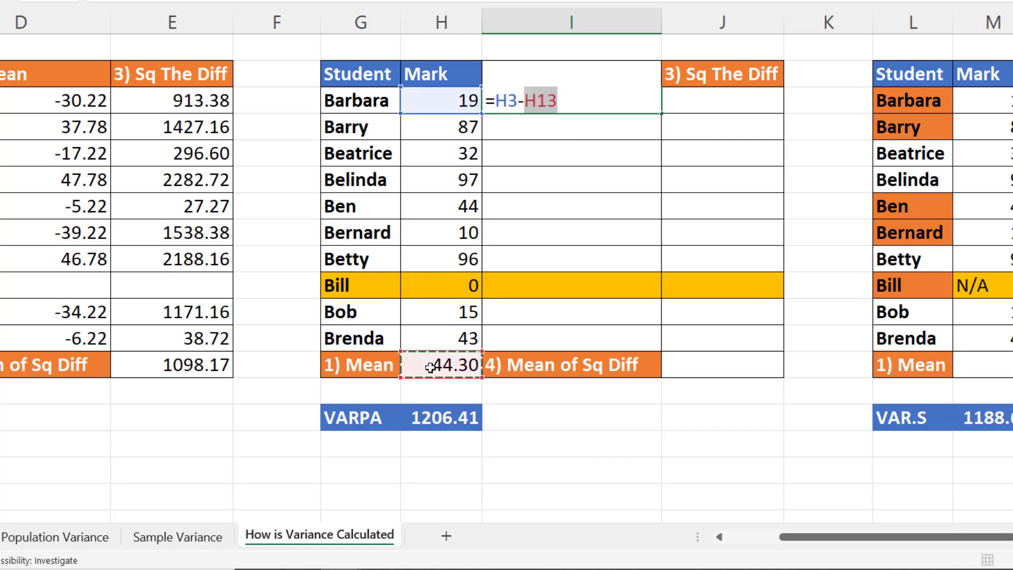
pyautogui.press('F4')
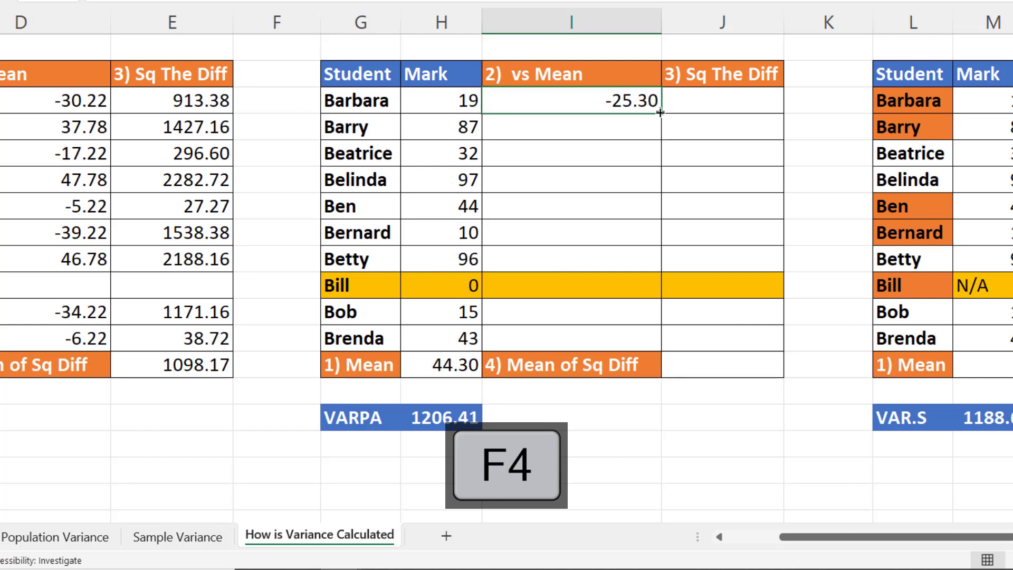
pyautogui.moveTo(657, 110); pyautogui.dragTo(656, 352)
pyautogui.write('=')
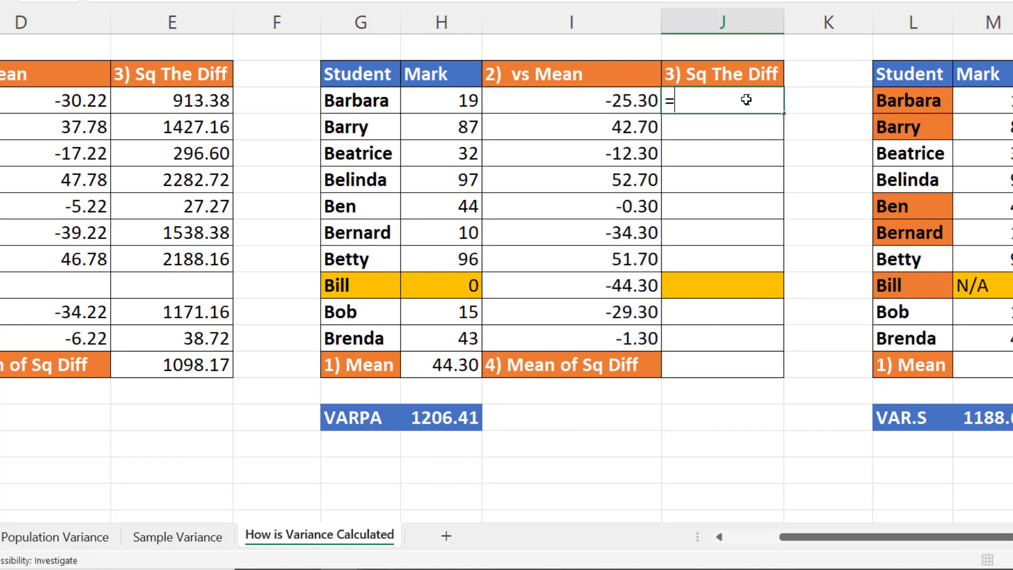
# Square each difference with =I3^2, then average J3:J11 to get 1206.41.
pyautogui.click(568, 100)
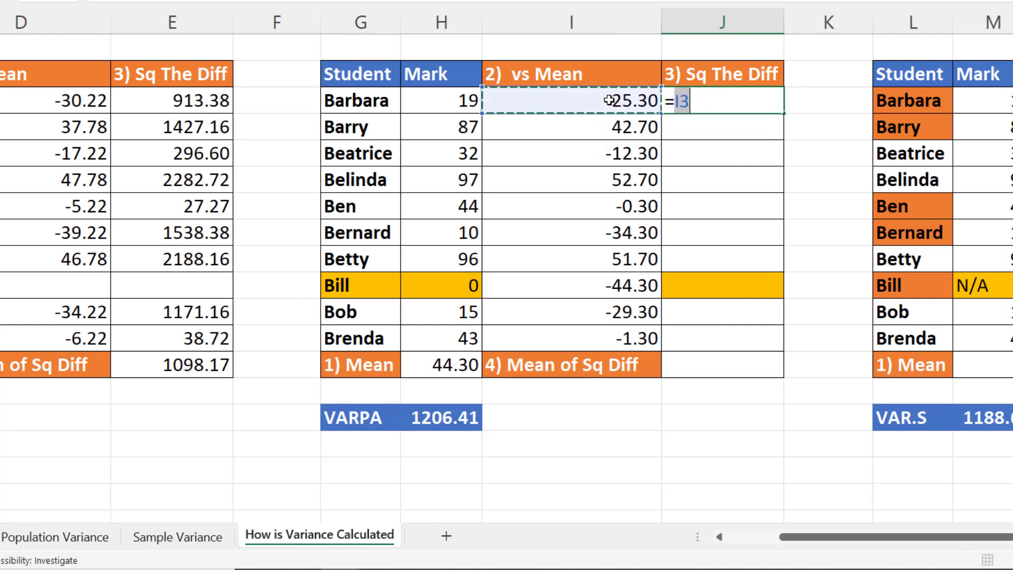
pyautogui.press('enter')
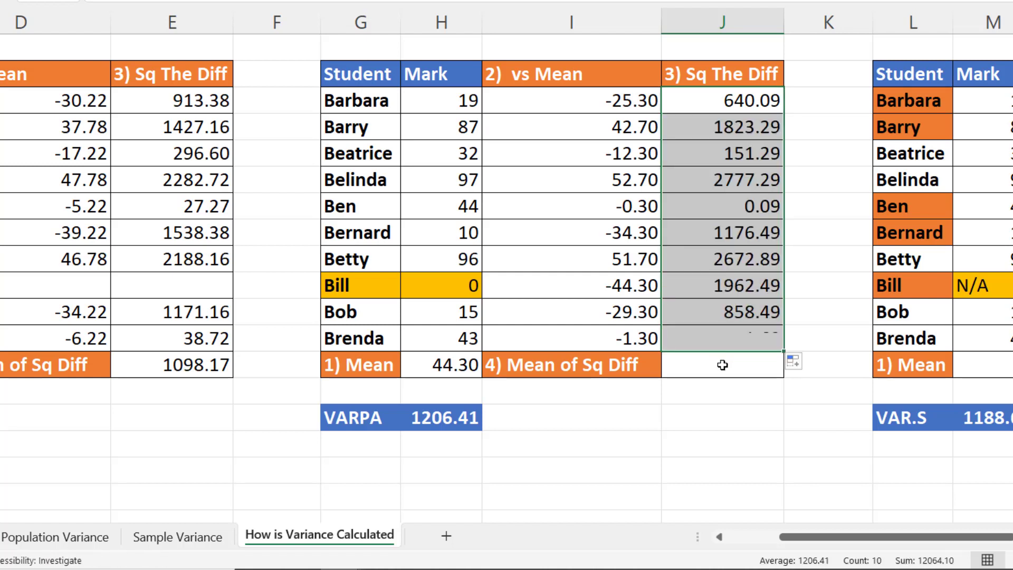
pyautogui.write('=A')
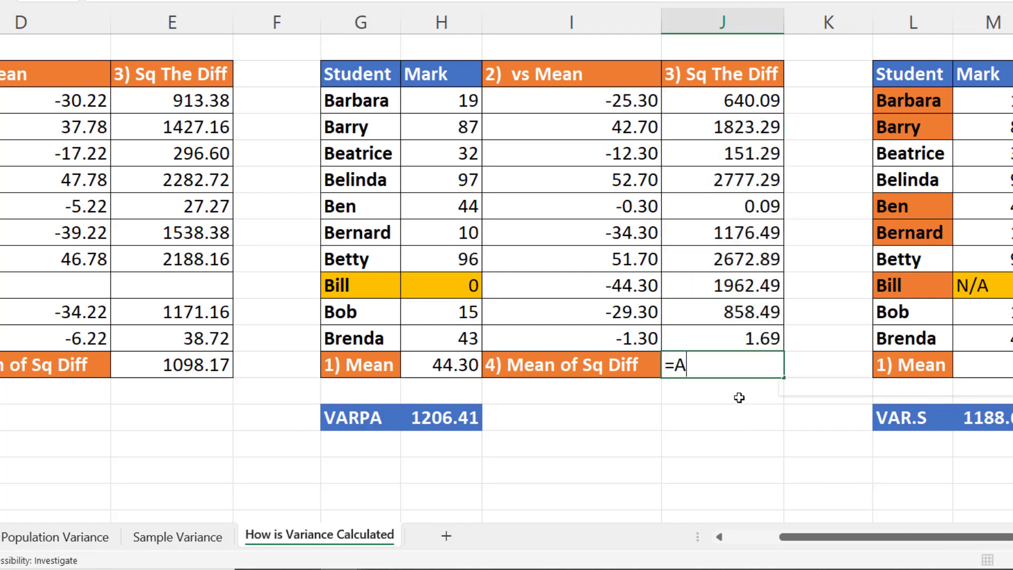
pyautogui.write('VERAGE(')
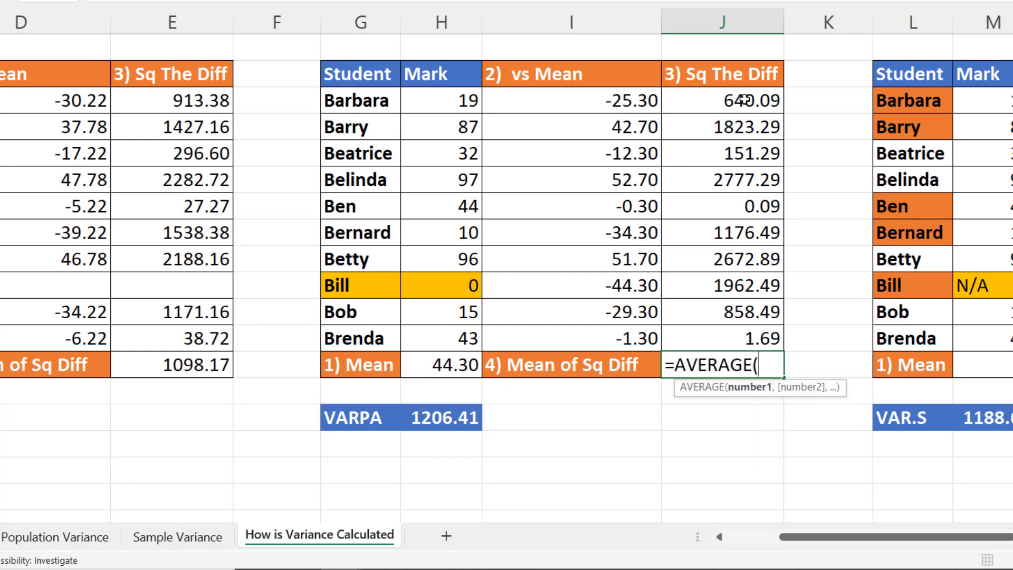
pyautogui.moveTo(723, 100); pyautogui.dragTo(723, 311)
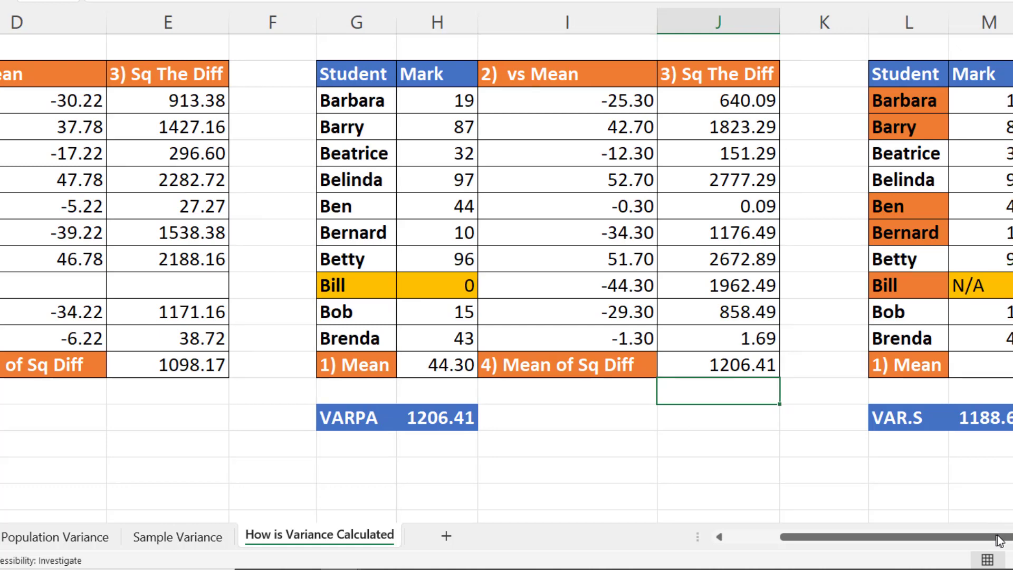
# Enter the VAR.S table's mean mark of 40.00 in M12, averaging the mark ranges.
pyautogui.hscroll(3)
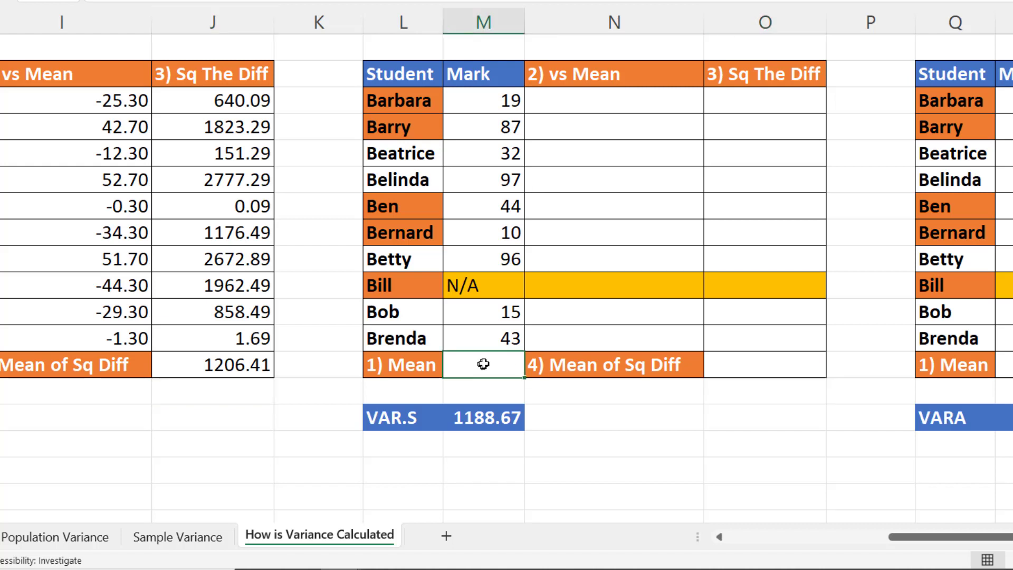
pyautogui.write('=AVER')
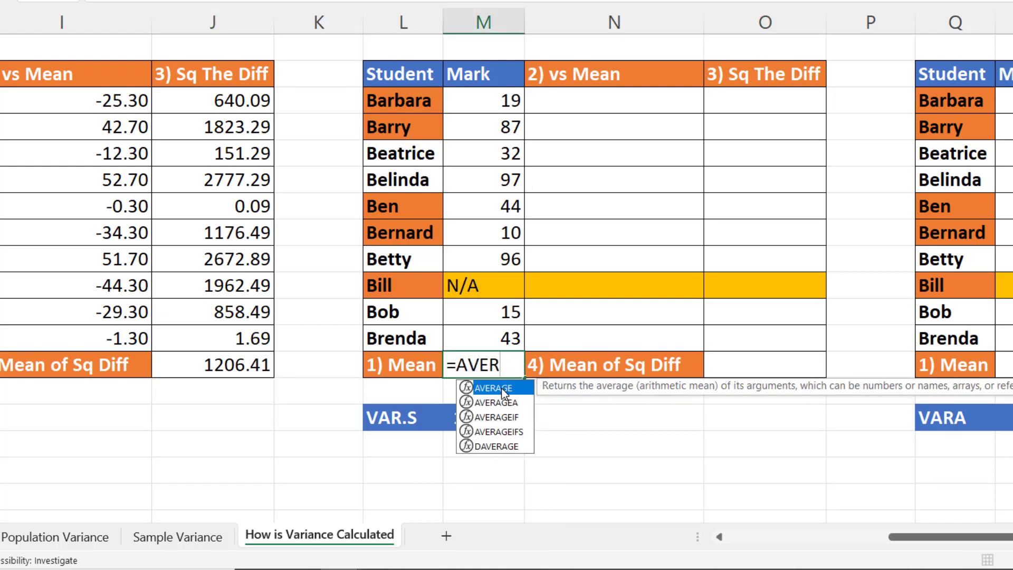
pyautogui.write('AGE(')
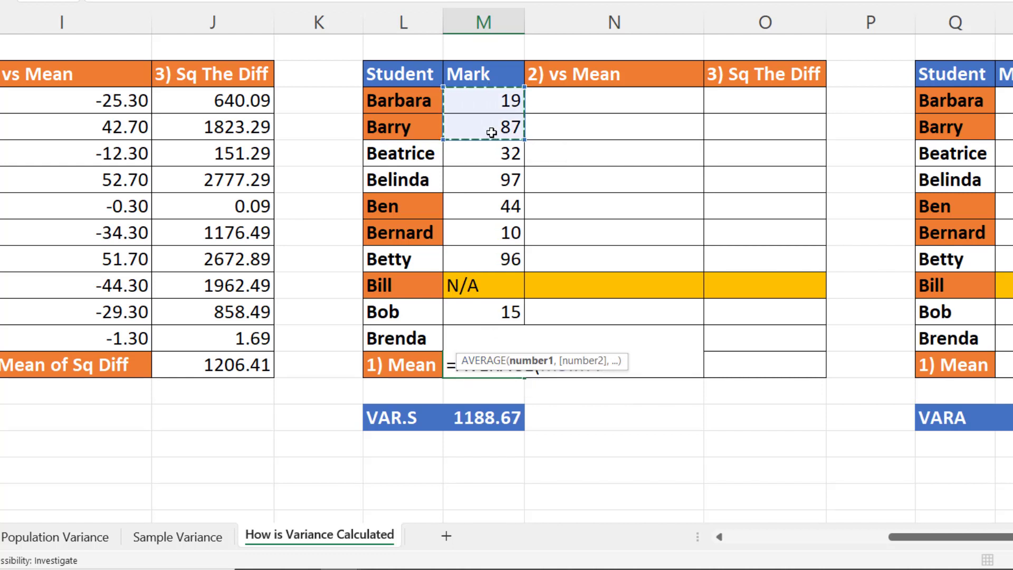
pyautogui.moveTo(483, 205); pyautogui.dragTo(483, 233)
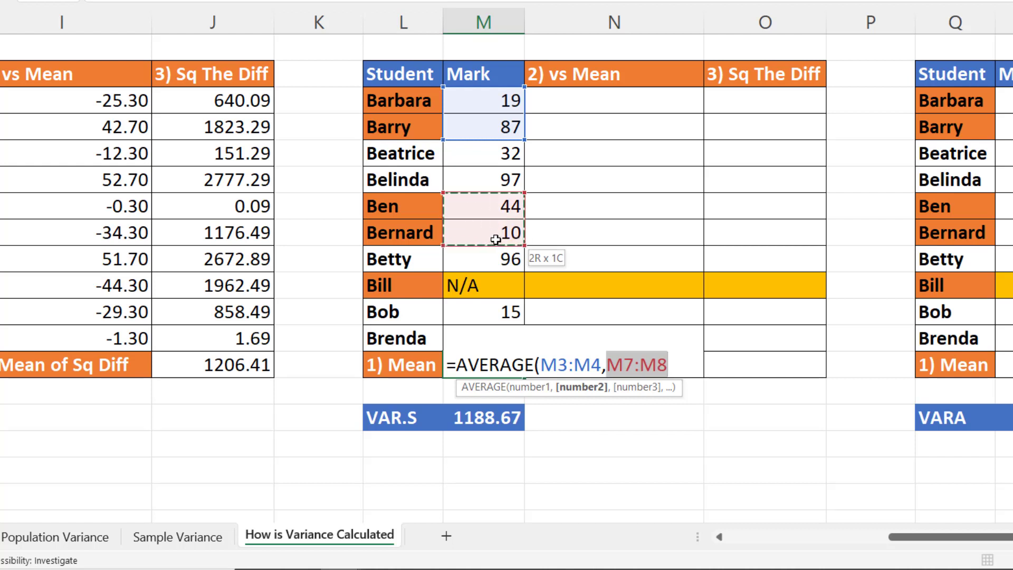
pyautogui.click(482, 285)
pyautogui.write('=M3-')
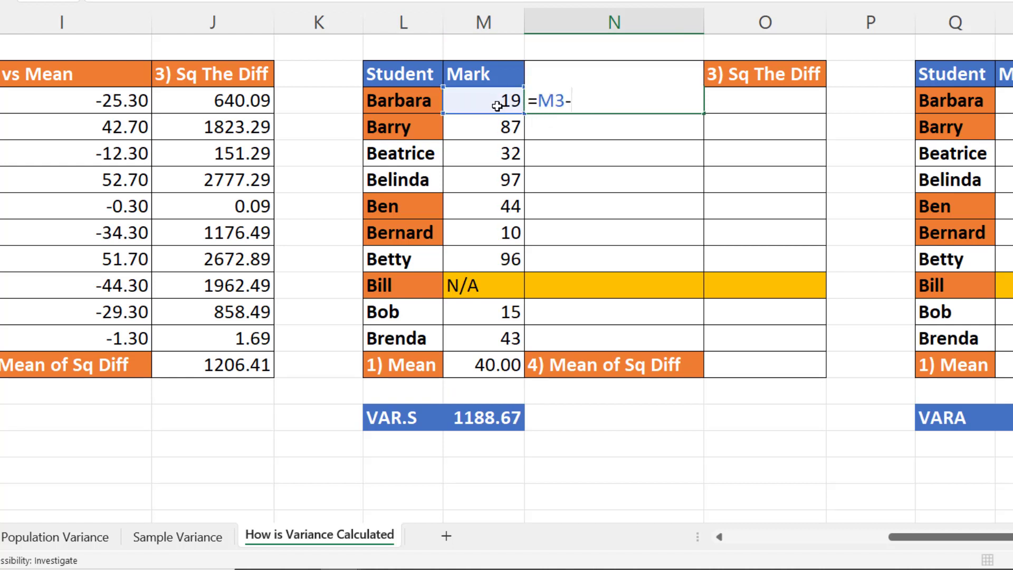
# Fill differences from the mean with =M3-$M$12 and square them with =N3^2.
pyautogui.click(483, 363)
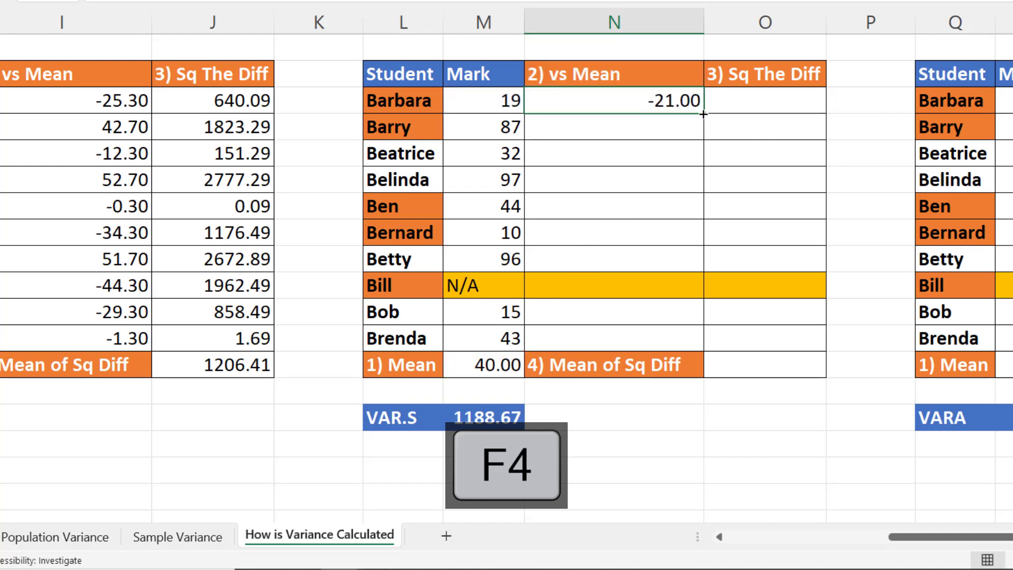
pyautogui.moveTo(699, 113); pyautogui.dragTo(699, 346)
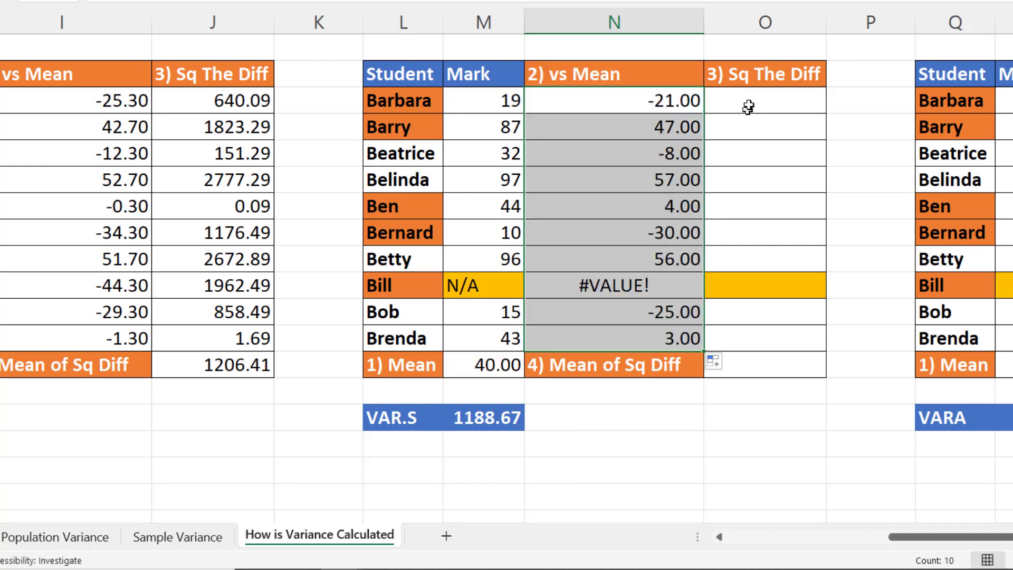
pyautogui.write('=')
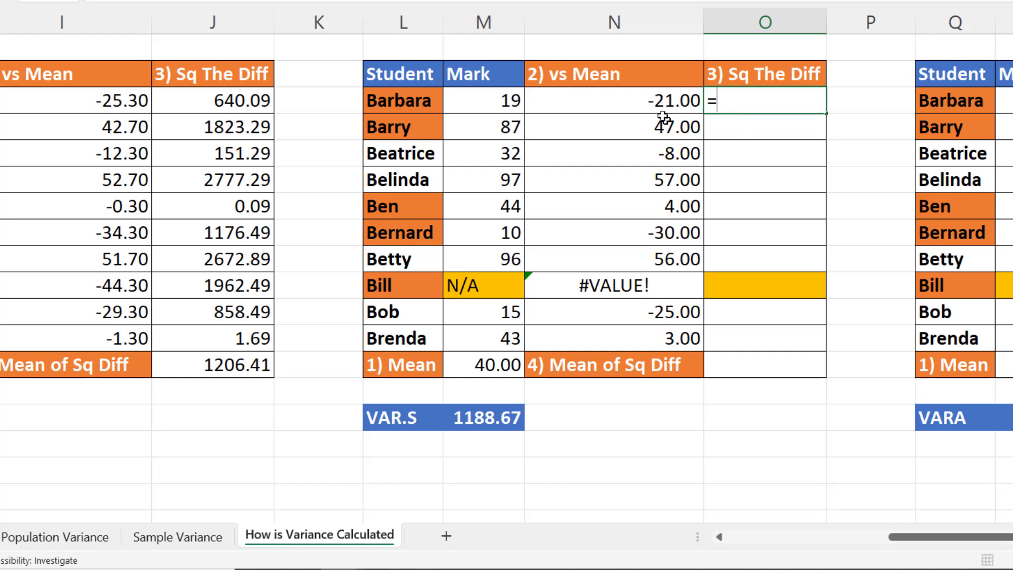
pyautogui.click(613, 100)
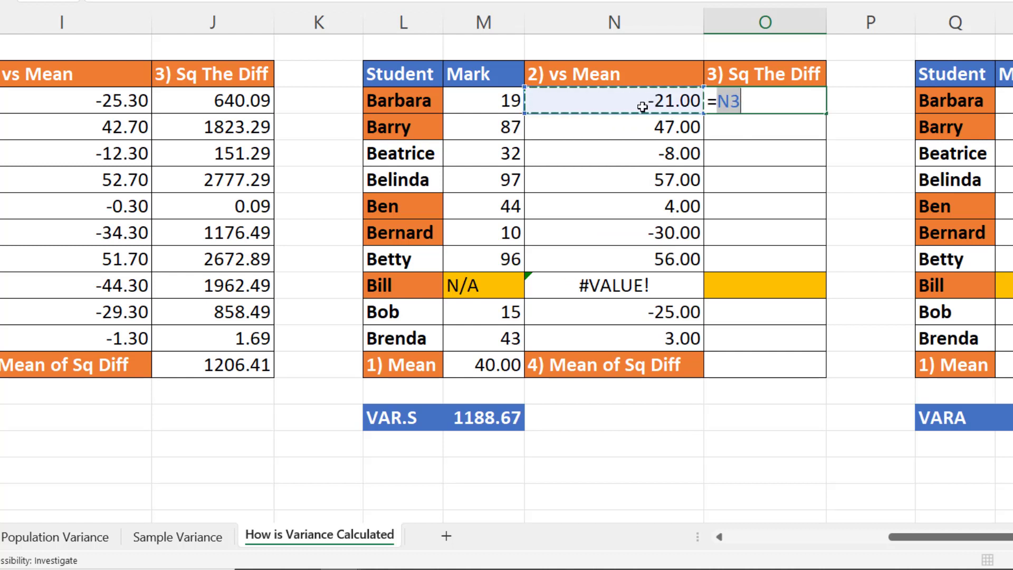
pyautogui.press('Enter')
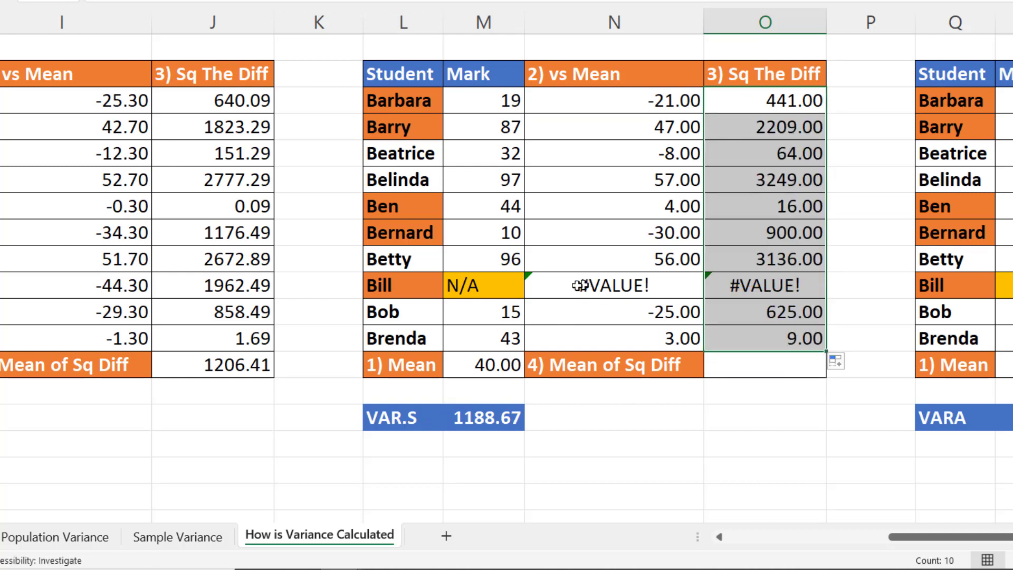
# Clear Bill's #VALUE! square and begin O13 with =SUM(O3:O4,O7:O8).
pyautogui.click(611, 285)
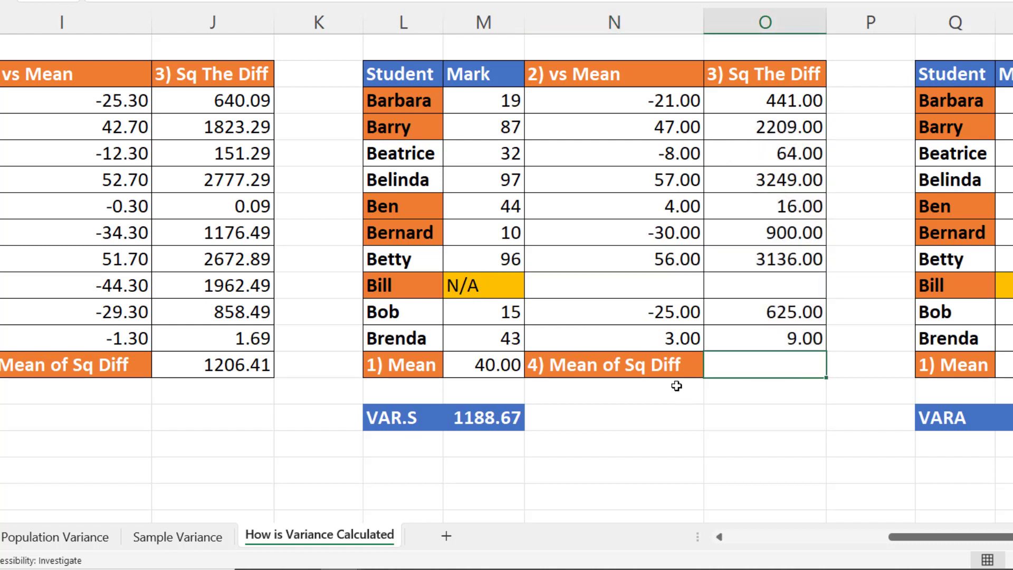
pyautogui.moveTo(773, 126)
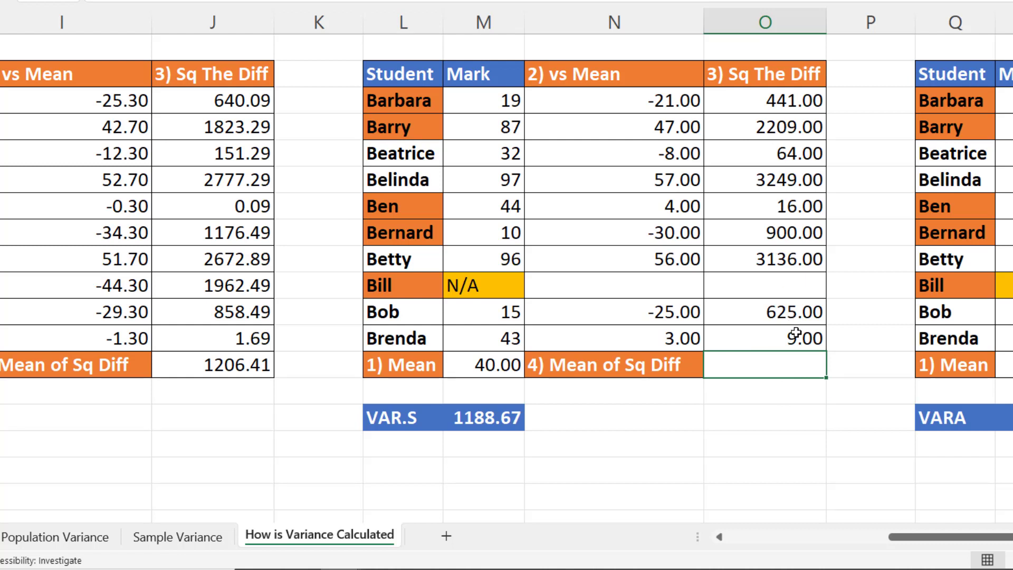
pyautogui.moveTo(495, 147)
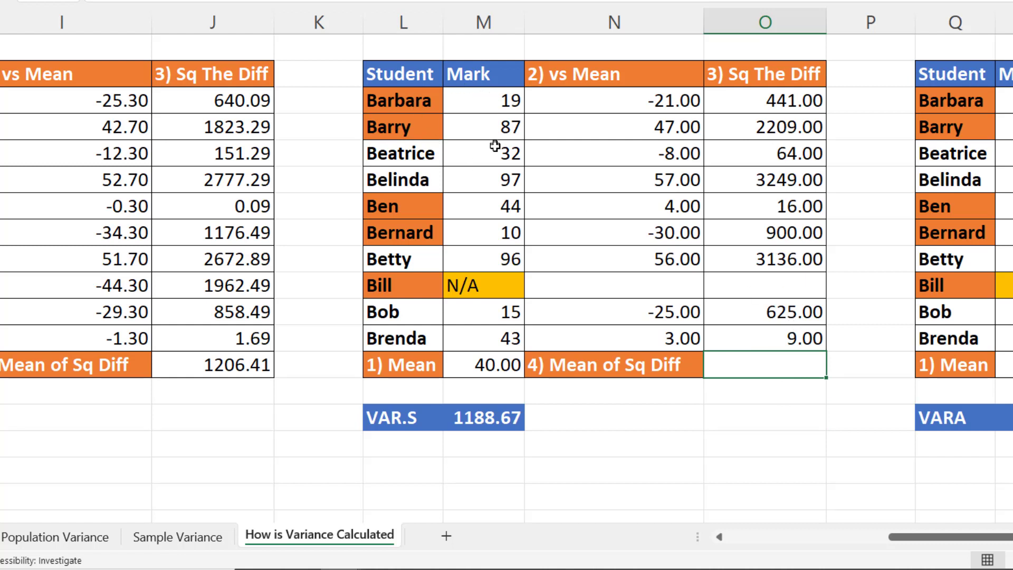
pyautogui.moveTo(717, 348)
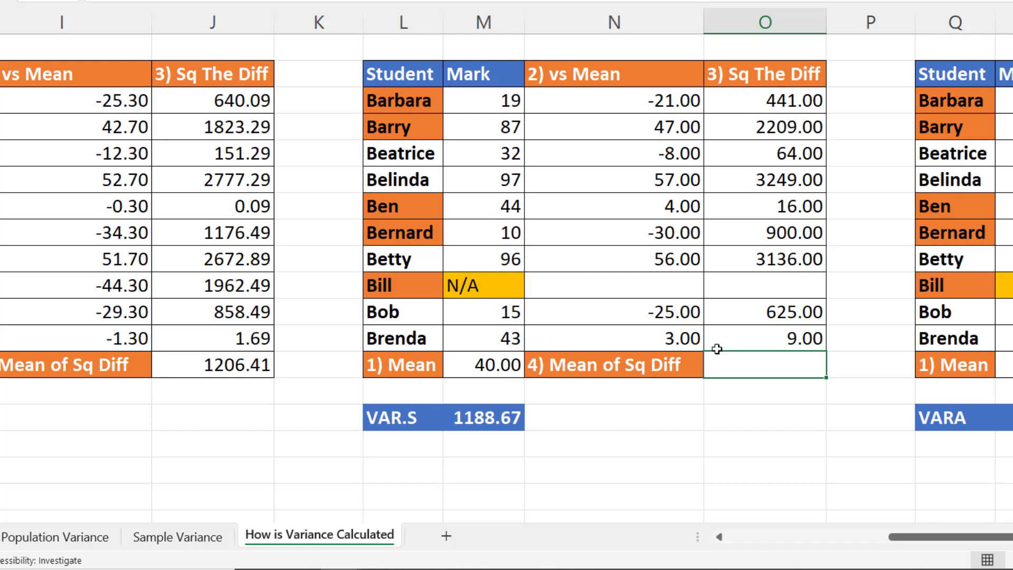
pyautogui.write('=SUM')
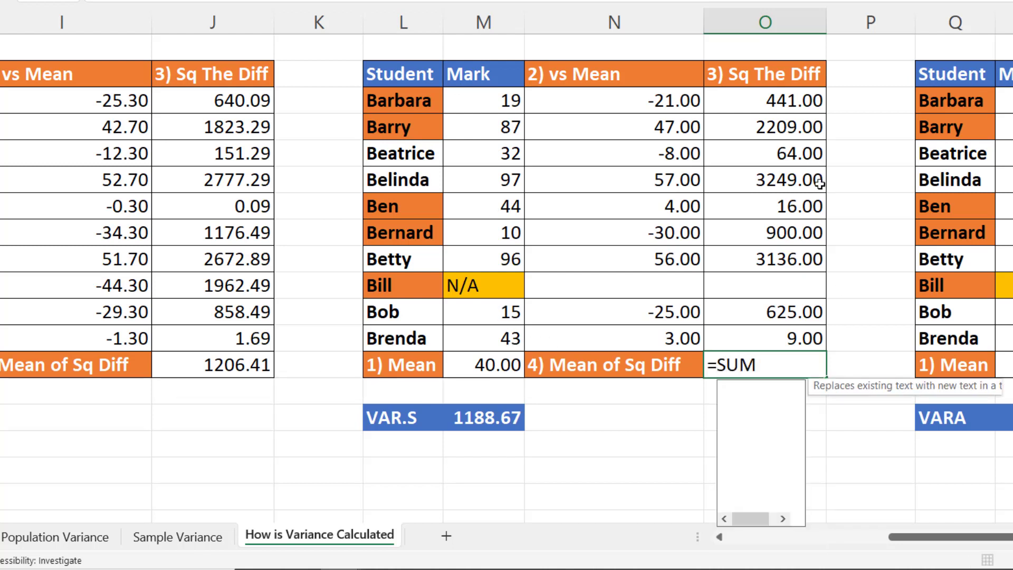
pyautogui.moveTo(765, 101); pyautogui.dragTo(766, 127)
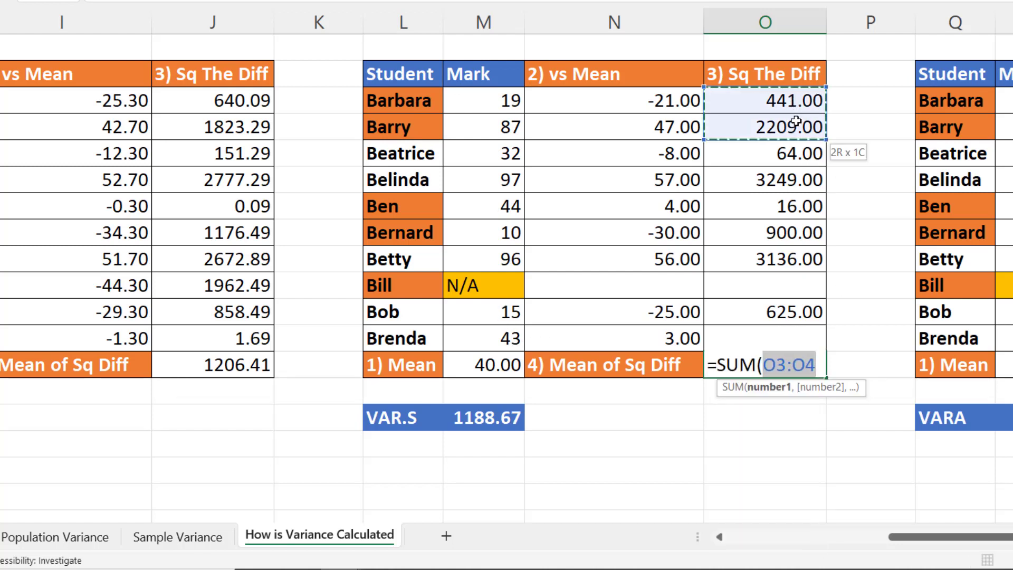
pyautogui.write(',')
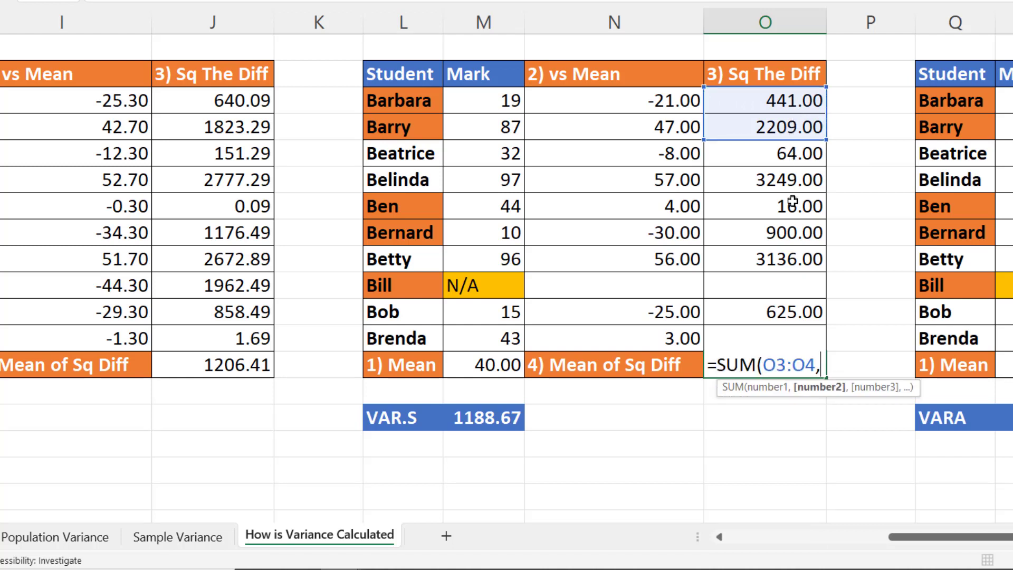
pyautogui.moveTo(765, 205); pyautogui.dragTo(764, 232)
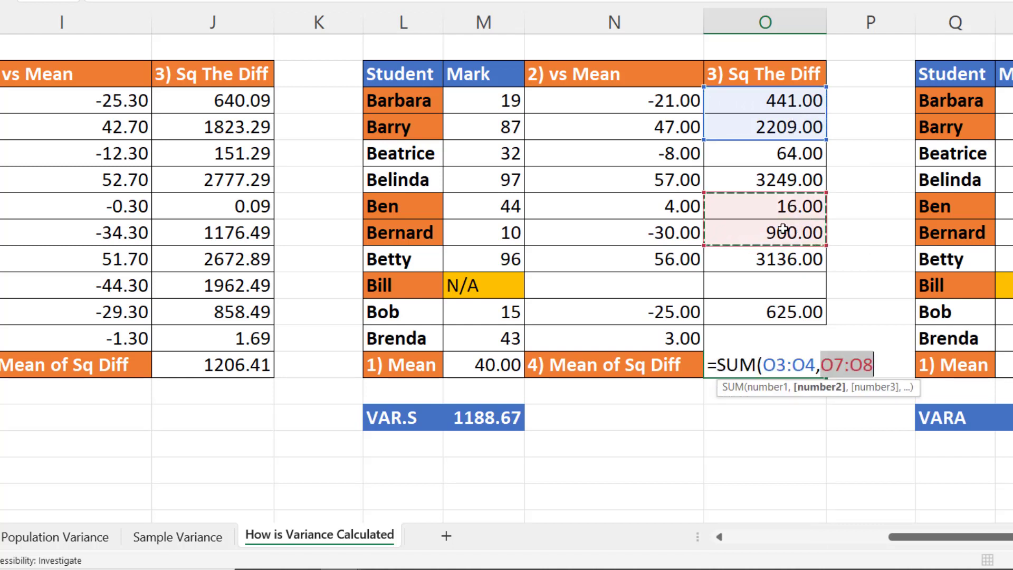
pyautogui.write(')')
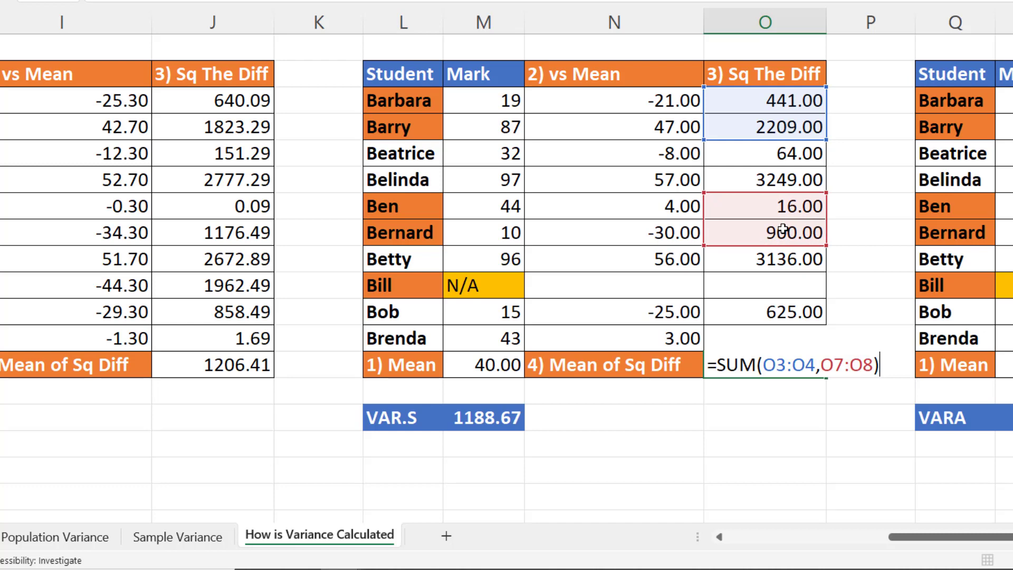
# Divide the sum by COUNT(M3:M4,M7:M8)-1, giving a sample variance of 1188.67.
pyautogui.write('/')
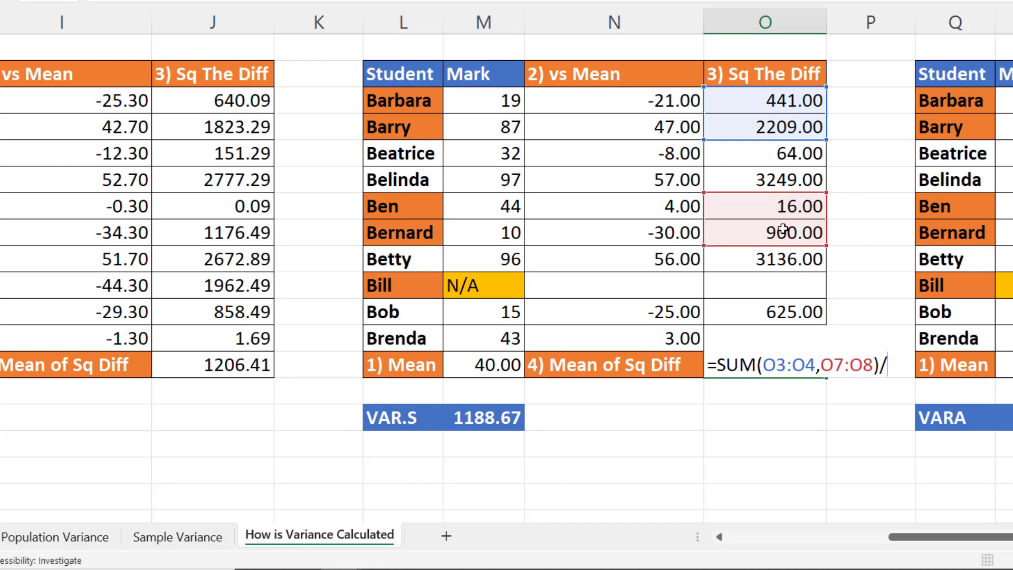
pyautogui.write('COUNT(')
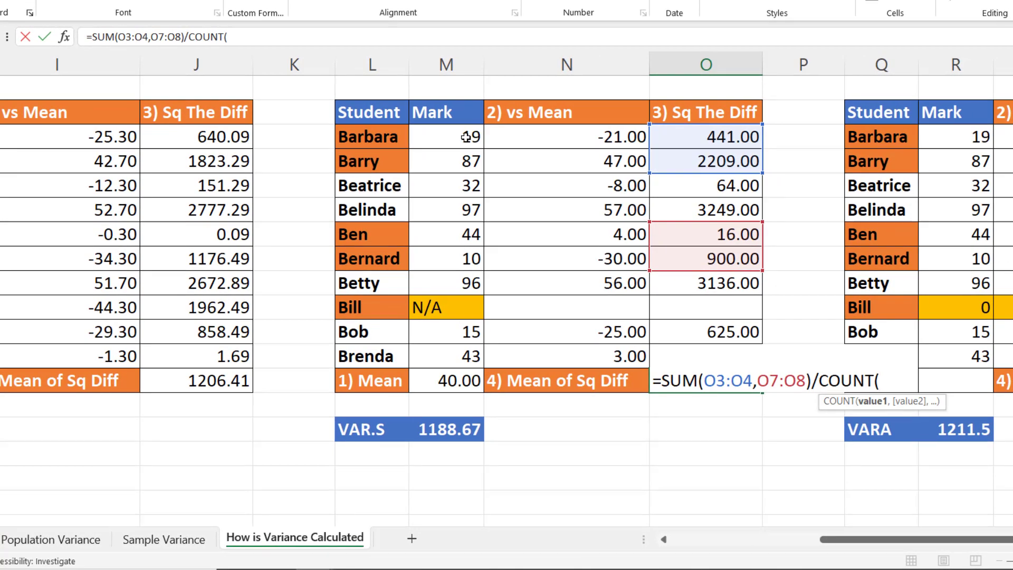
pyautogui.moveTo(445, 136); pyautogui.dragTo(446, 161)
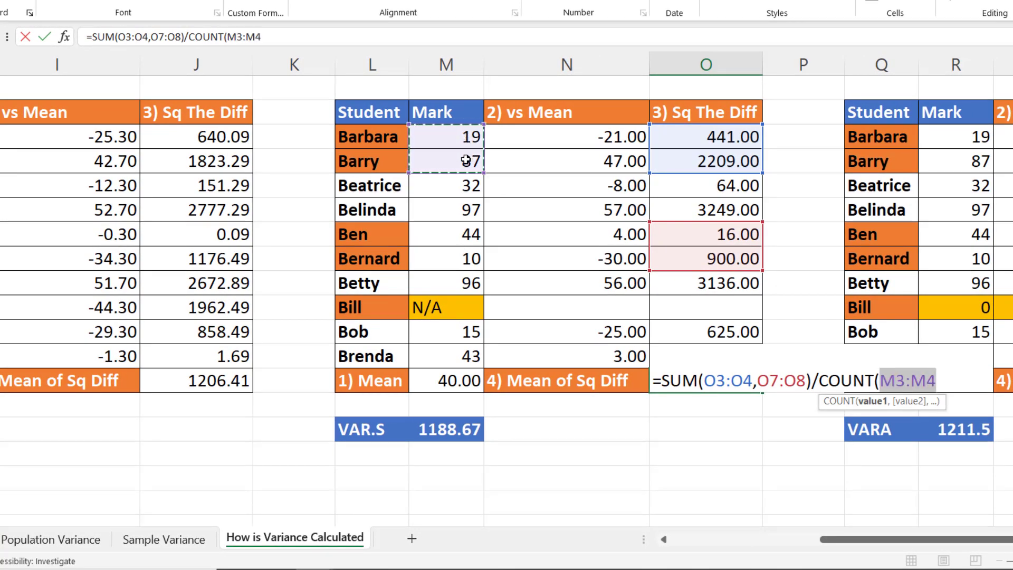
pyautogui.moveTo(445, 234); pyautogui.dragTo(445, 258)
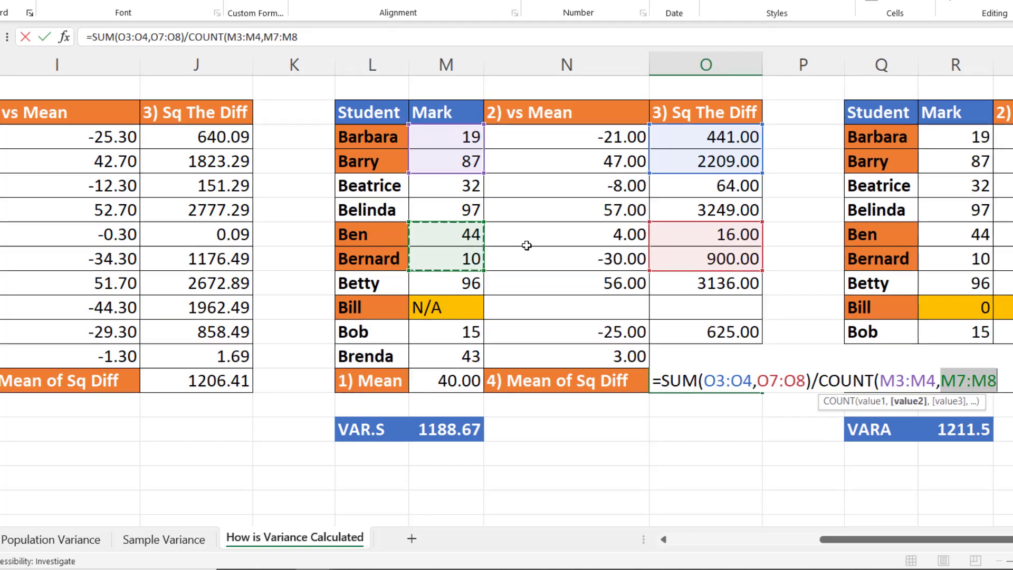
pyautogui.write('-1')
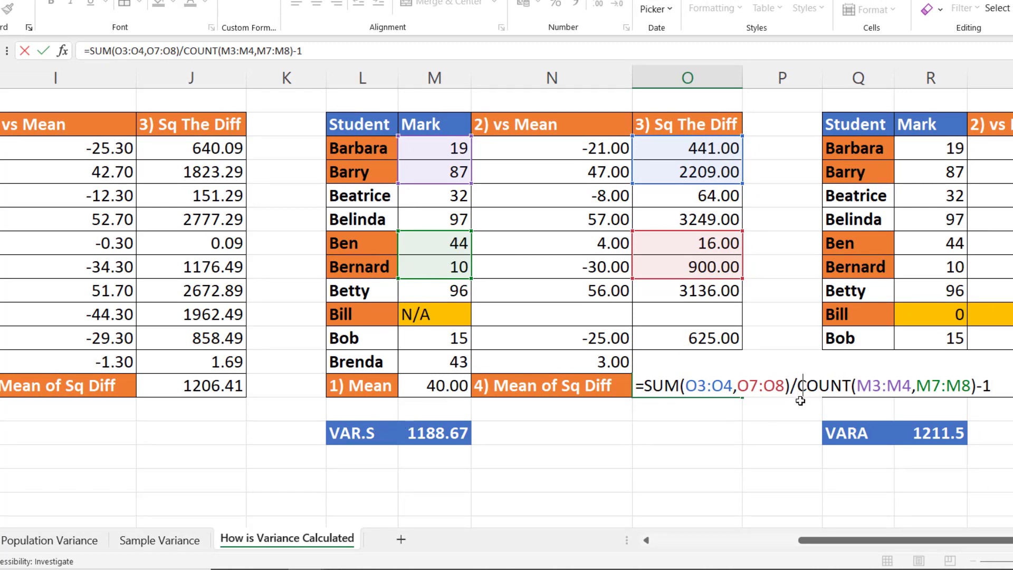
pyautogui.write('(')
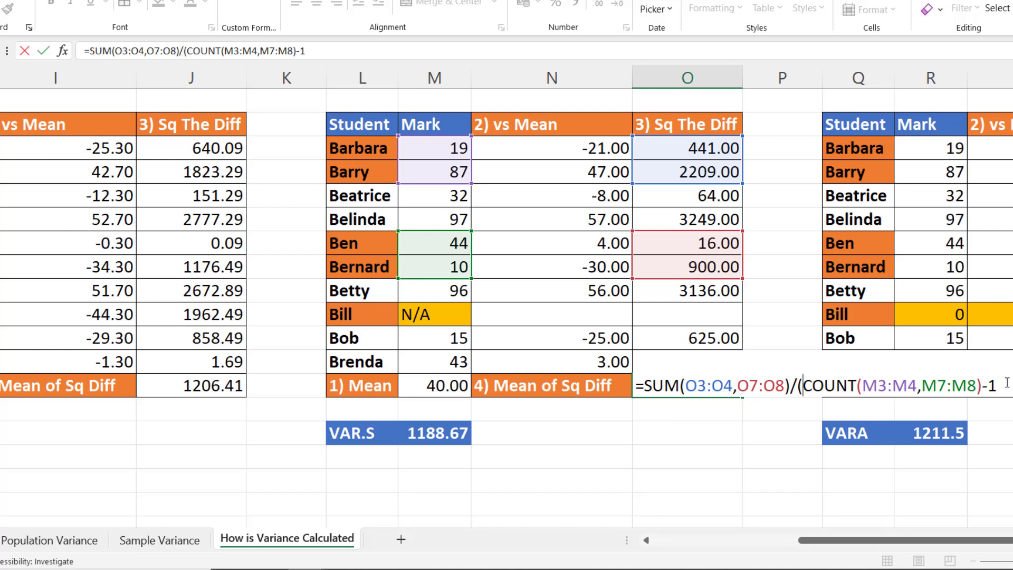
pyautogui.write(')')
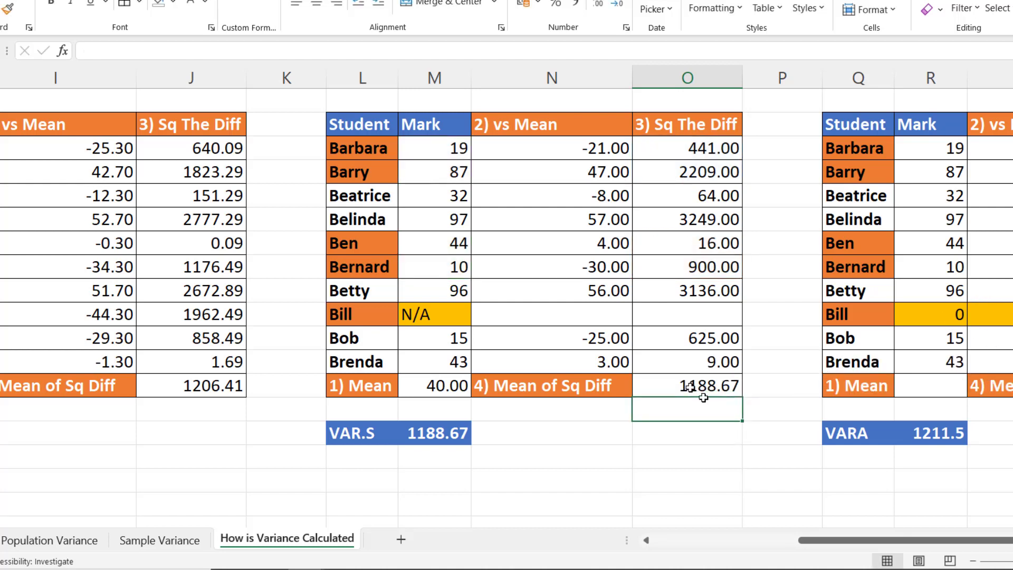
pyautogui.moveTo(540, 454)
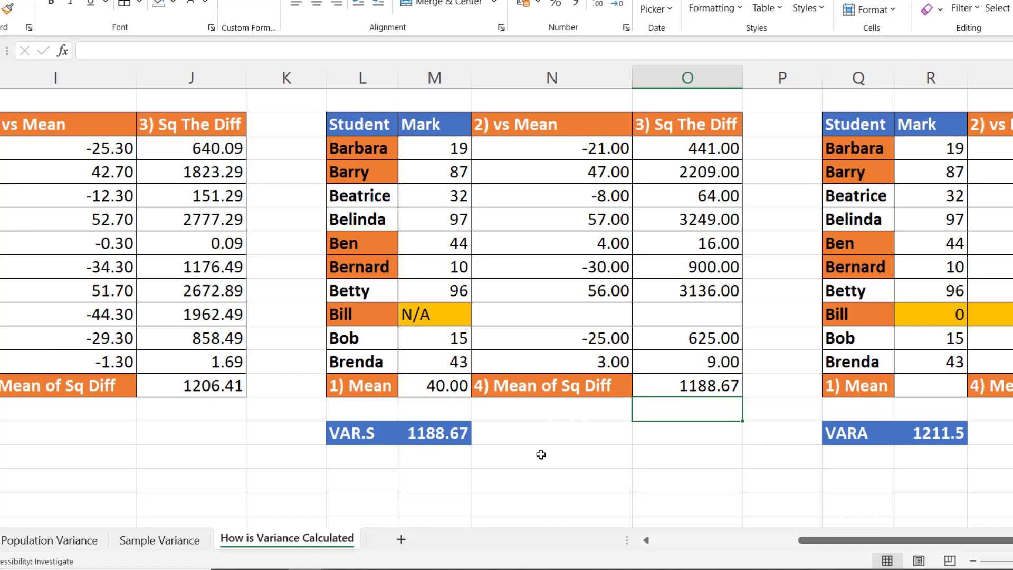
pyautogui.hscroll(3)
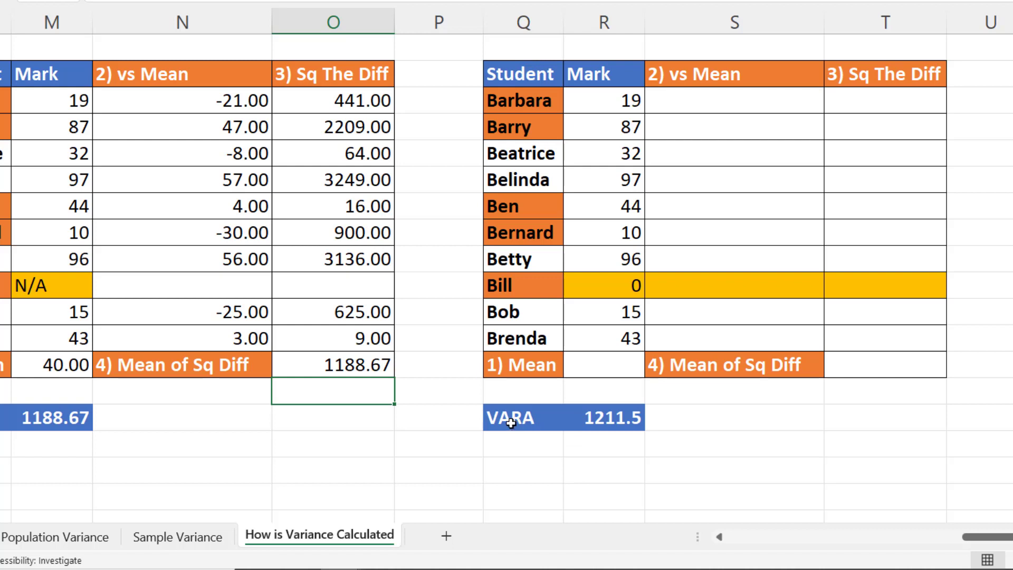
pyautogui.moveTo(546, 425)
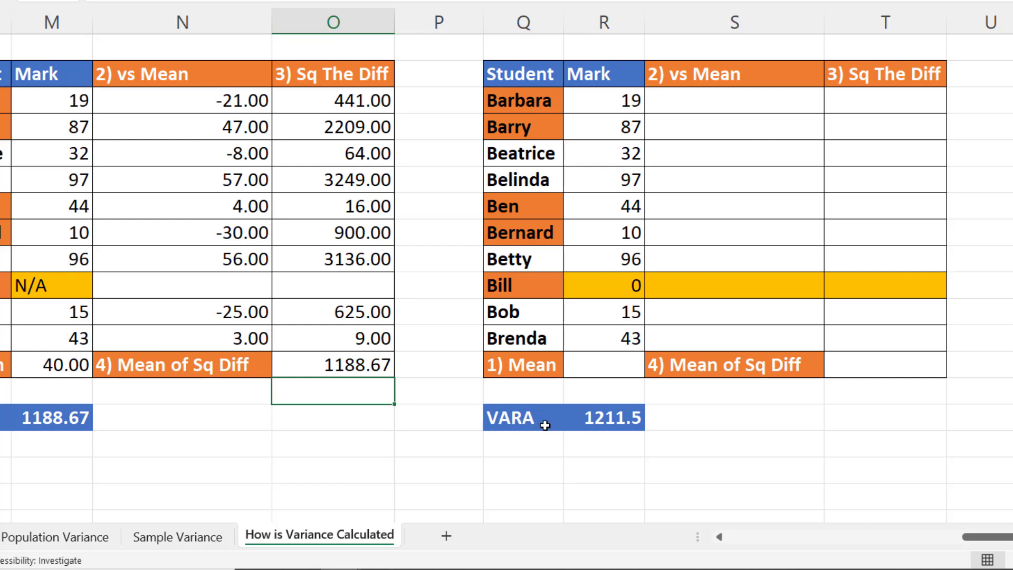
pyautogui.moveTo(396, 379)
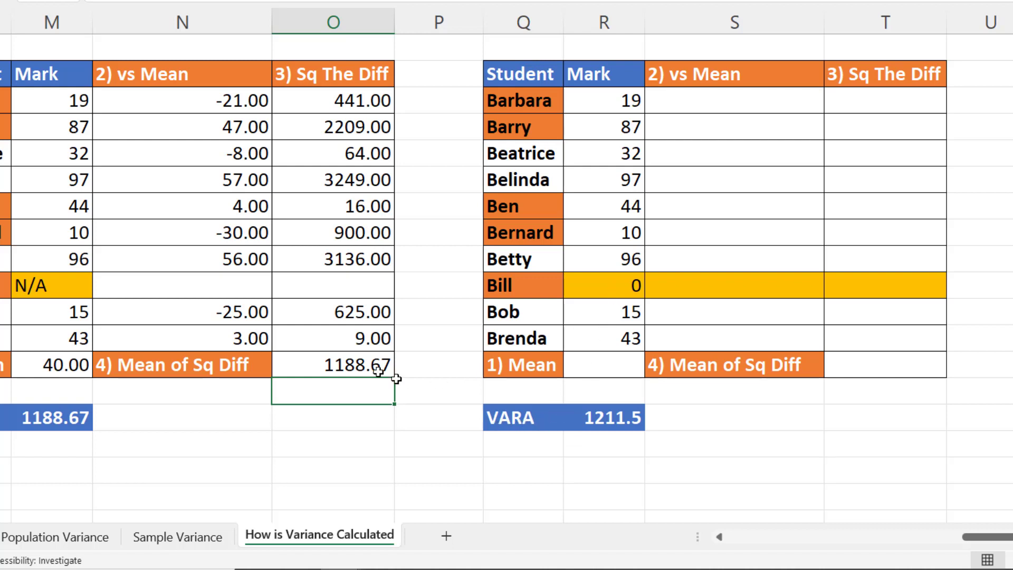
pyautogui.moveTo(598, 284)
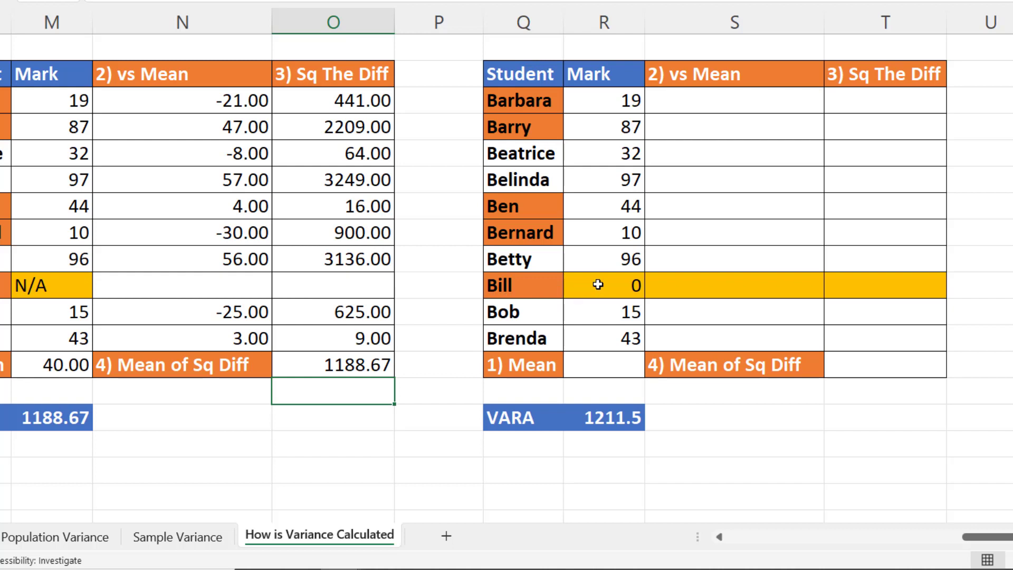
pyautogui.moveTo(610, 350)
pyautogui.write('=')
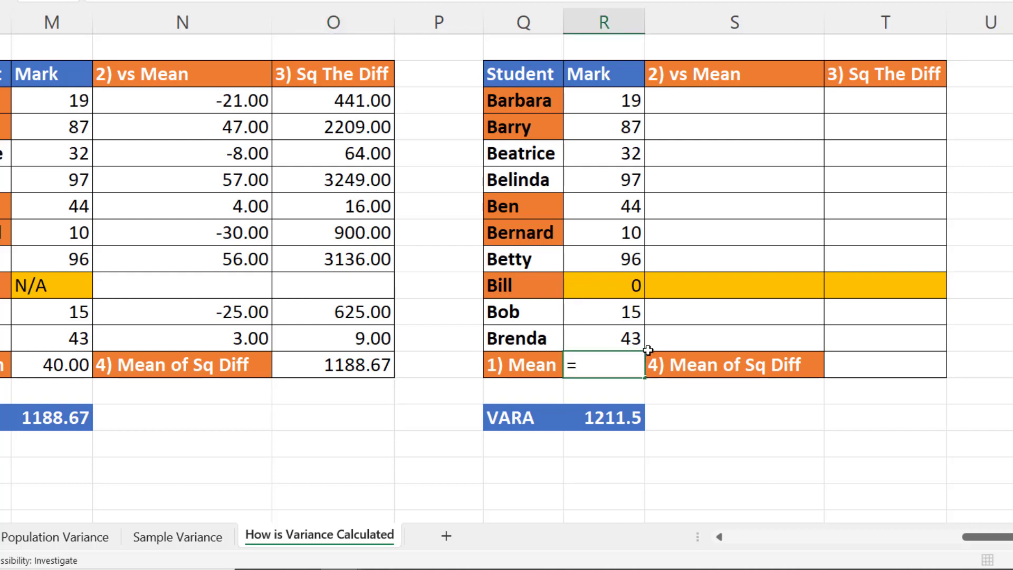
# Give the VARA table a mean of 32.00 with =AVERAGE(R3:R4,R7:R8,R10) in R13.
pyautogui.write('AVE')
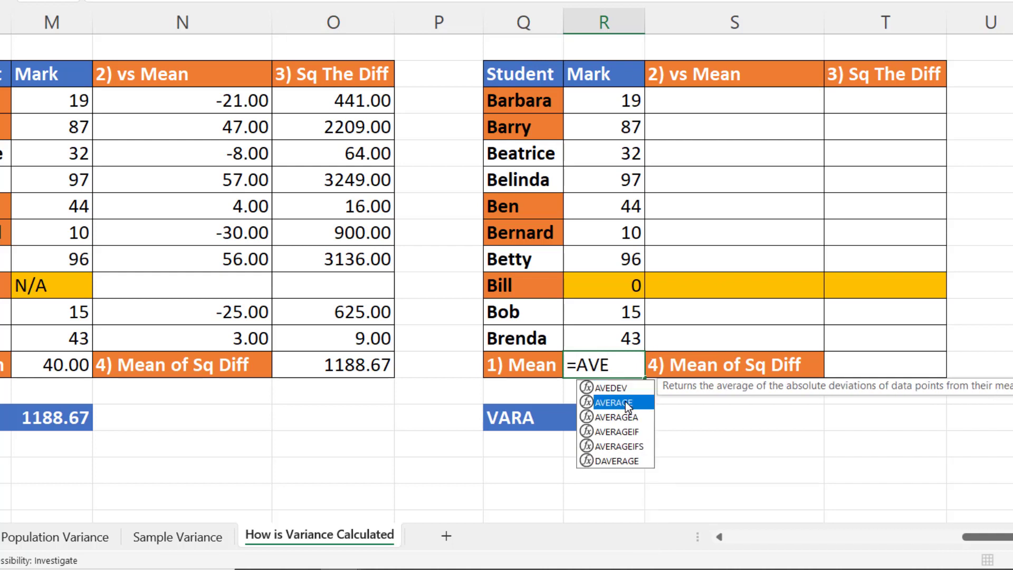
pyautogui.moveTo(600, 100); pyautogui.dragTo(600, 127)
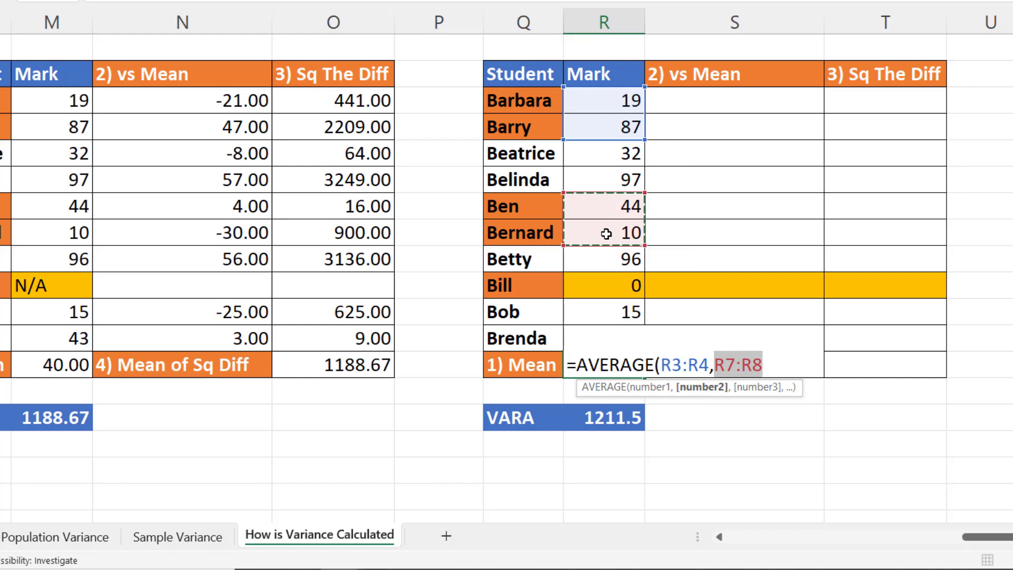
pyautogui.click(604, 285)
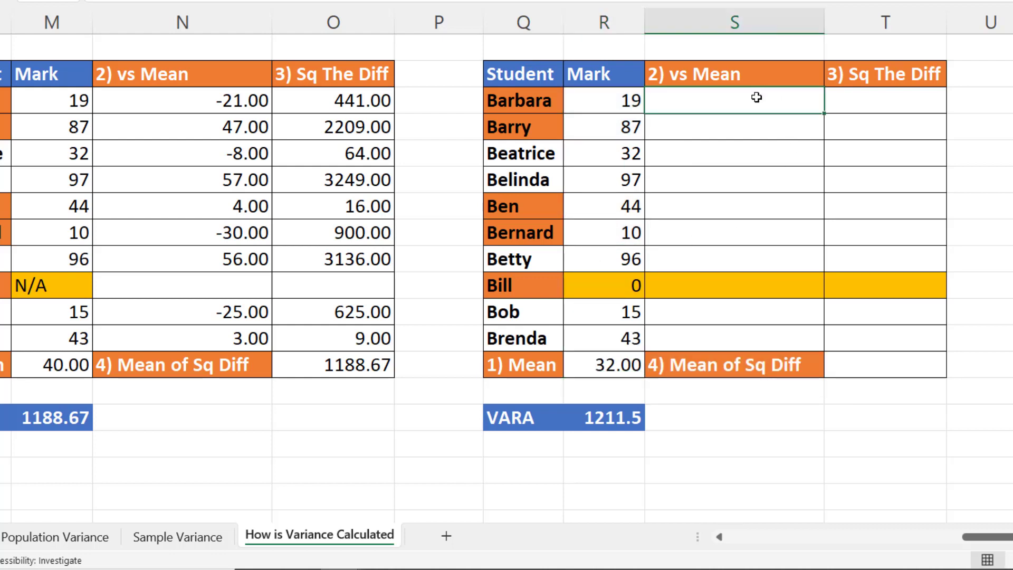
# Fill differences from the mean with =R3-$R$13 and square them in column T.
pyautogui.write('=R3')
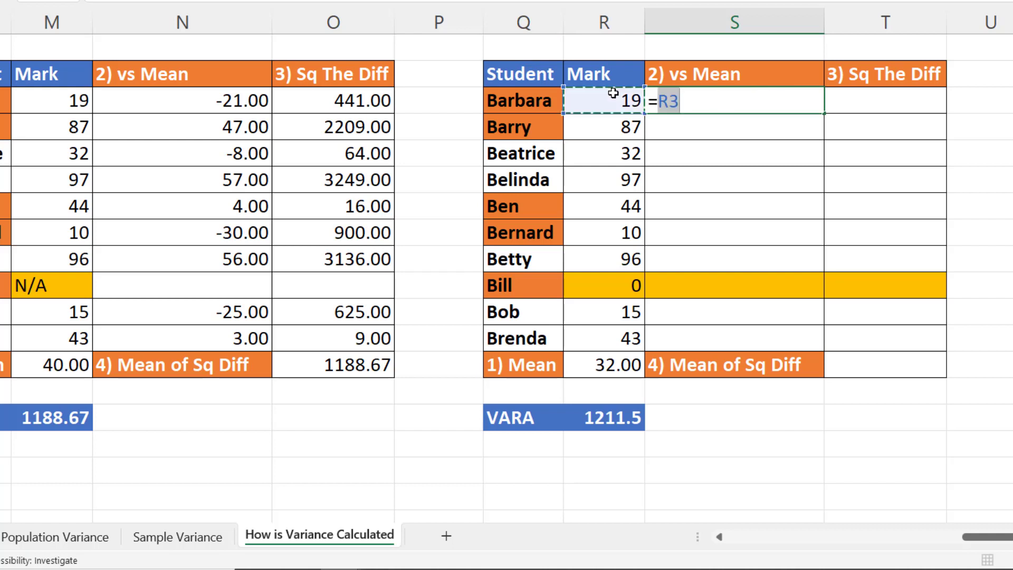
pyautogui.write('-')
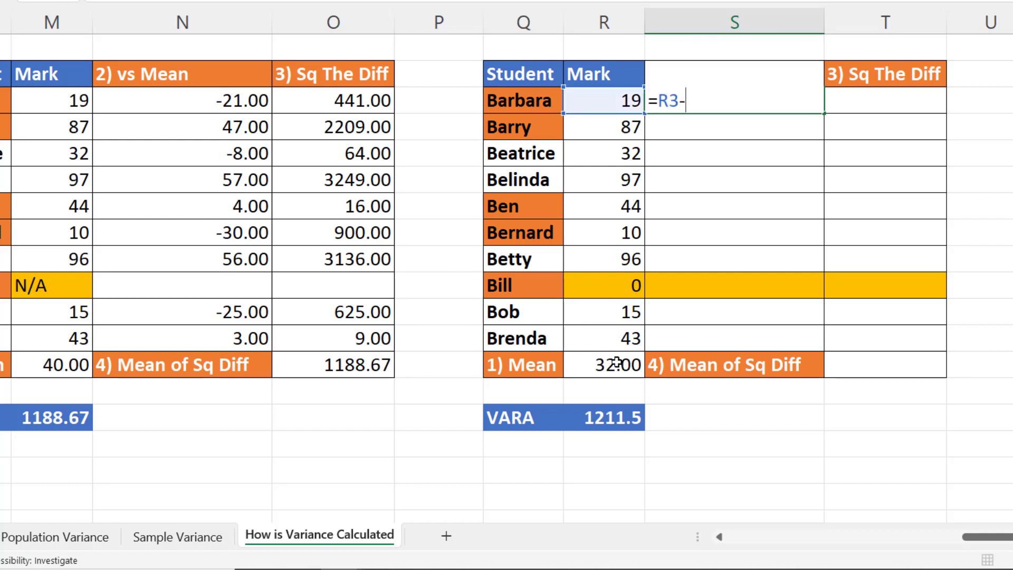
pyautogui.click(602, 363)
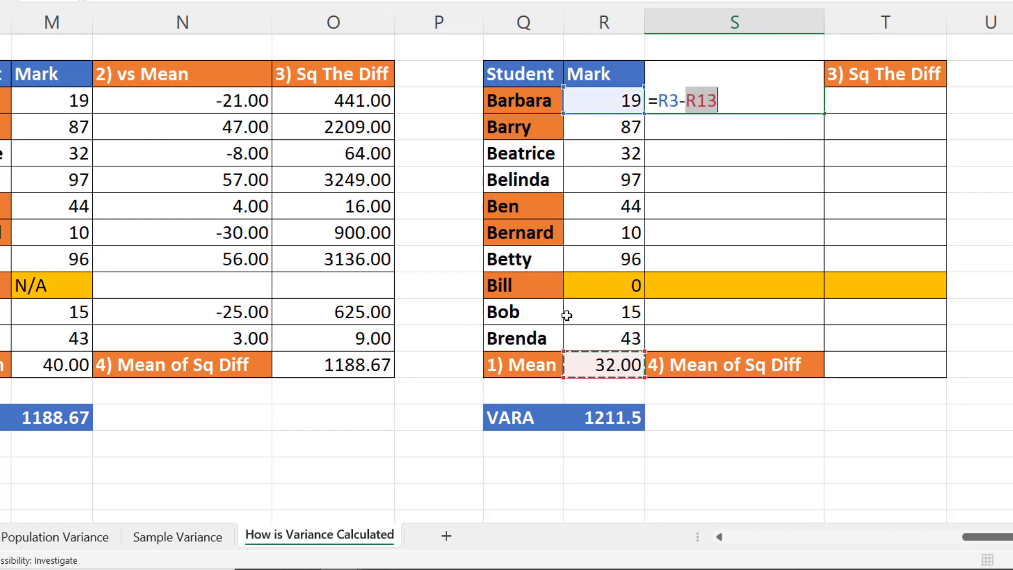
pyautogui.press('F4')
pyautogui.write('=')
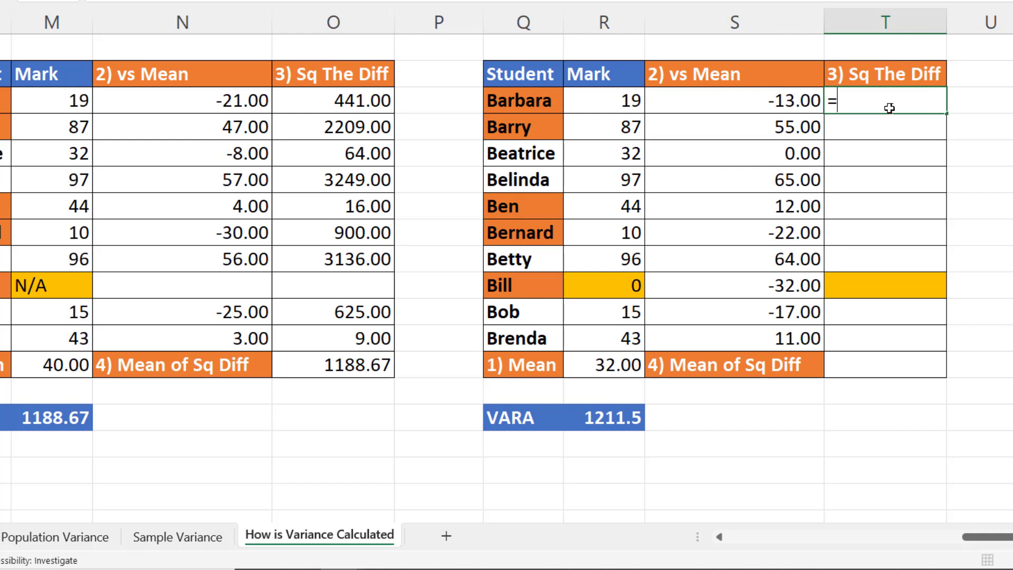
pyautogui.click(733, 101)
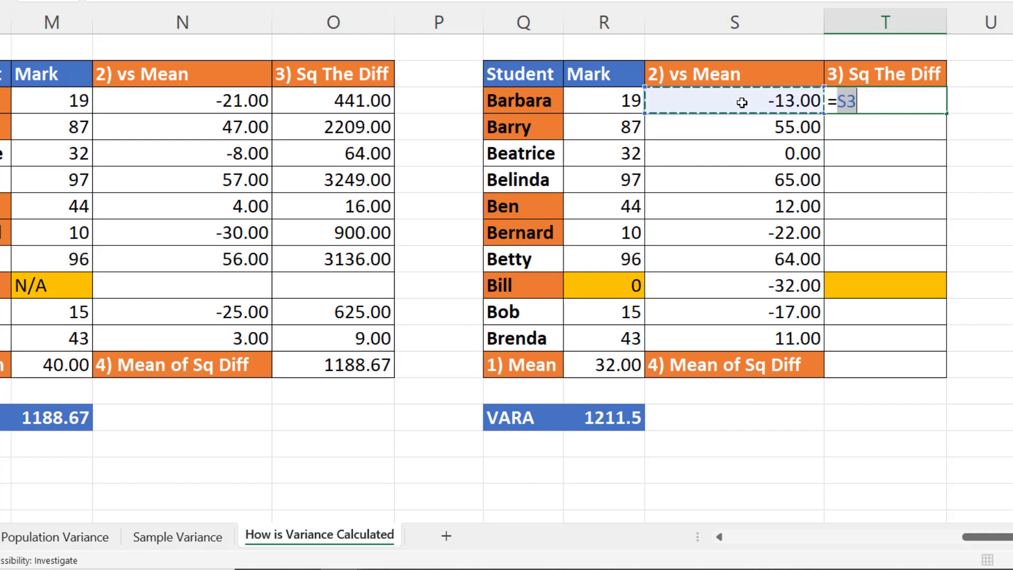
pyautogui.press('enter')
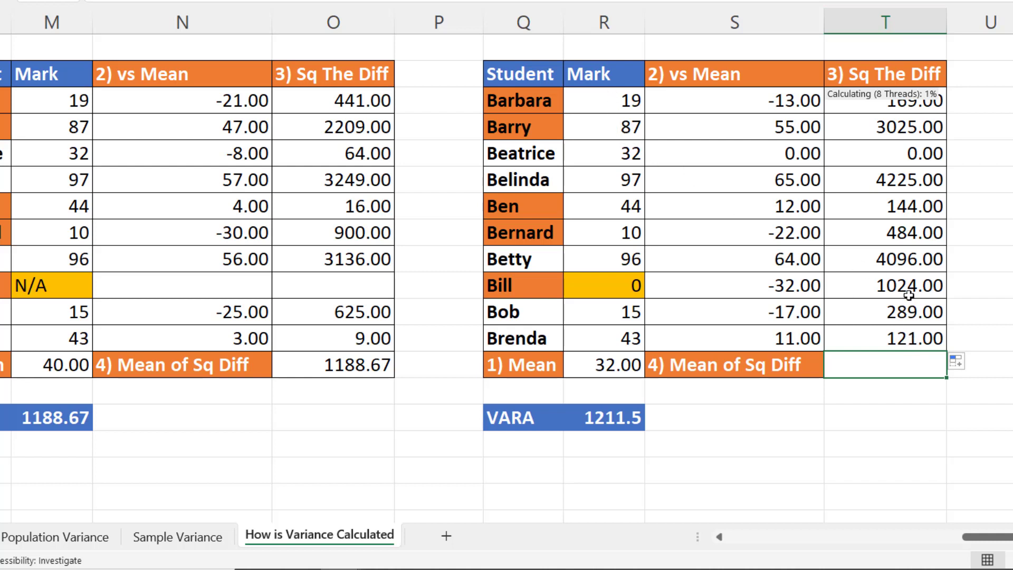
pyautogui.write('=SUM(T3:T4,T7:T8')
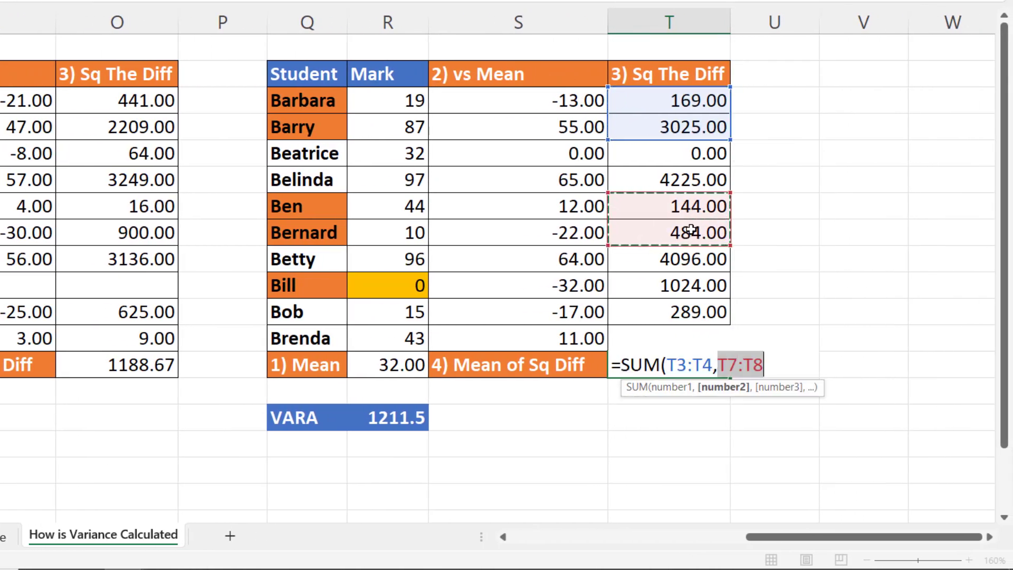
# Complete T13 as =SUM(T3:T4,T7:T8,T10)/(COUNT(R3:R4,R7:R8,R10)-1), giving 1211.50.
pyautogui.click(668, 284)
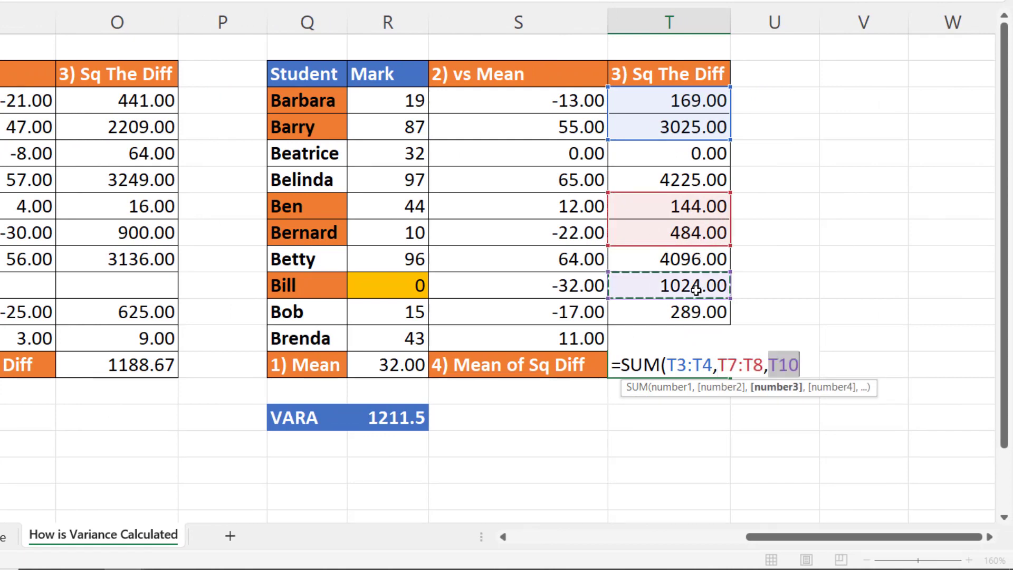
pyautogui.write(')')
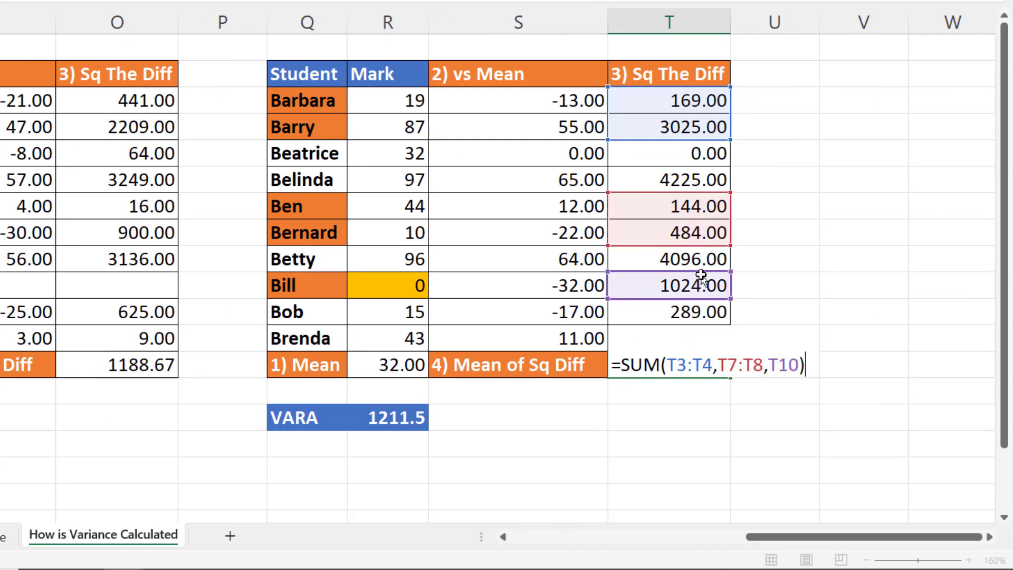
pyautogui.write('/COUNT')
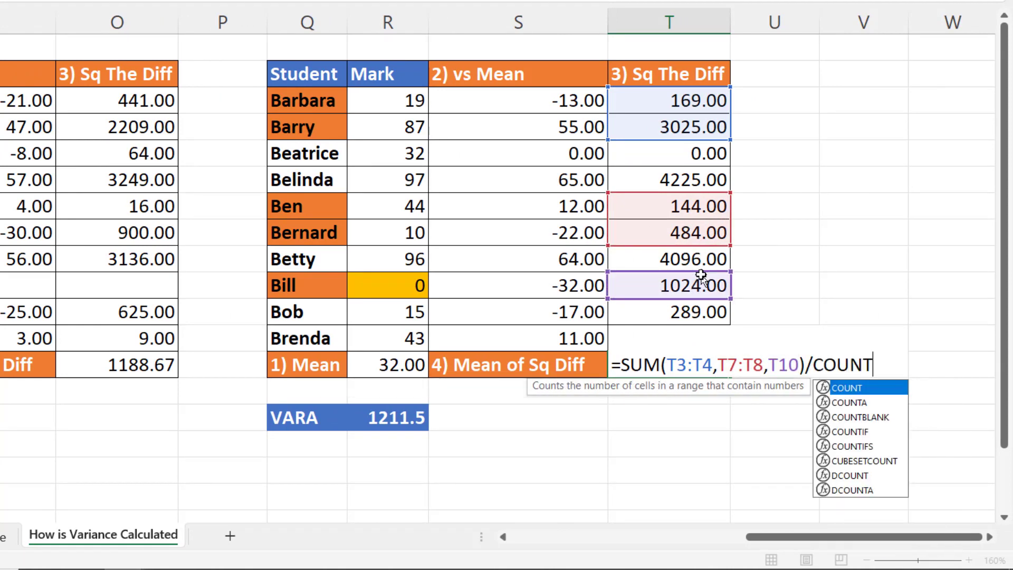
pyautogui.write('(')
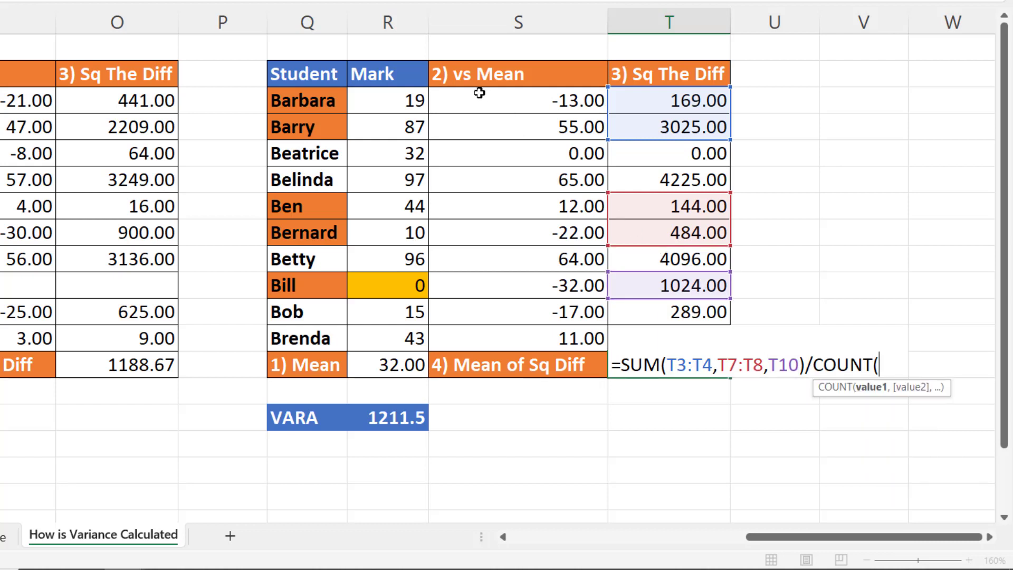
pyautogui.moveTo(385, 100); pyautogui.dragTo(385, 126)
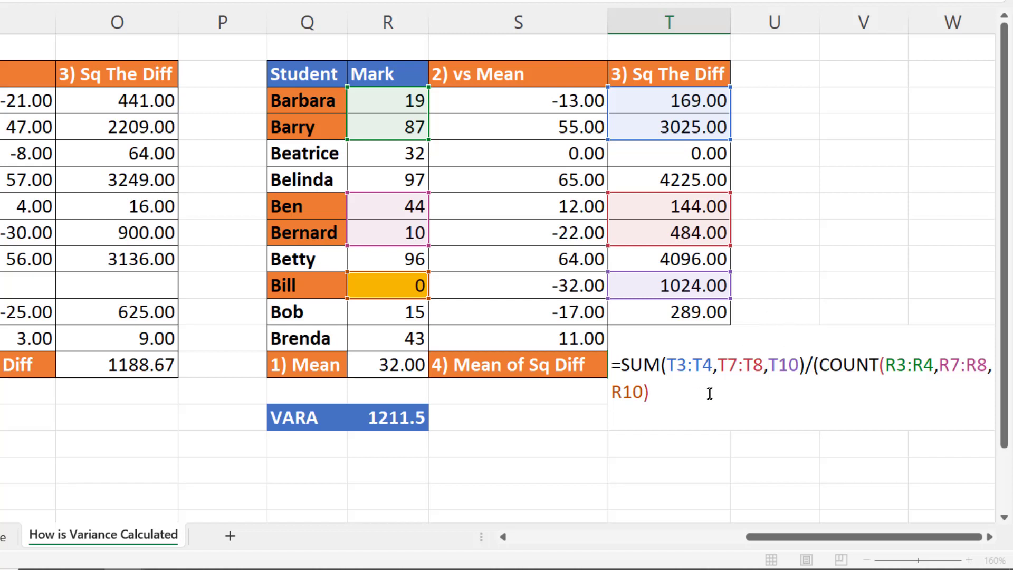
pyautogui.write('-1')
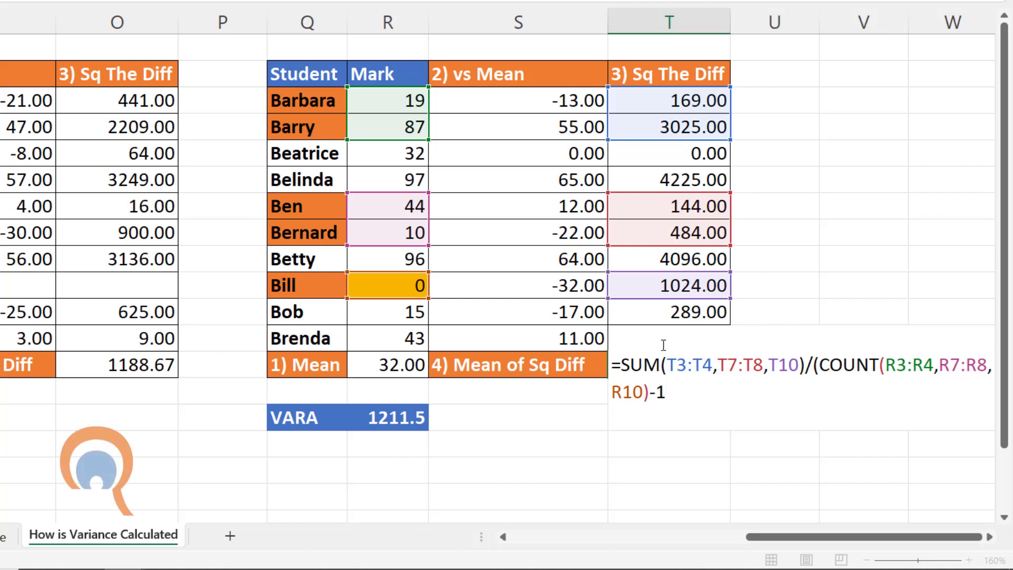
pyautogui.press('Enter')
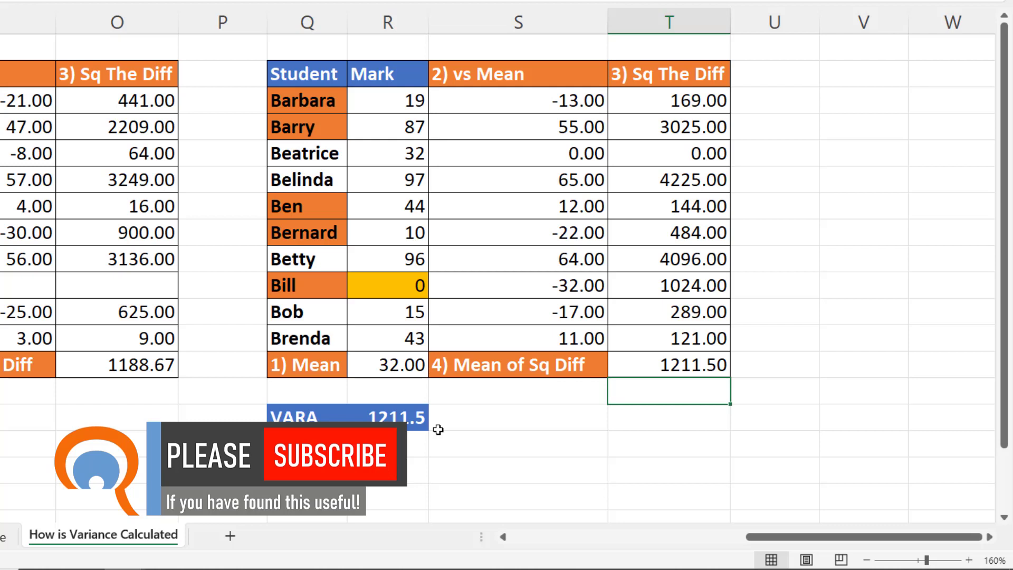
pyautogui.moveTo(437, 428)
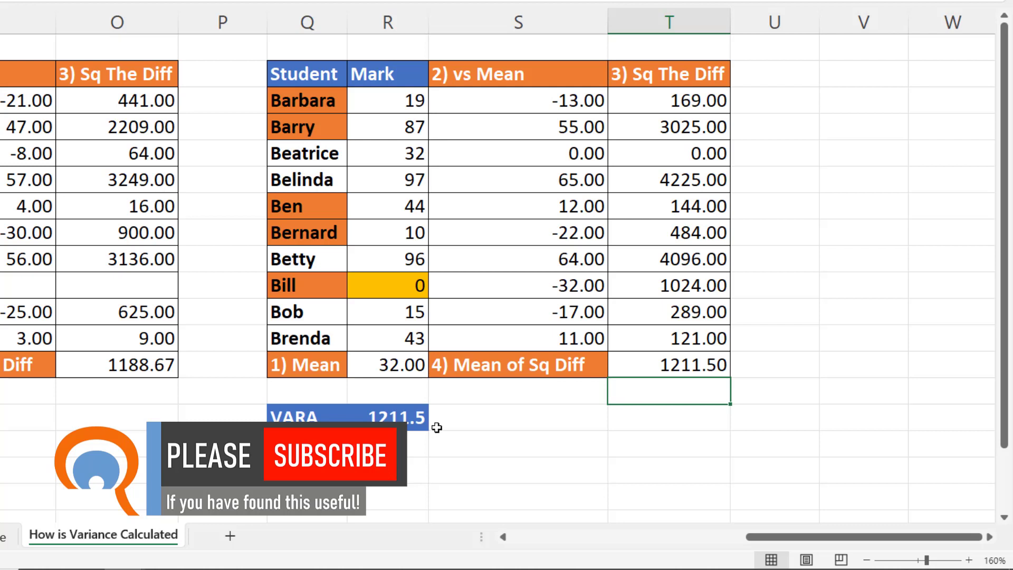